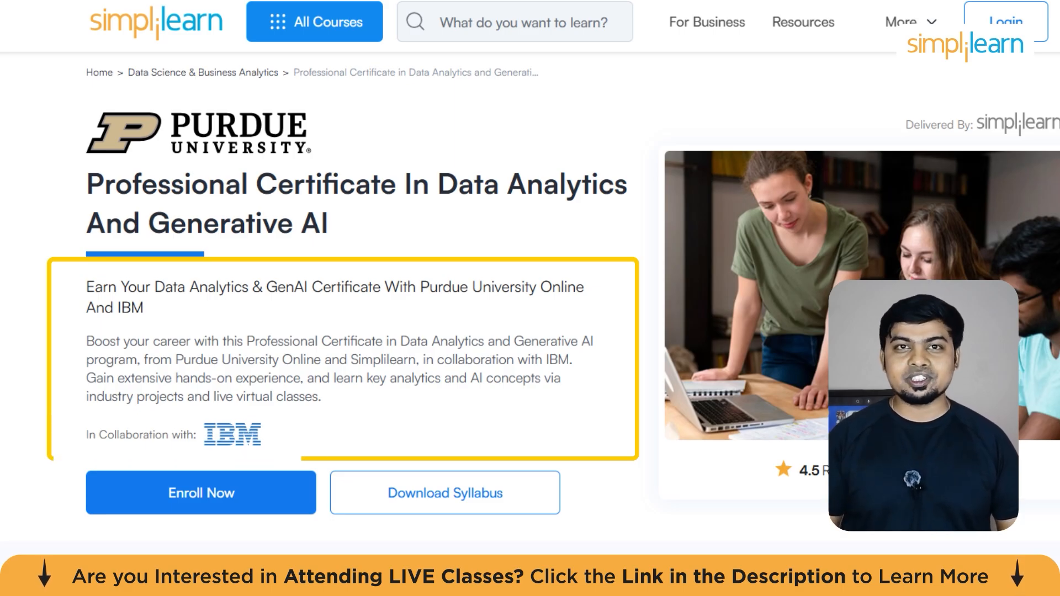
Scroll the course page past Skills Covered and Tools Covered to Industry Projects.
{"action": "scroll", "scroll_direction": "down", "scroll_amount": 3}
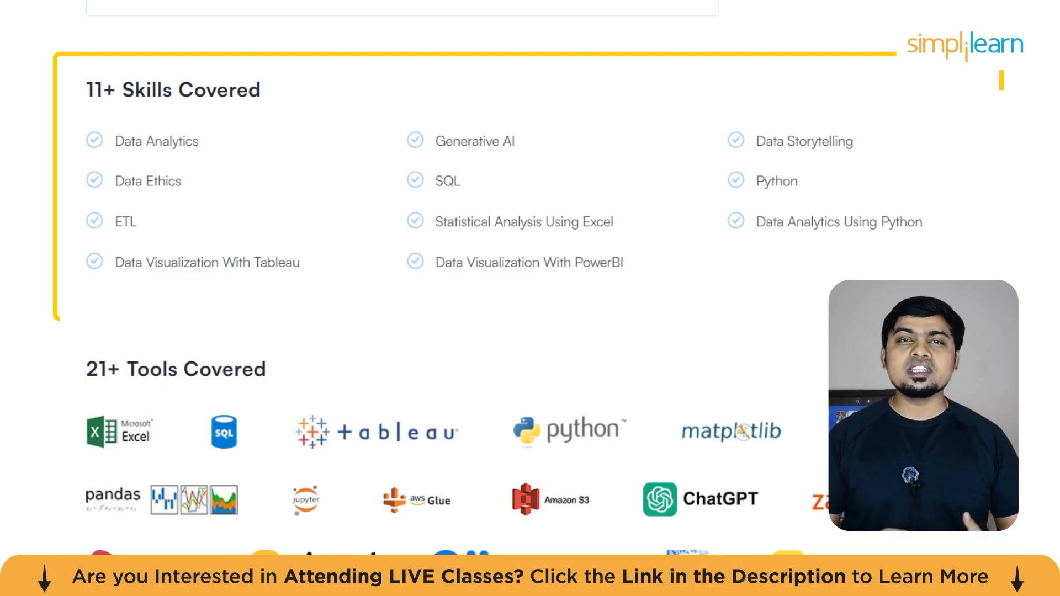
{"action": "scroll", "scroll_direction": "down", "scroll_amount": 3}
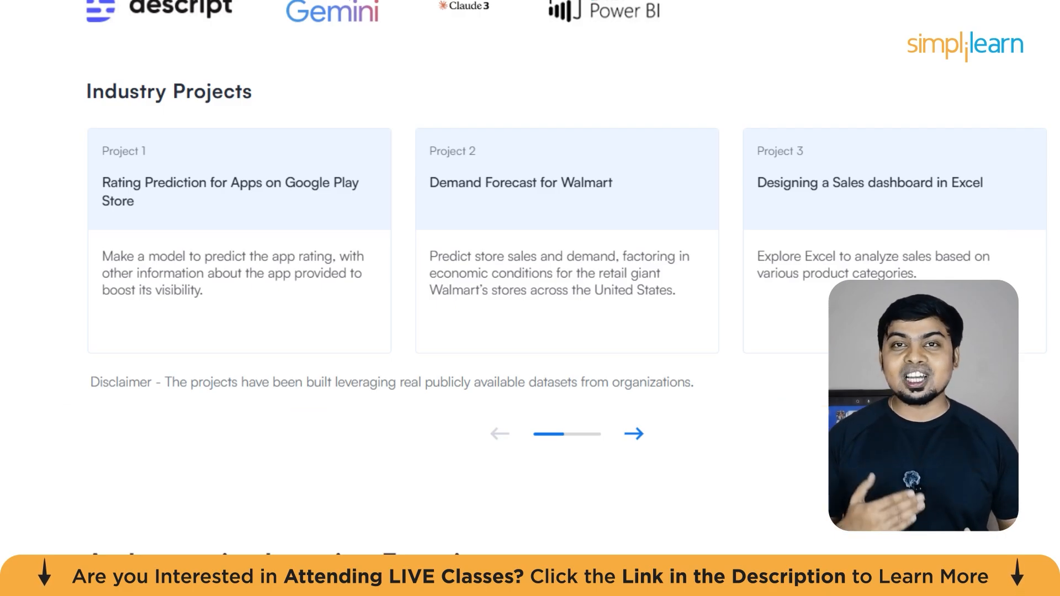
{"action": "scroll", "scroll_direction": "down", "scroll_amount": 3}
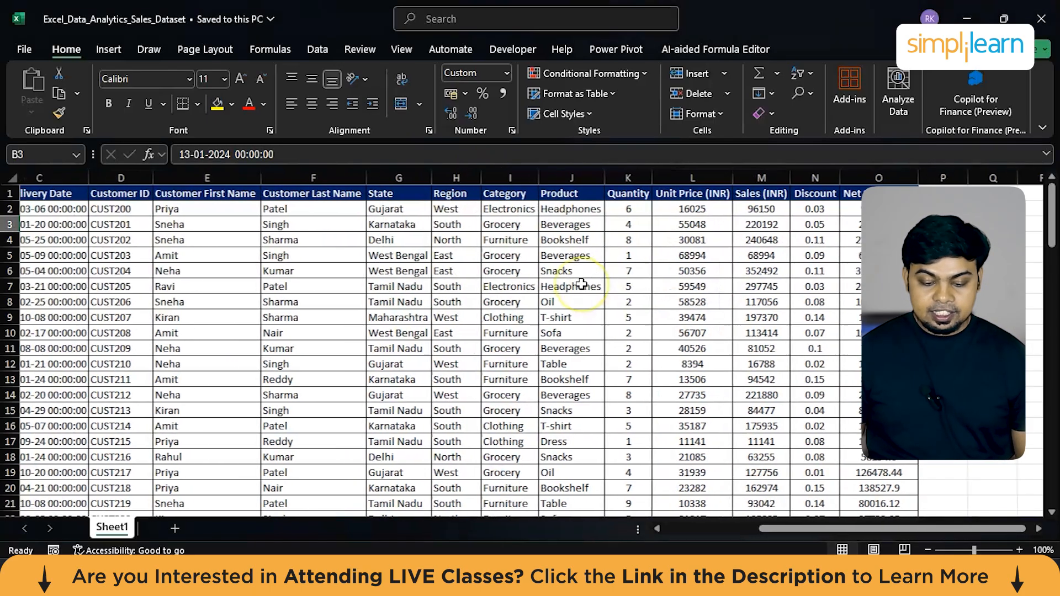
{"action": "scroll", "scroll_direction": "left", "scroll_amount": 3}
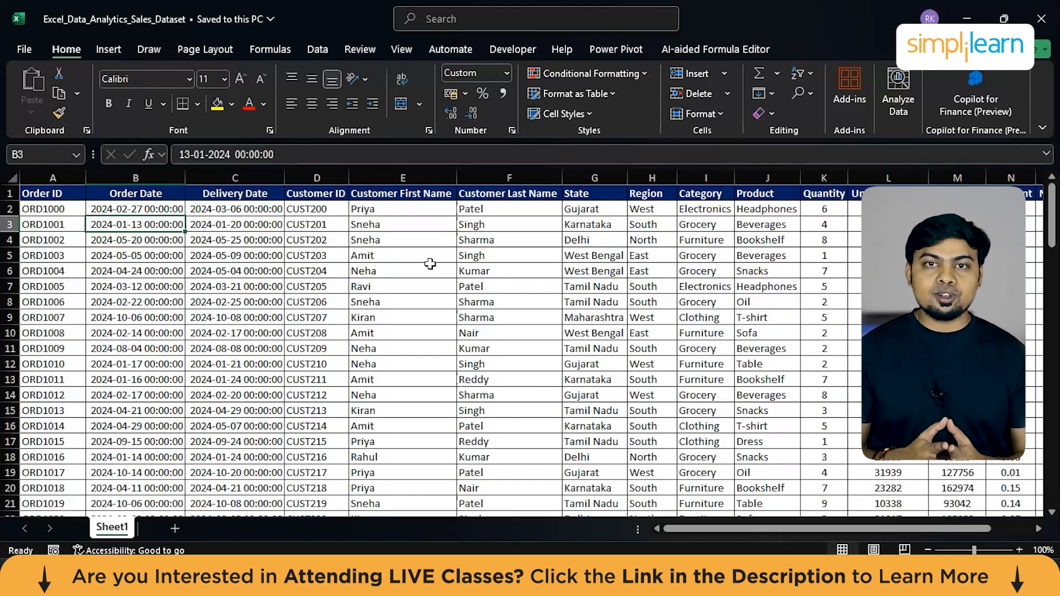
{"action": "left_click", "coordinate": [402, 178]}
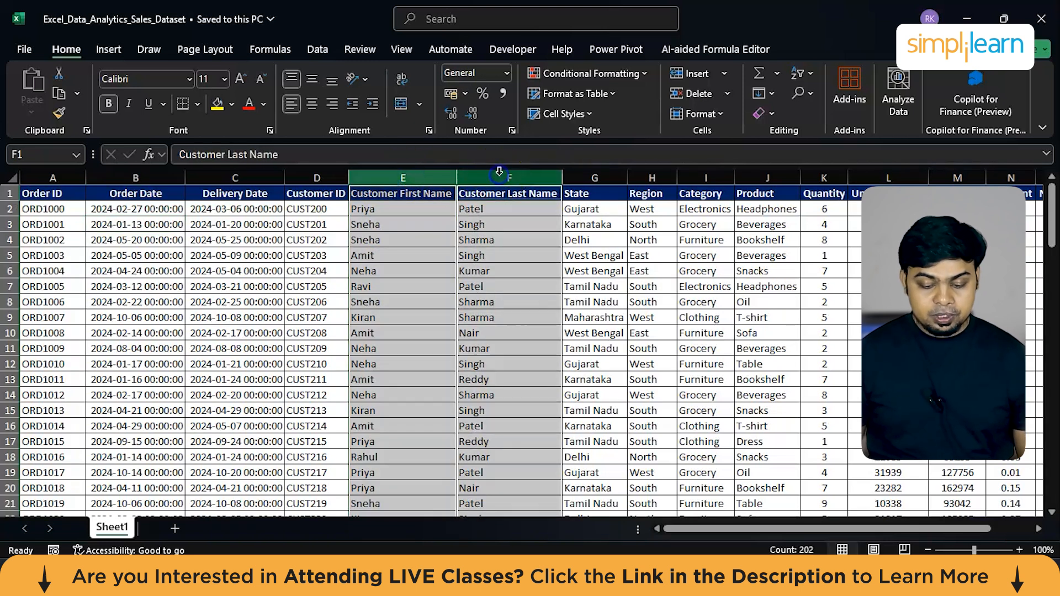
Insert a Full Name column G joining first and last names with =E2&" "&F2, filled down.
{"action": "right_click", "coordinate": [594, 178]}
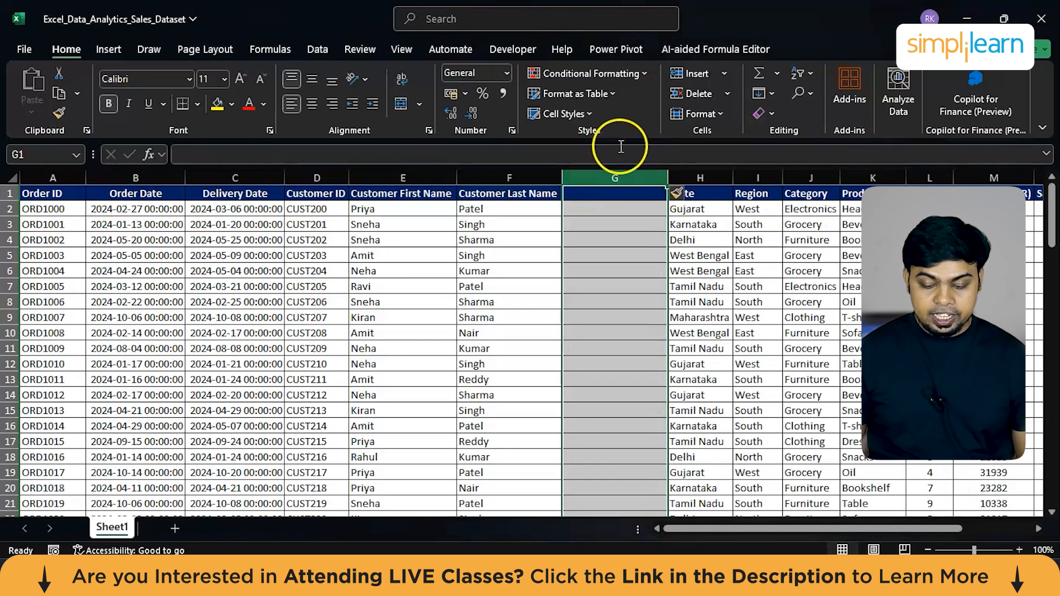
{"action": "type", "text": "="}
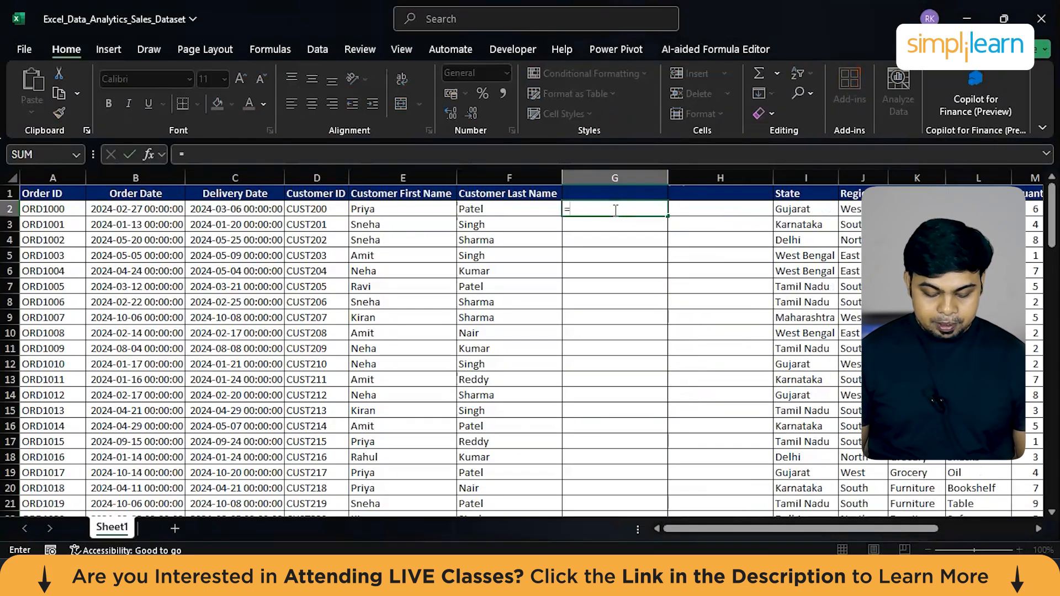
{"action": "key", "text": "Enter"}
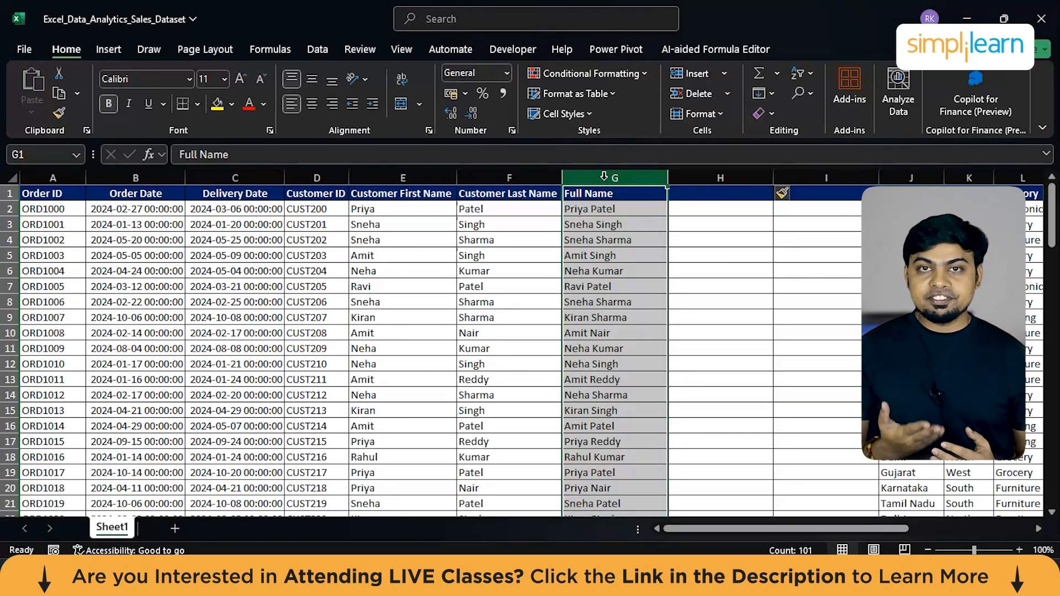
{"action": "left_click", "coordinate": [614, 224]}
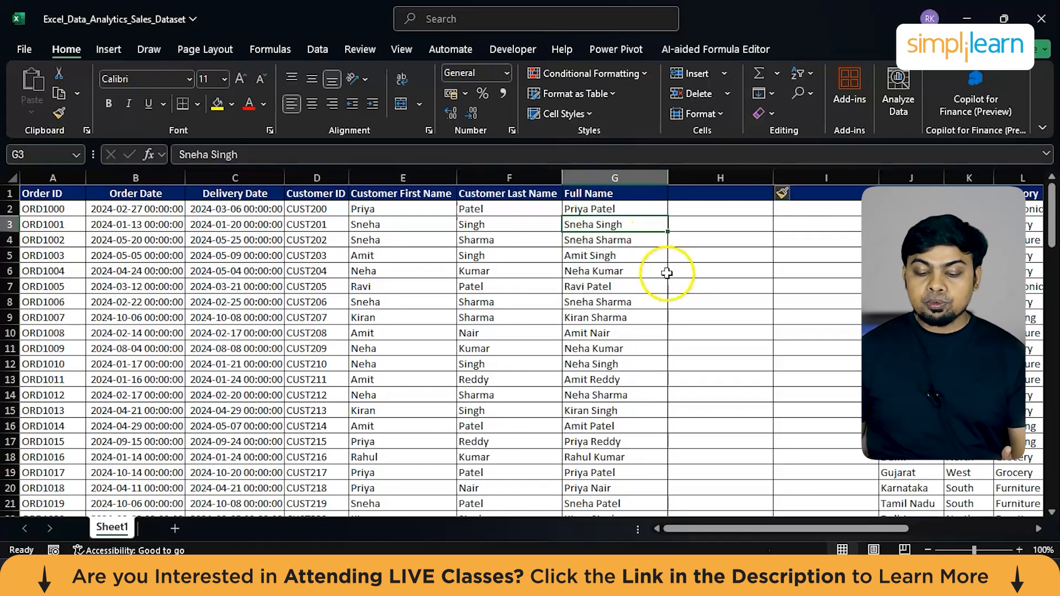
{"action": "left_click", "coordinate": [612, 271]}
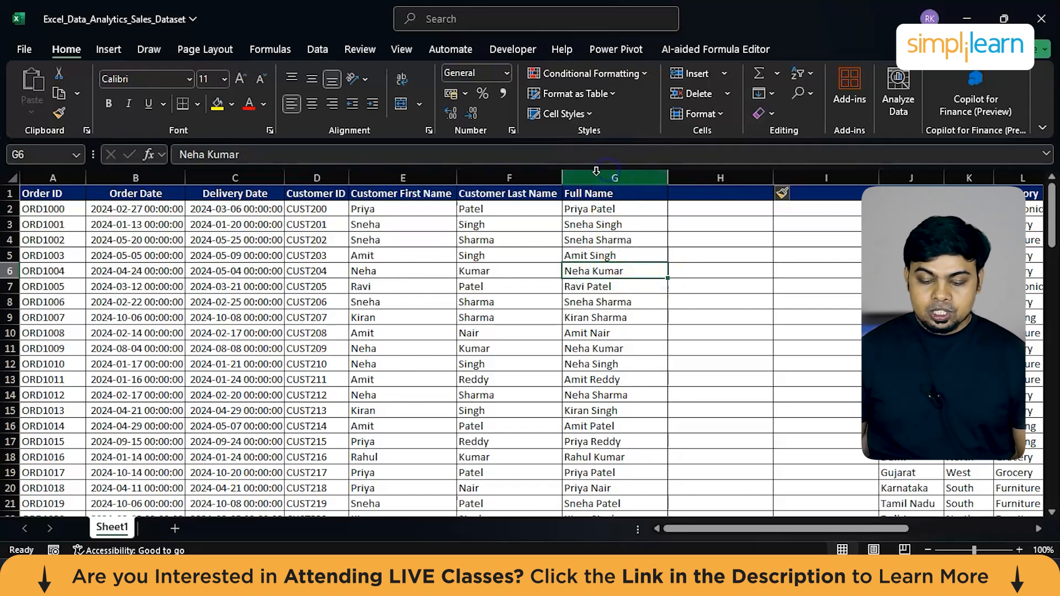
Split the Full Name column on spaces via Text to Columns, then delete the split columns G:I.
{"action": "left_click", "coordinate": [615, 177]}
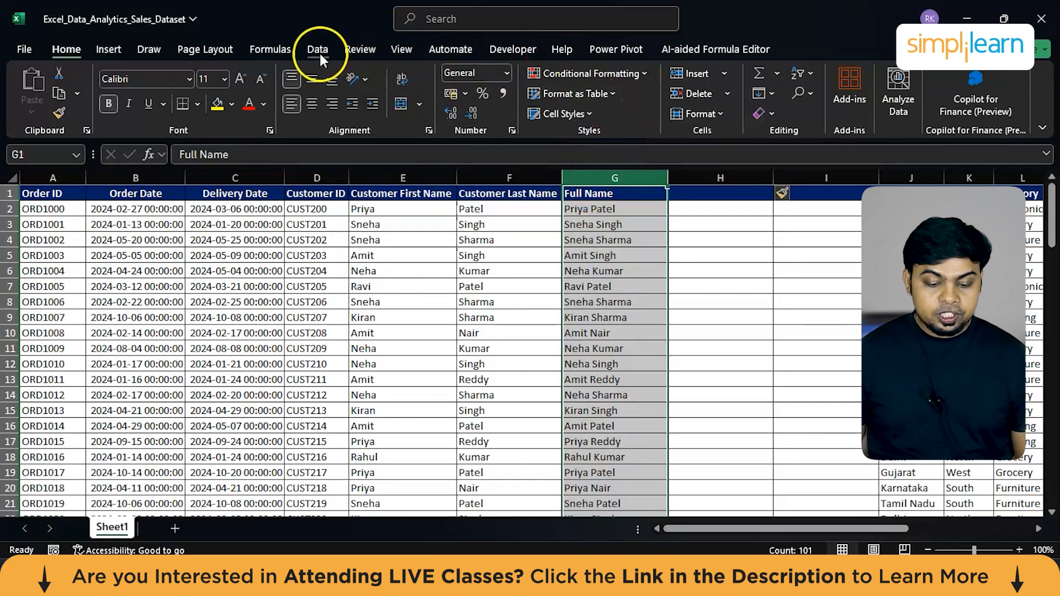
{"action": "left_click", "coordinate": [317, 49]}
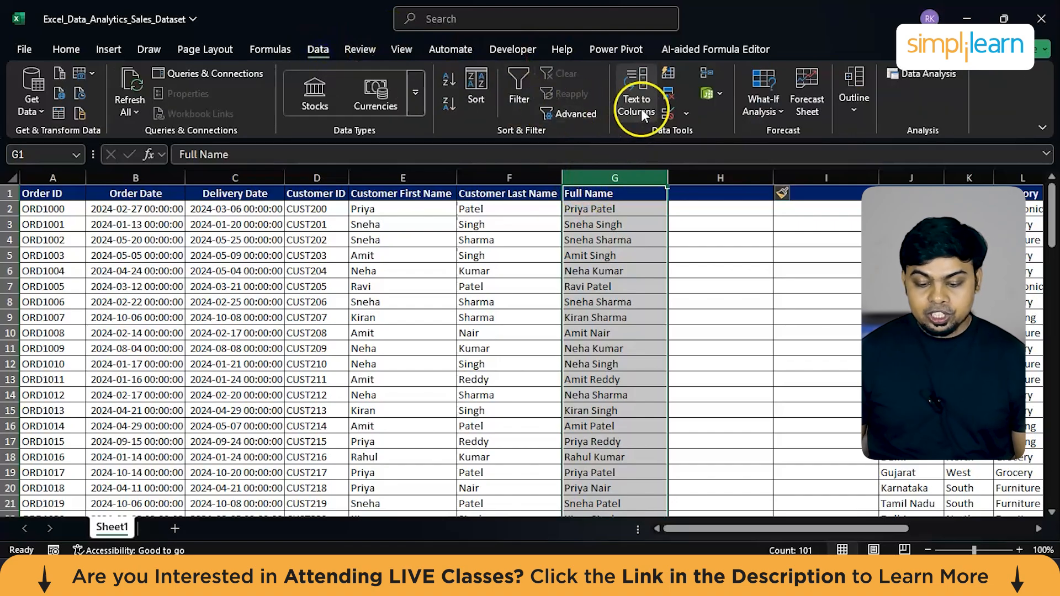
{"action": "left_click", "coordinate": [634, 88]}
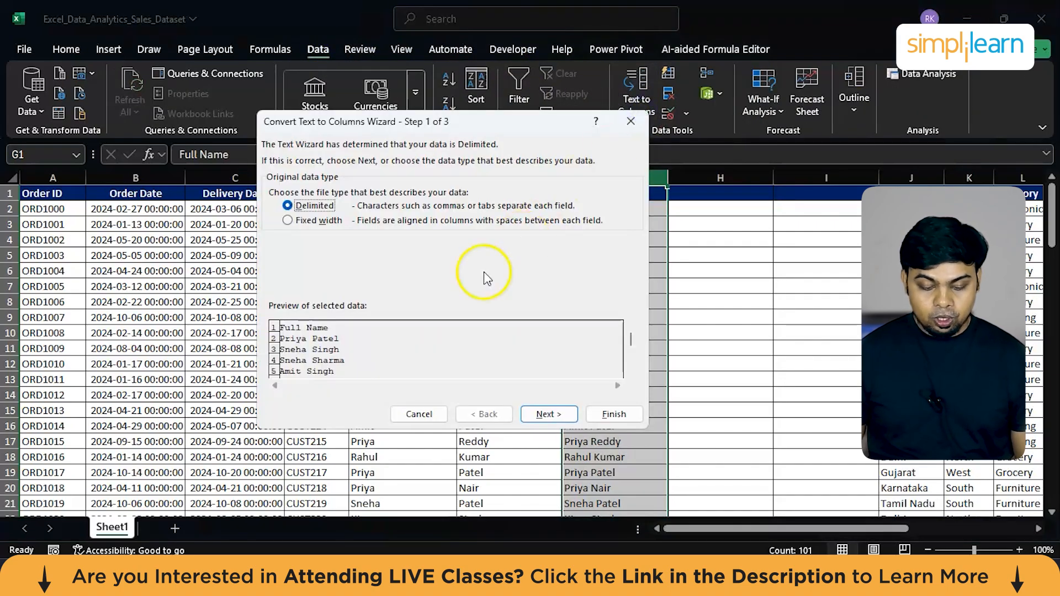
{"action": "left_click", "coordinate": [549, 414]}
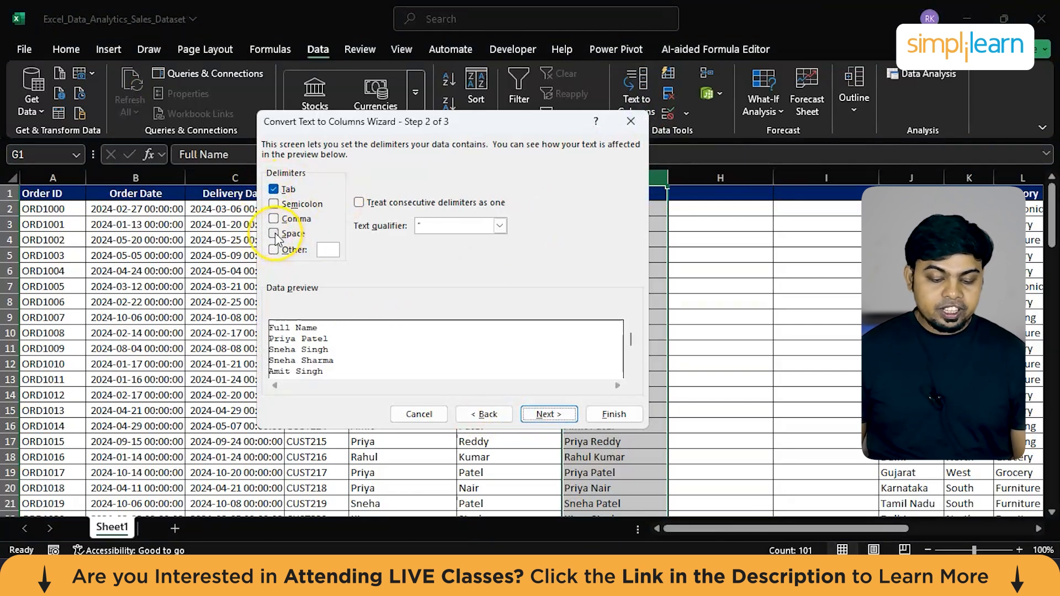
{"action": "left_click", "coordinate": [274, 233]}
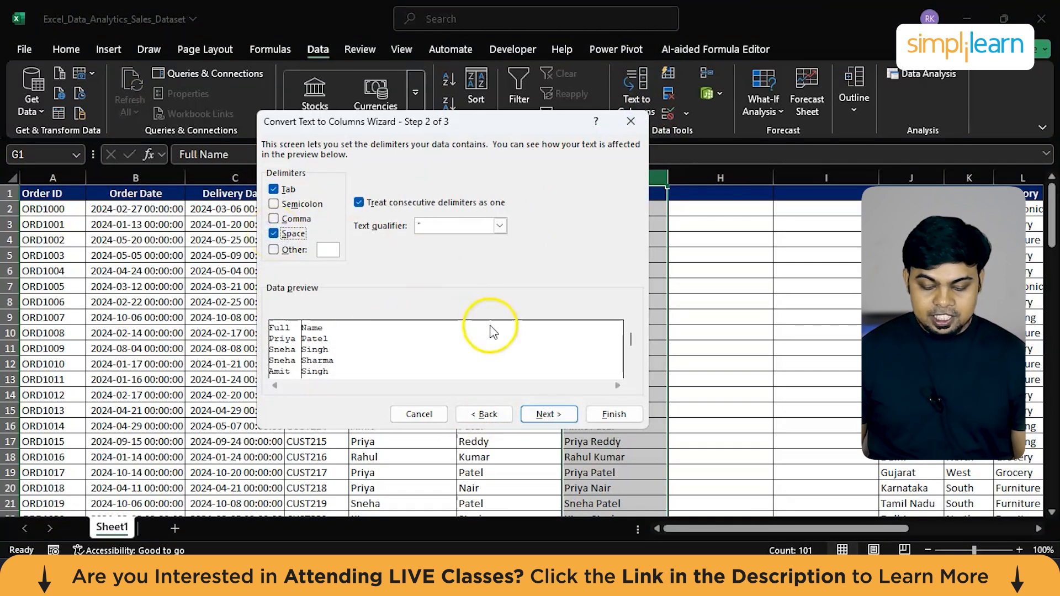
{"action": "left_click", "coordinate": [549, 414]}
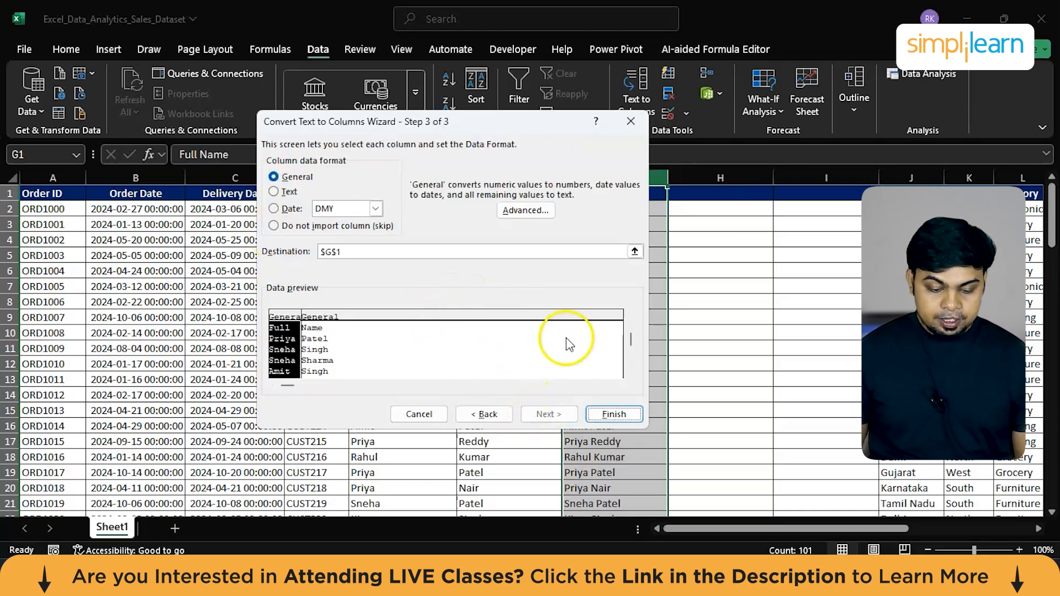
{"action": "mouse_move", "coordinate": [399, 227]}
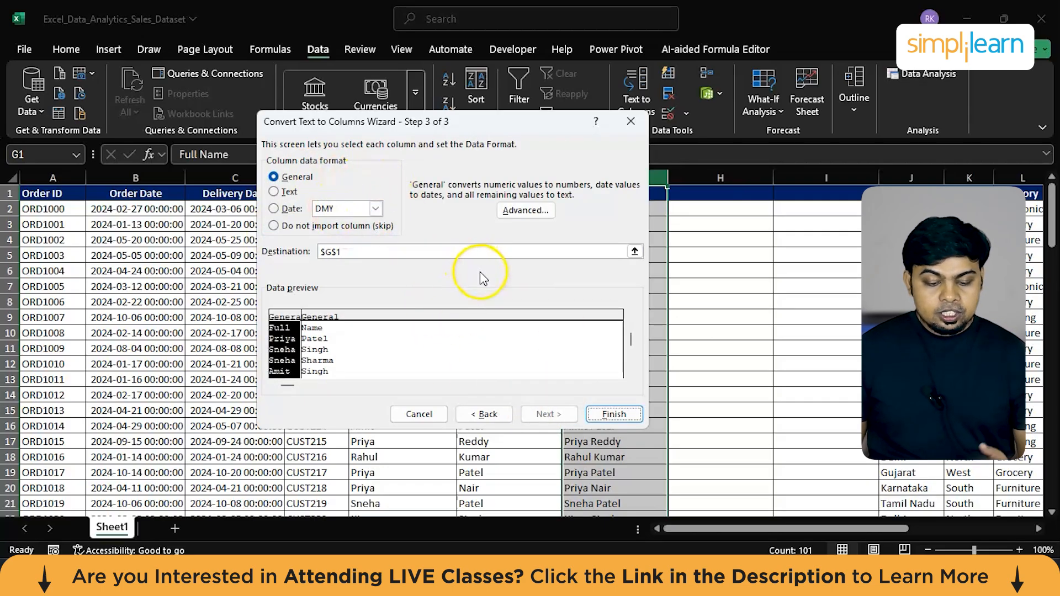
{"action": "mouse_move", "coordinate": [565, 415]}
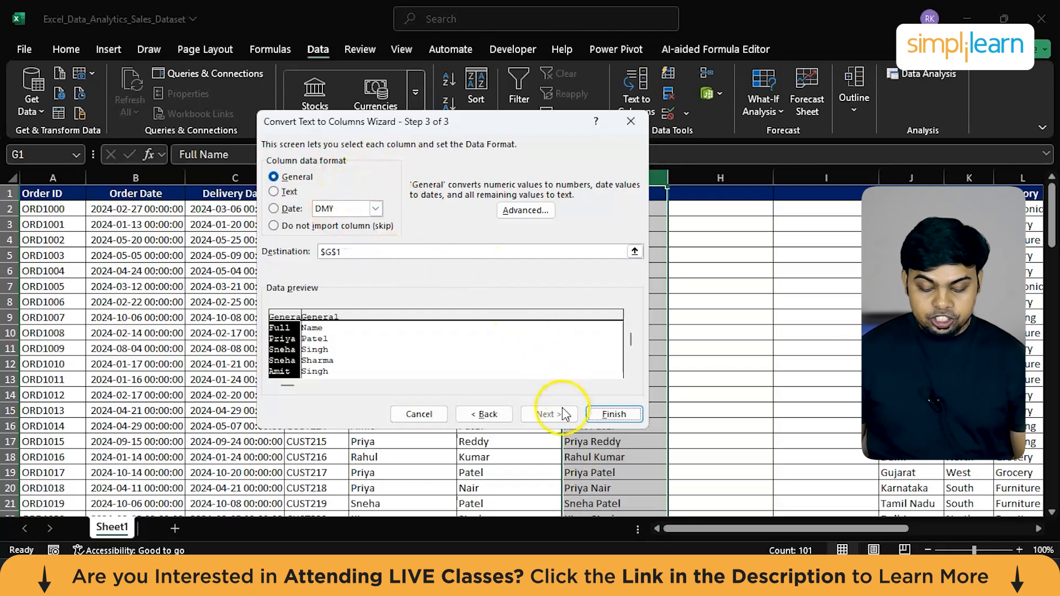
{"action": "left_click", "coordinate": [613, 414]}
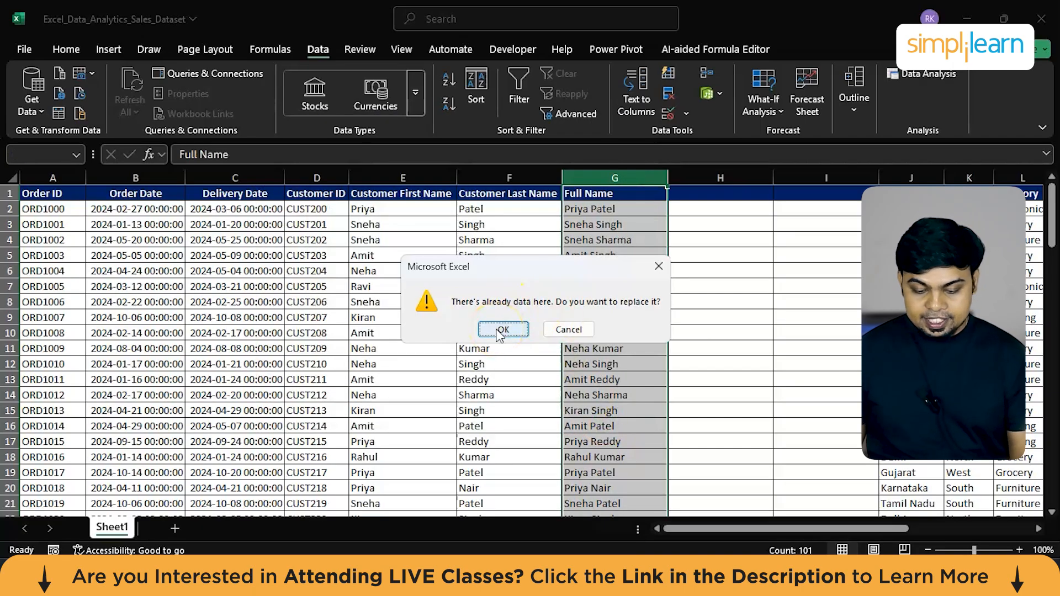
{"action": "left_click", "coordinate": [502, 329]}
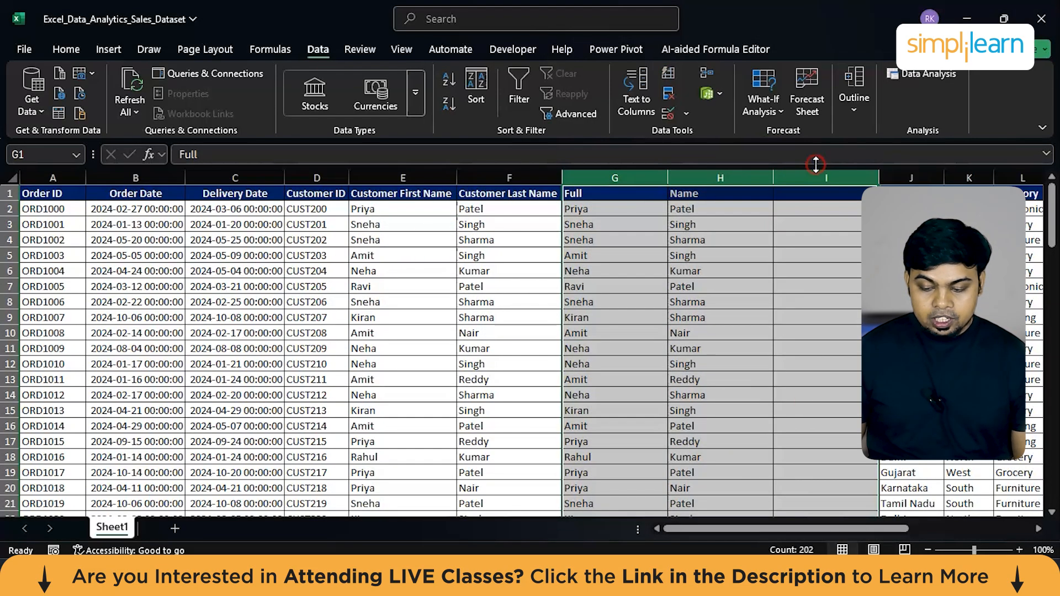
{"action": "right_click", "coordinate": [826, 177]}
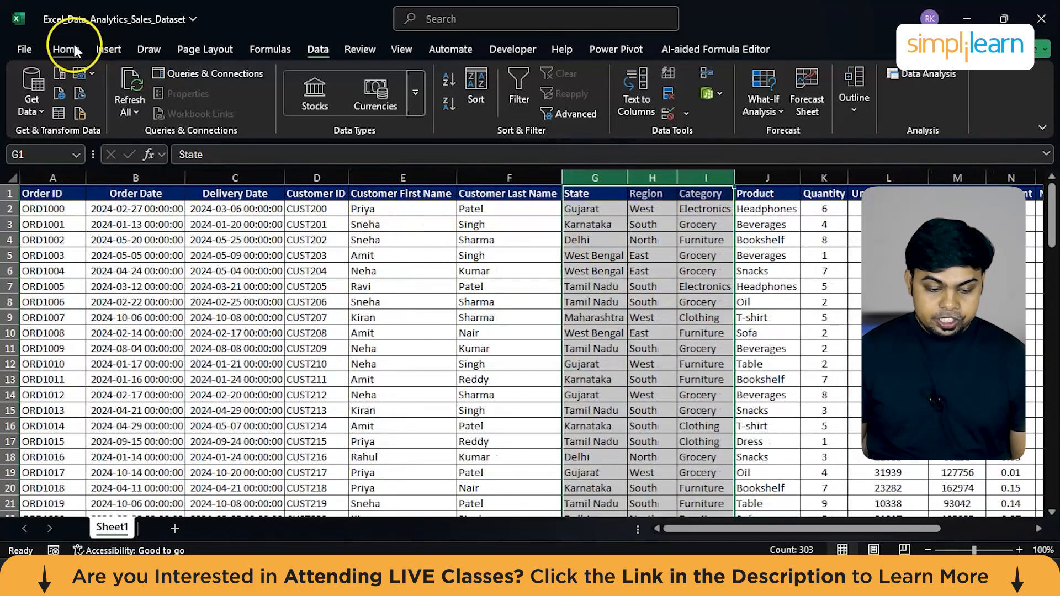
{"action": "left_click", "coordinate": [66, 49]}
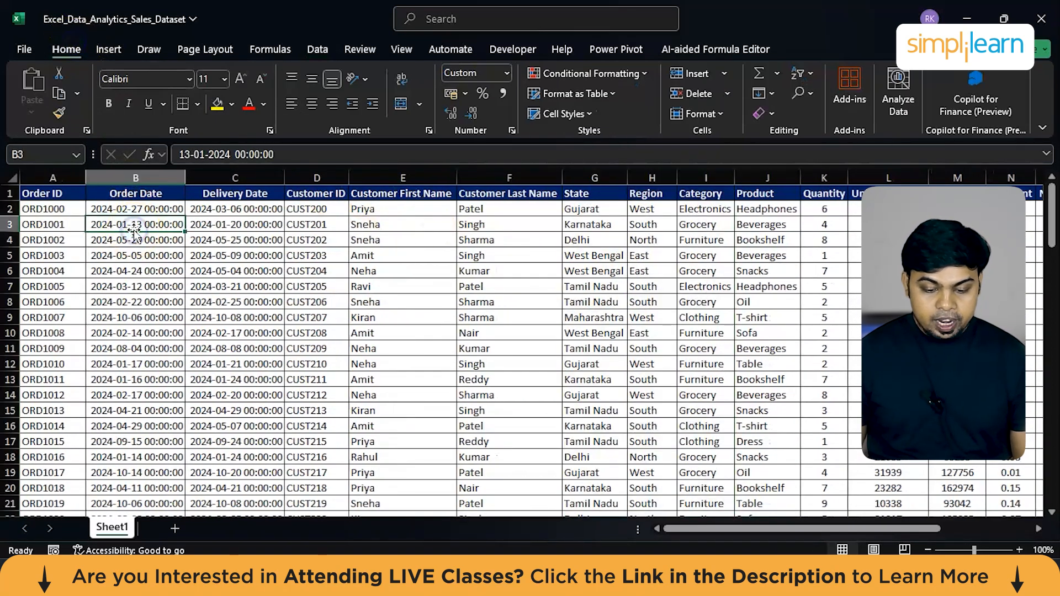
{"action": "left_click", "coordinate": [135, 178]}
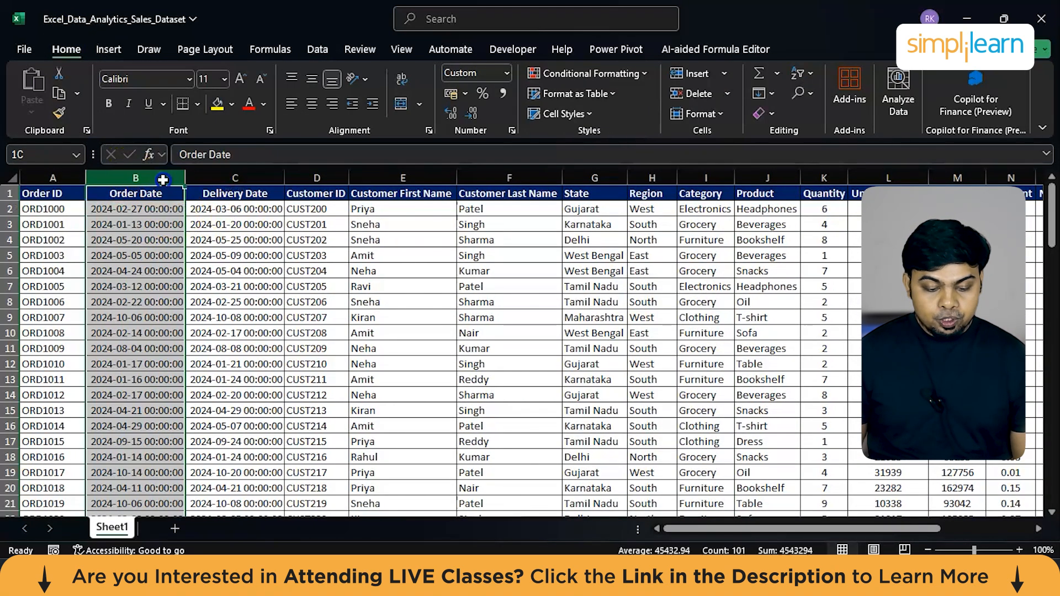
{"action": "left_click", "coordinate": [504, 73]}
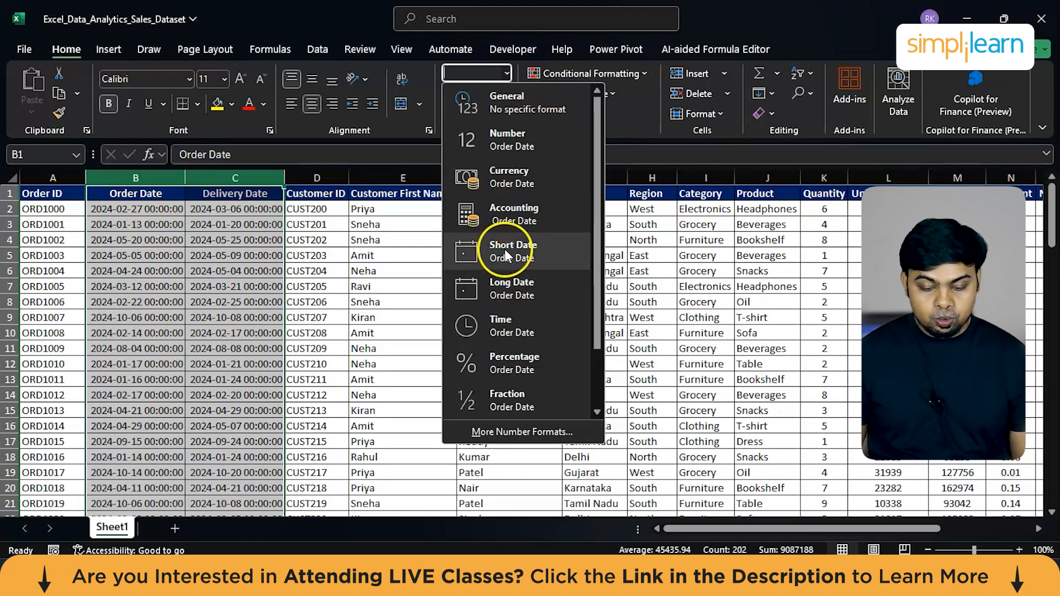
{"action": "left_click", "coordinate": [511, 250]}
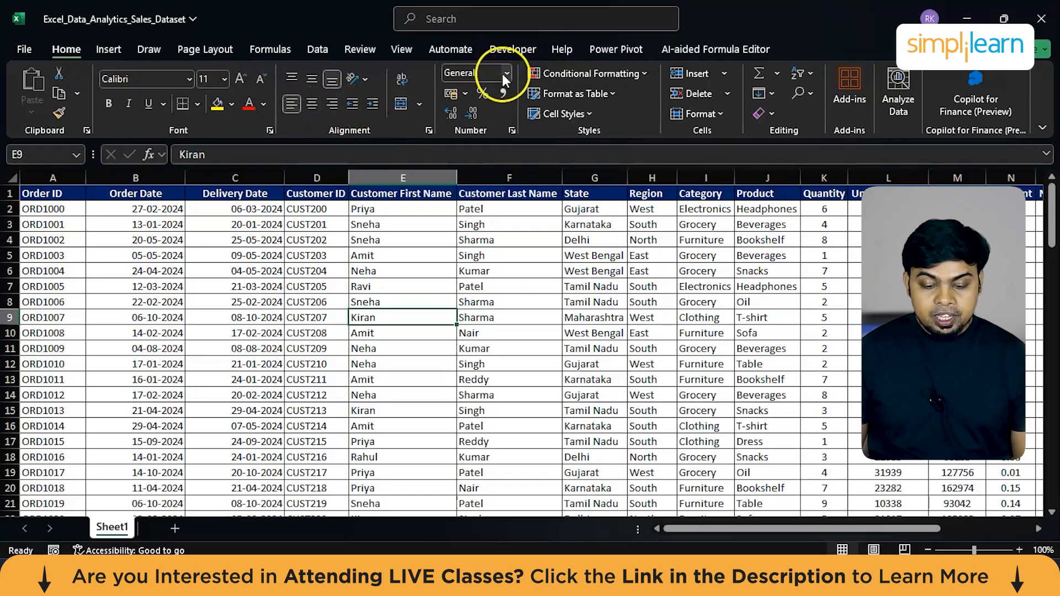
{"action": "left_click", "coordinate": [507, 73]}
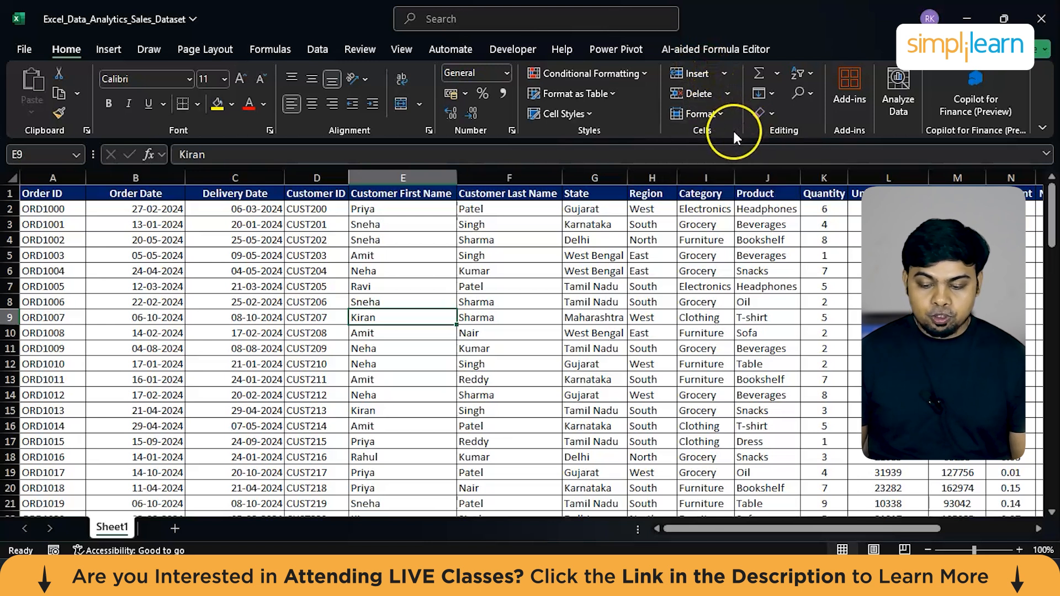
Browse the Draw, Page Layout, Formulas and Data ribbon commands without editing the sheet.
{"action": "left_click", "coordinate": [148, 49]}
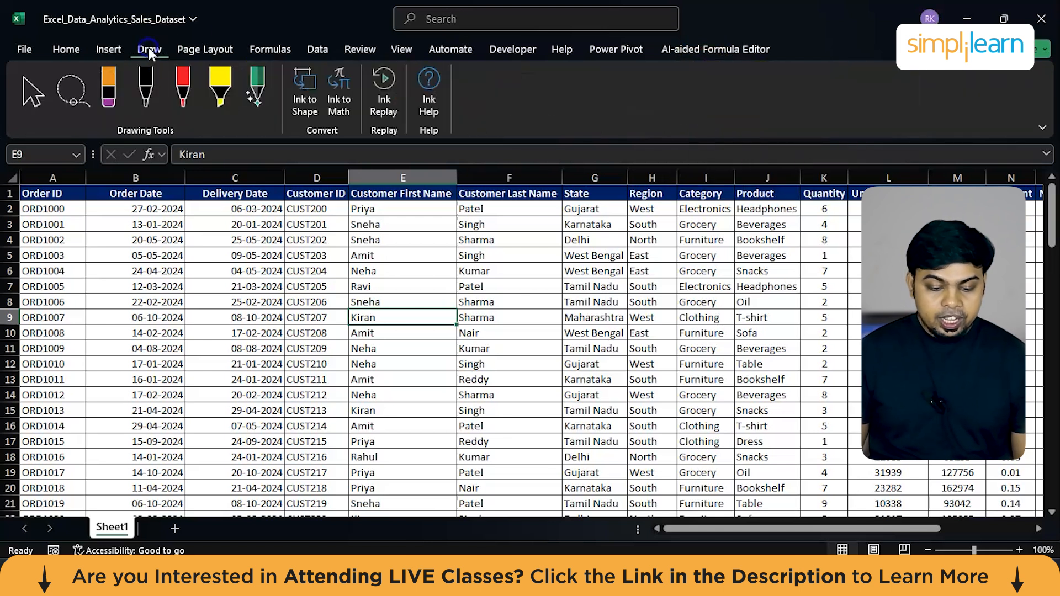
{"action": "left_click", "coordinate": [204, 49]}
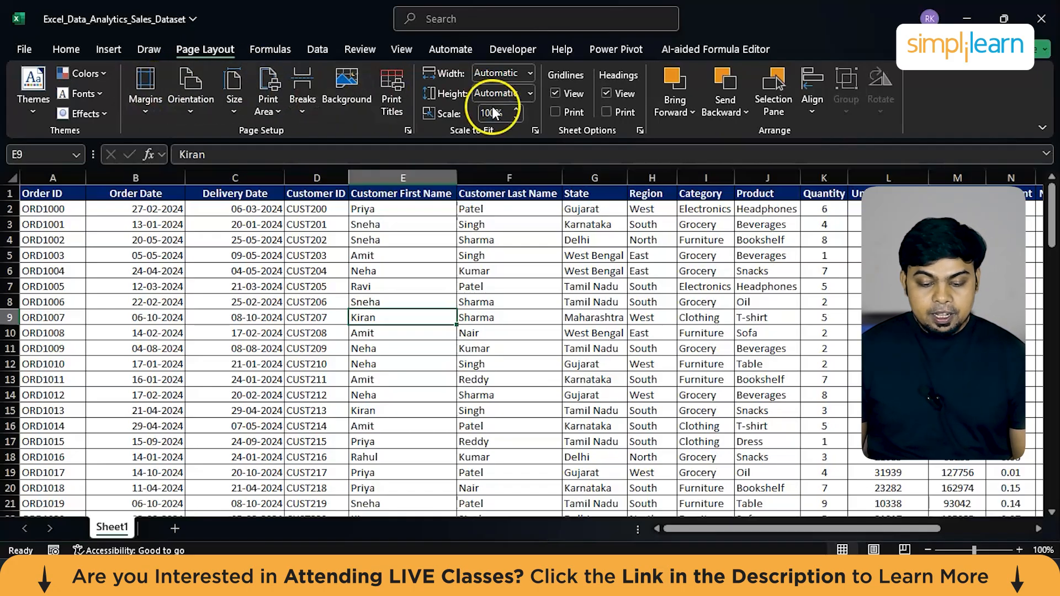
{"action": "mouse_move", "coordinate": [447, 73]}
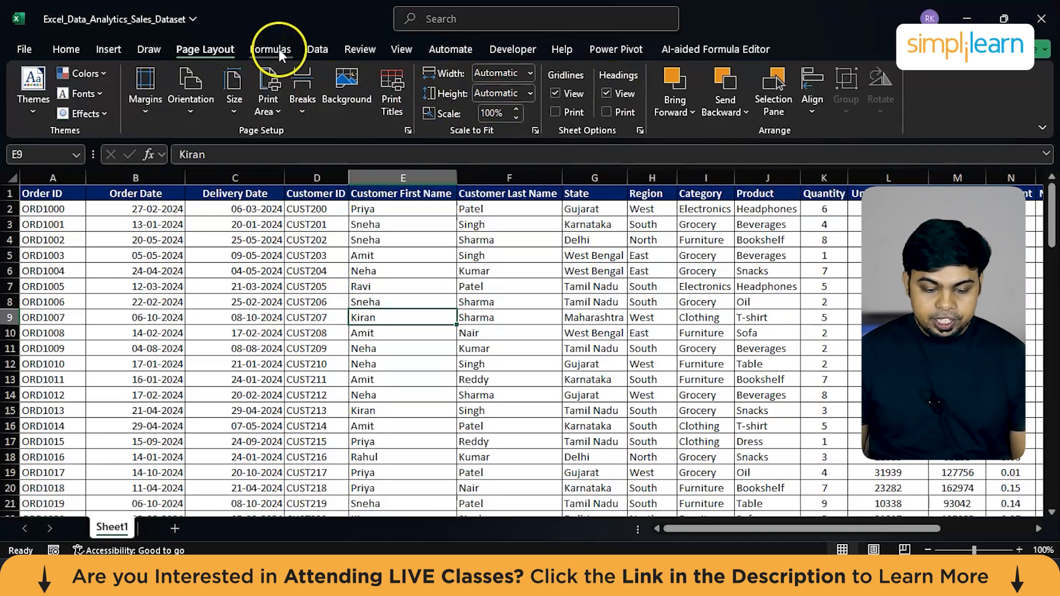
{"action": "left_click", "coordinate": [270, 49]}
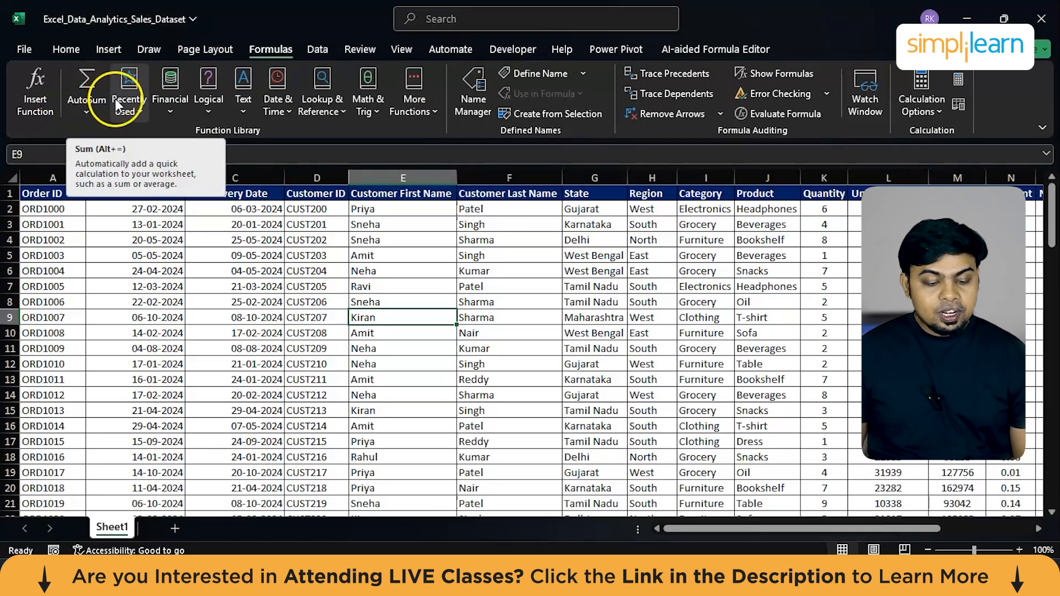
{"action": "left_click", "coordinate": [87, 92]}
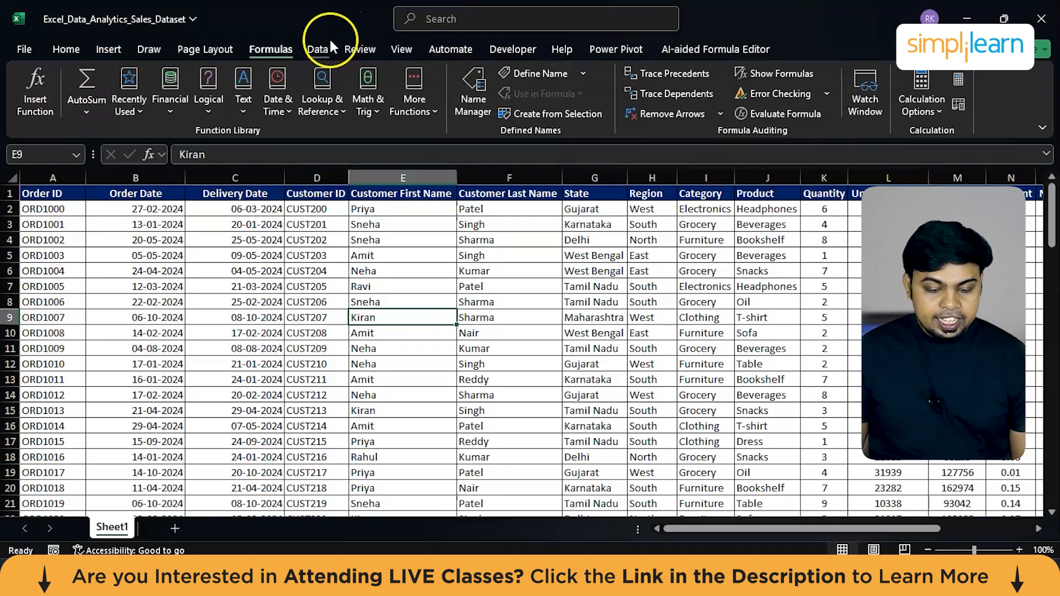
{"action": "left_click", "coordinate": [317, 49]}
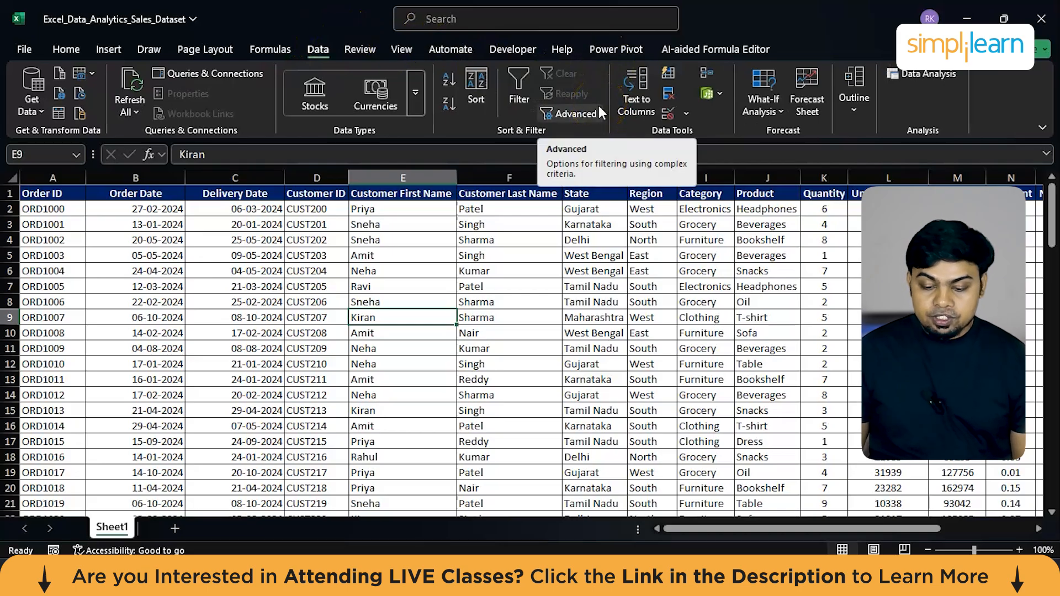
{"action": "mouse_move", "coordinate": [634, 92]}
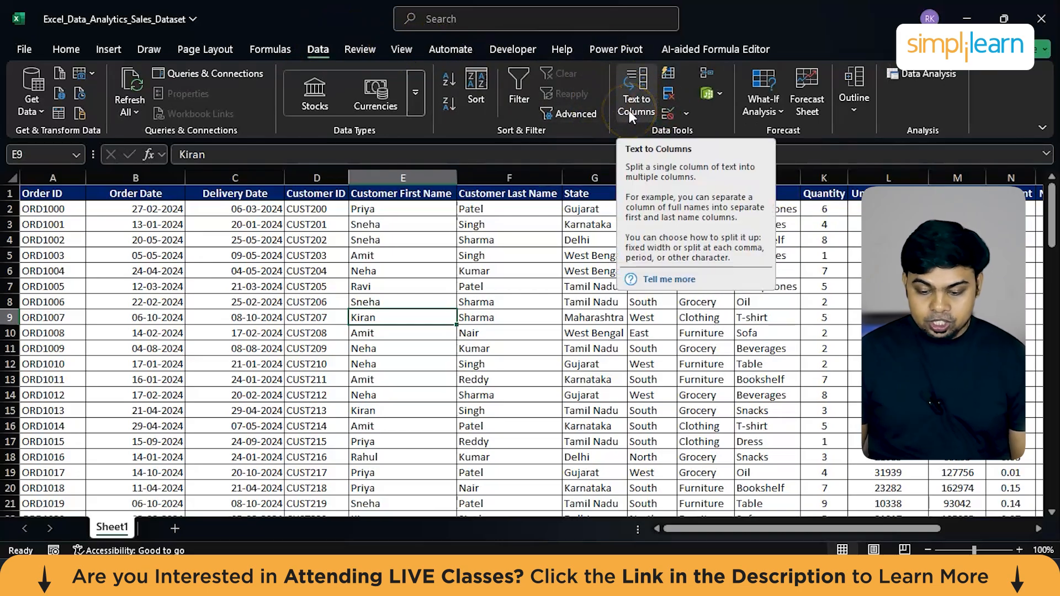
{"action": "mouse_move", "coordinate": [668, 114]}
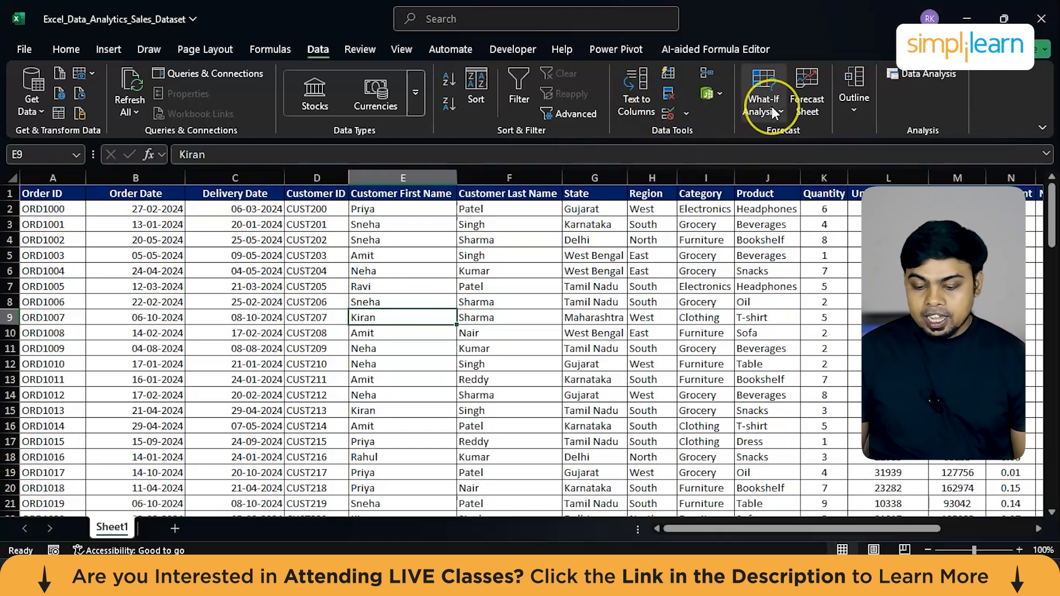
{"action": "mouse_move", "coordinate": [763, 95]}
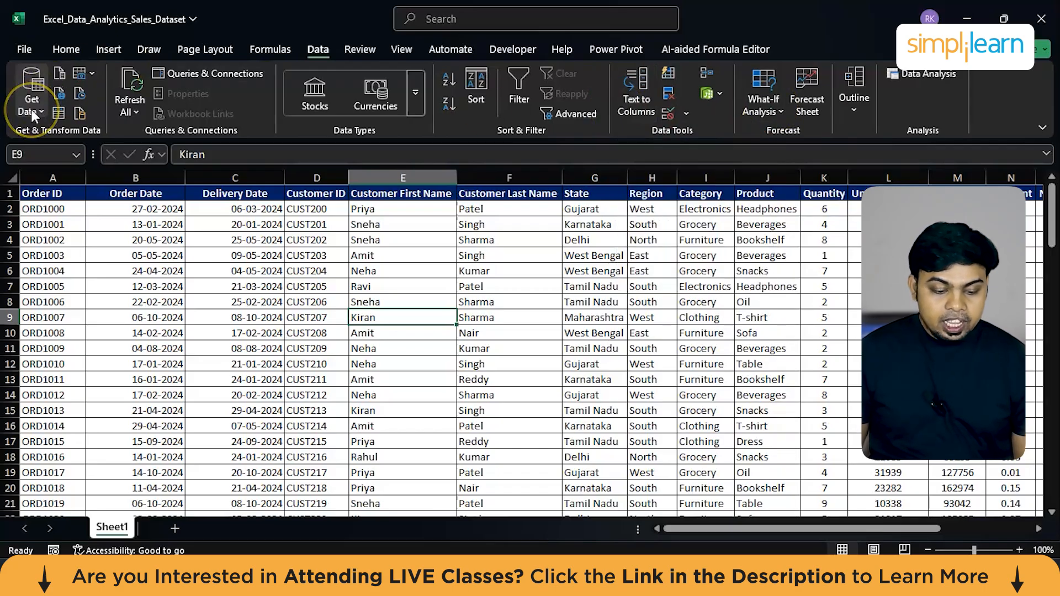
{"action": "mouse_move", "coordinate": [31, 95]}
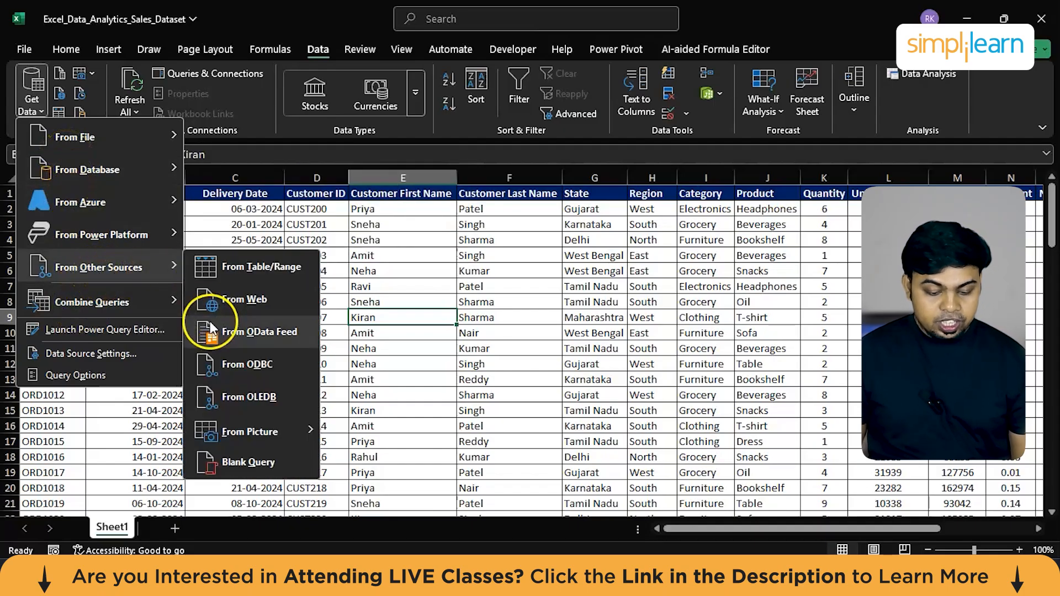
{"action": "mouse_move", "coordinate": [244, 299]}
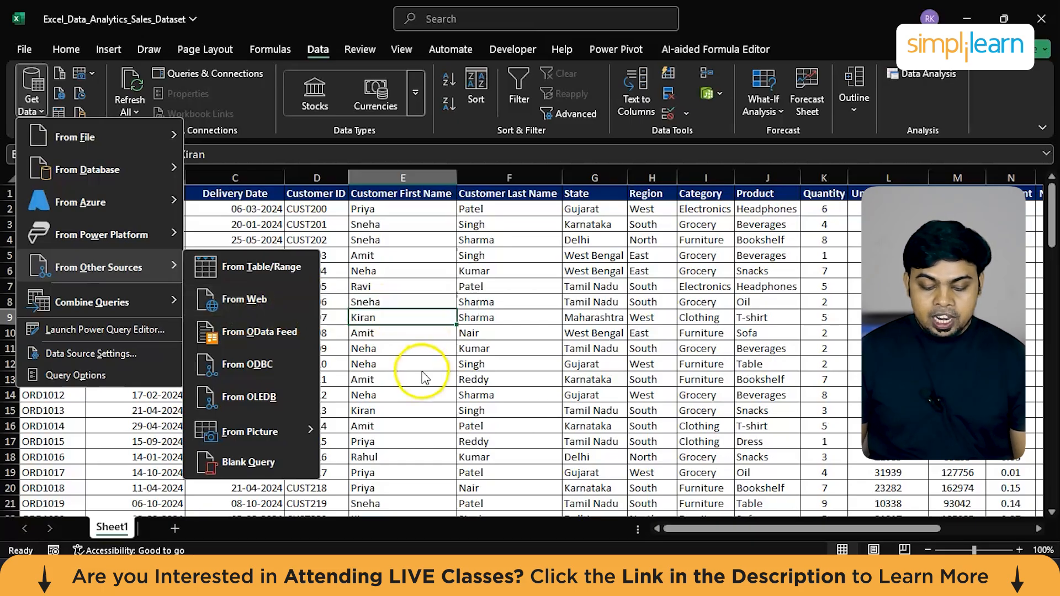
{"action": "left_click", "coordinate": [421, 371]}
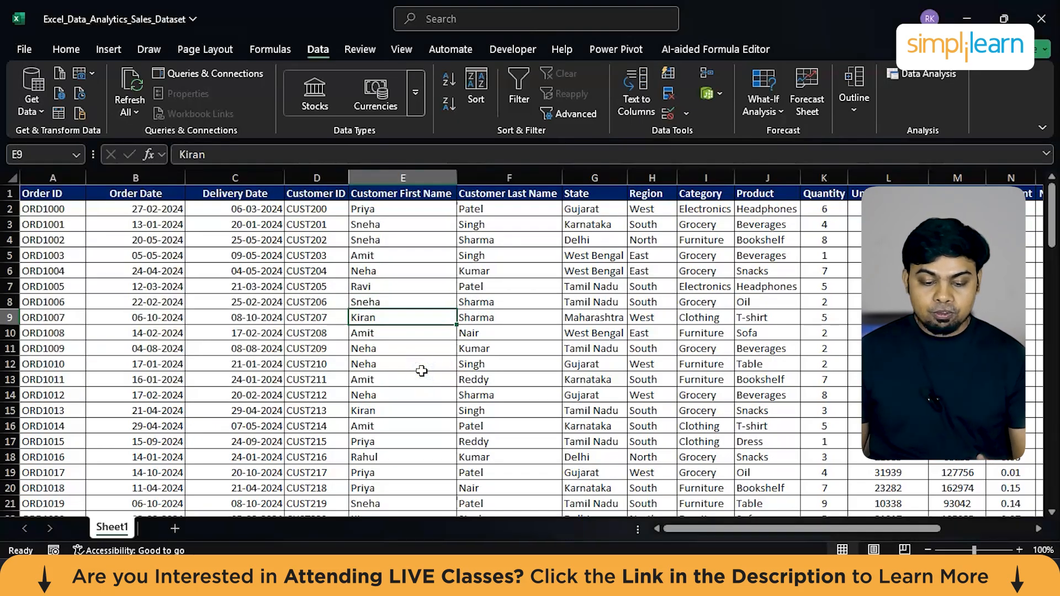
Browse the Review and Power Pivot ribbons, then return to the Home commands.
{"action": "left_click", "coordinate": [360, 49]}
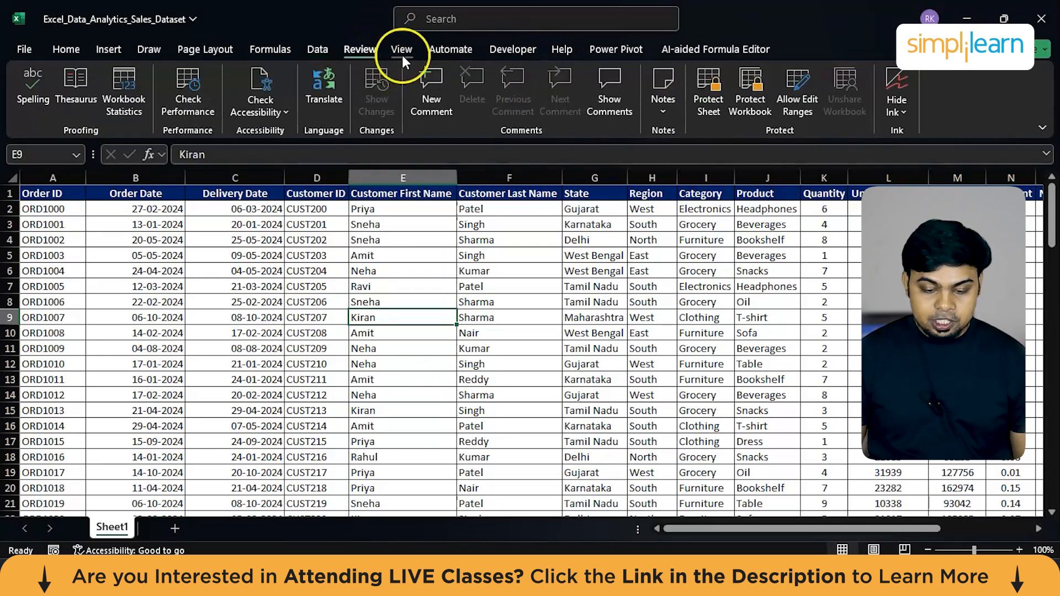
{"action": "left_click", "coordinate": [616, 49]}
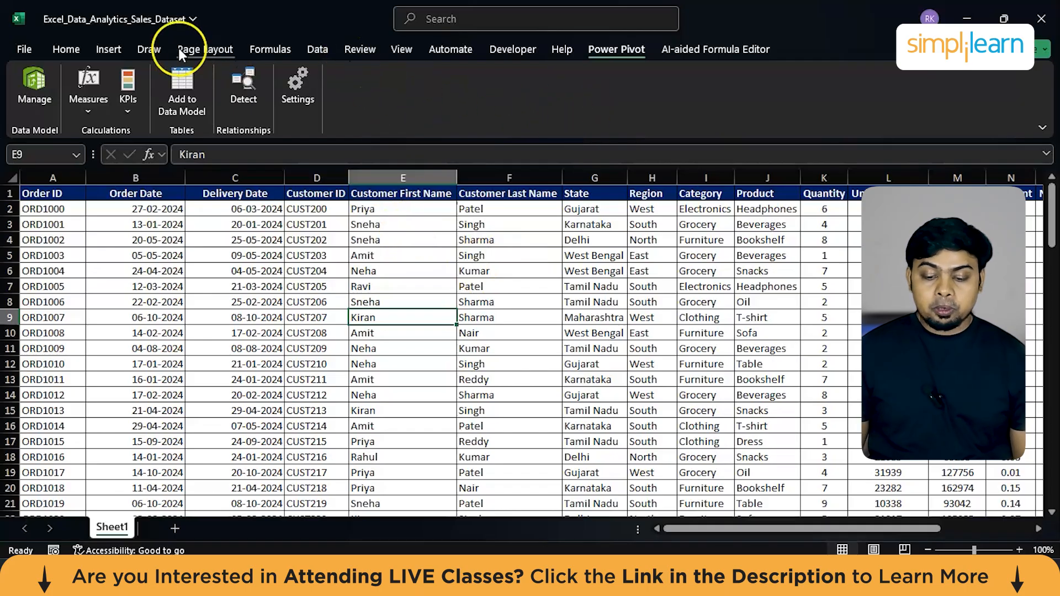
{"action": "left_click", "coordinate": [65, 48]}
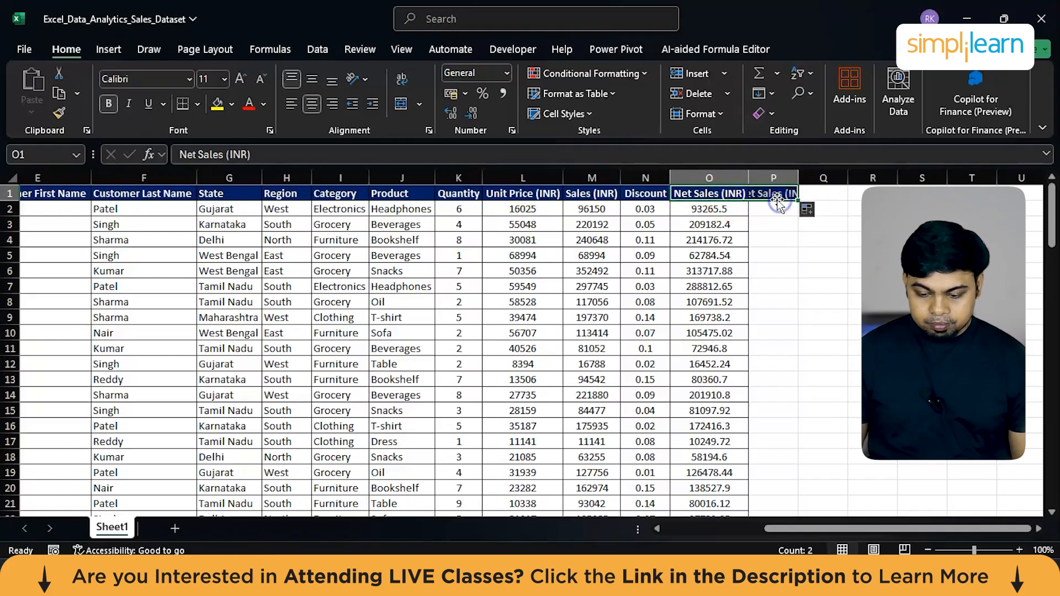
Add an Order Type column with =IF(K2>5,"Premium Order","Regular Order") filled down.
{"action": "type", "text": "=IF("}
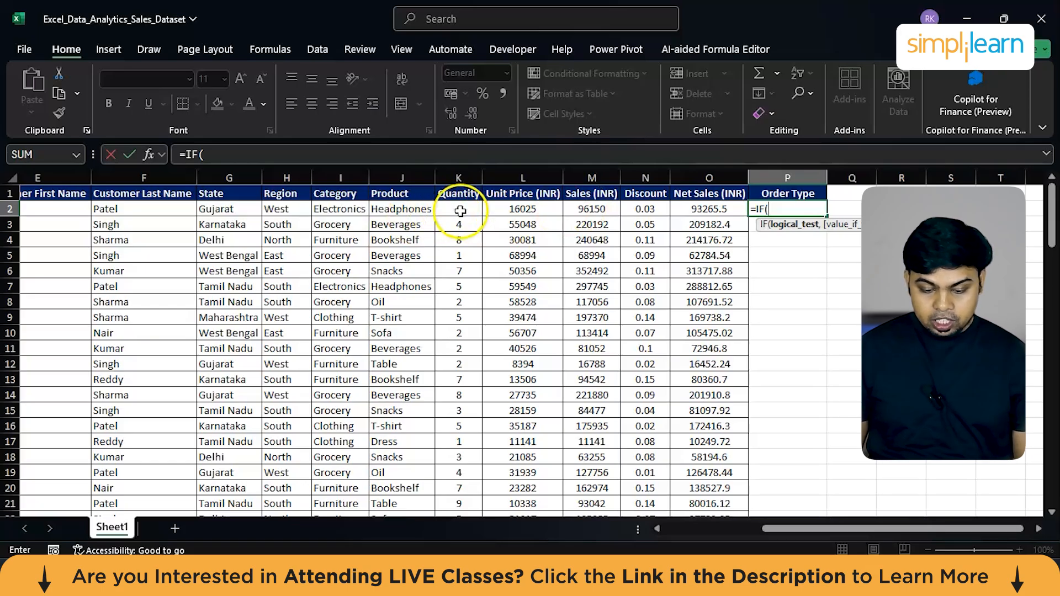
{"action": "left_click", "coordinate": [459, 209]}
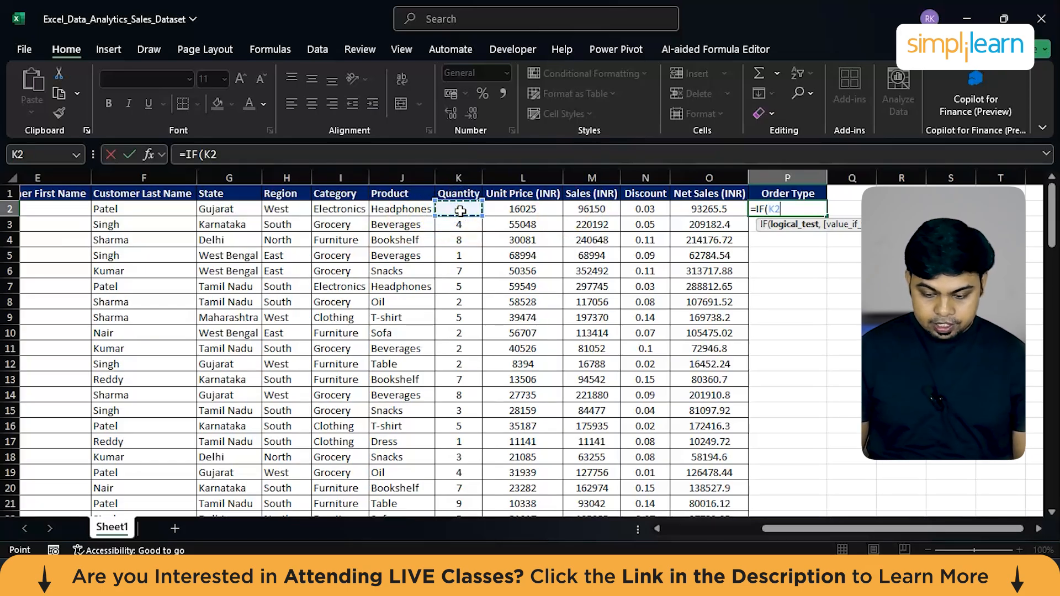
{"action": "type", "text": ">5"}
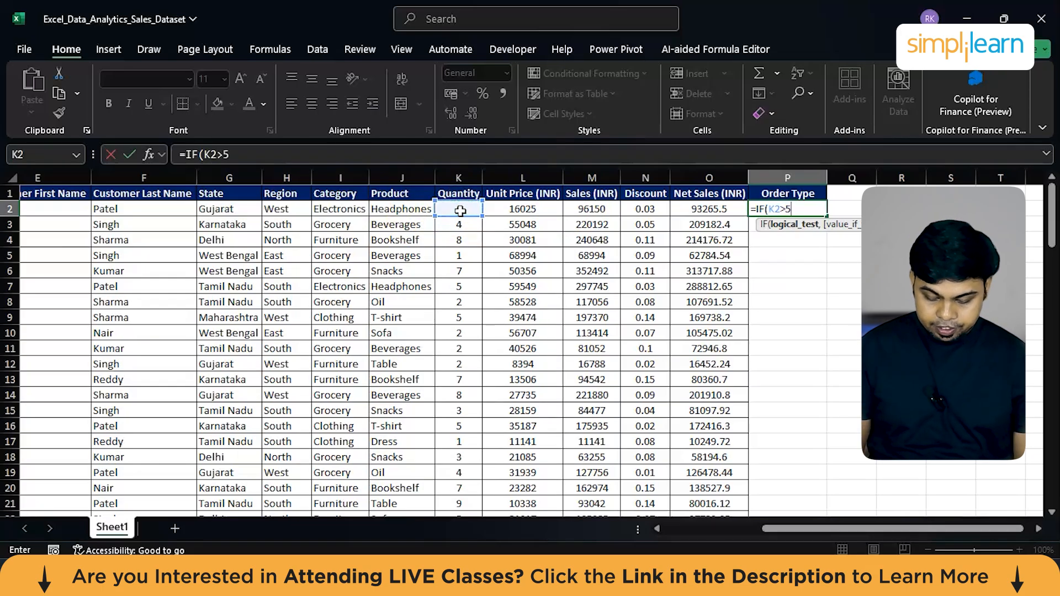
{"action": "type", "text": ",\""}
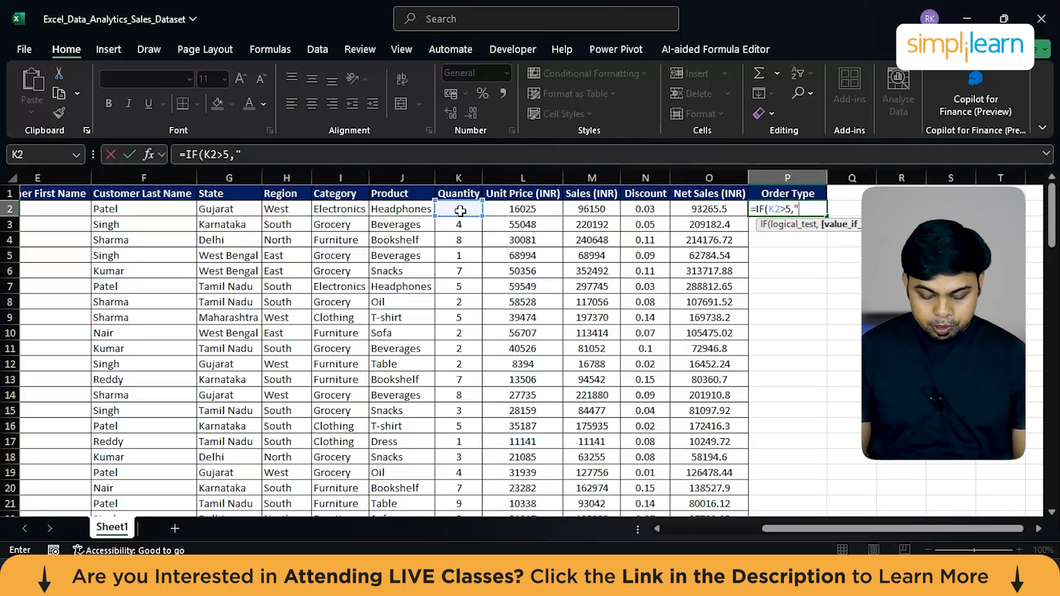
{"action": "type", "text": "Premium Order\", \""}
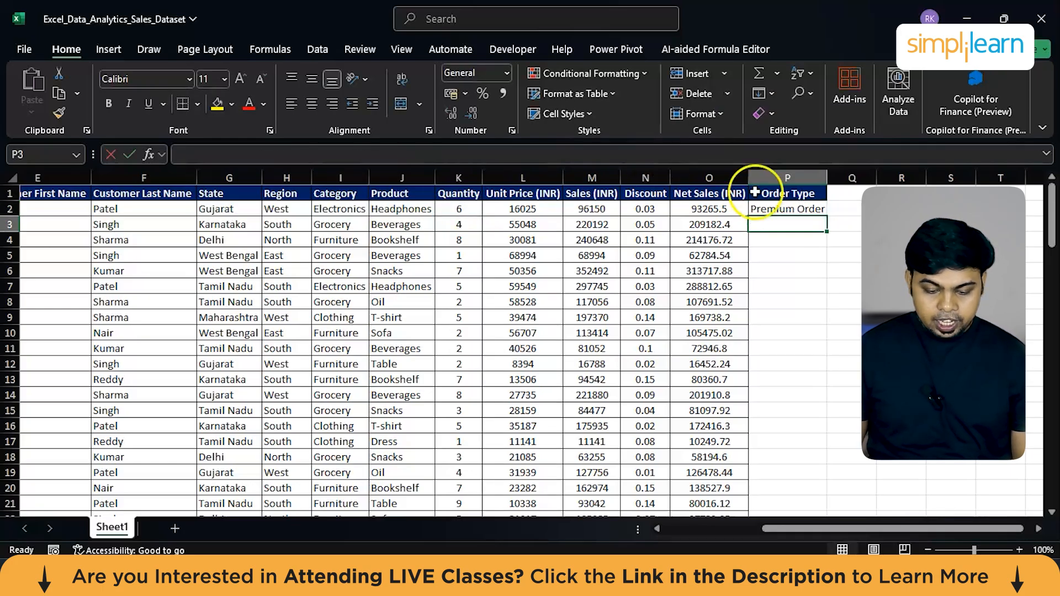
{"action": "left_click", "coordinate": [786, 208]}
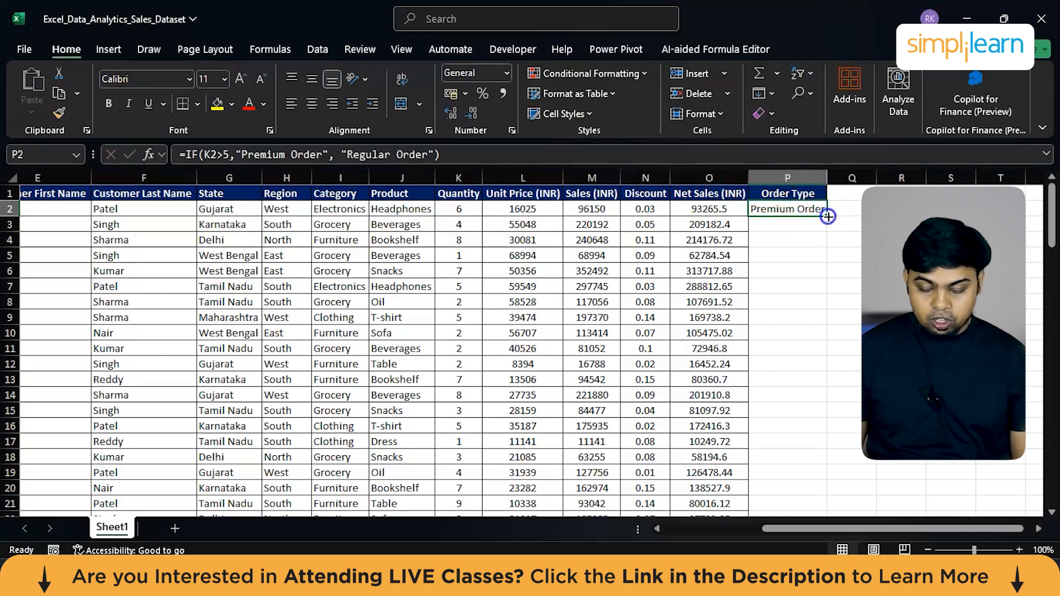
{"action": "left_click", "coordinate": [197, 104]}
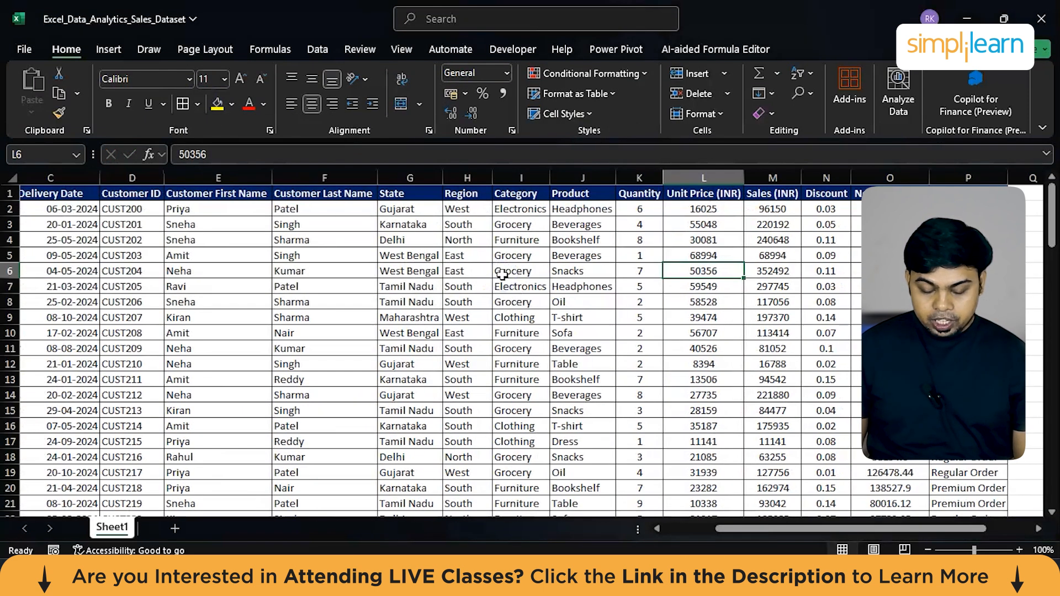
Place the Customer ID column and a Product header on a new Sheet2.
{"action": "scroll", "scroll_direction": "left", "scroll_amount": 3}
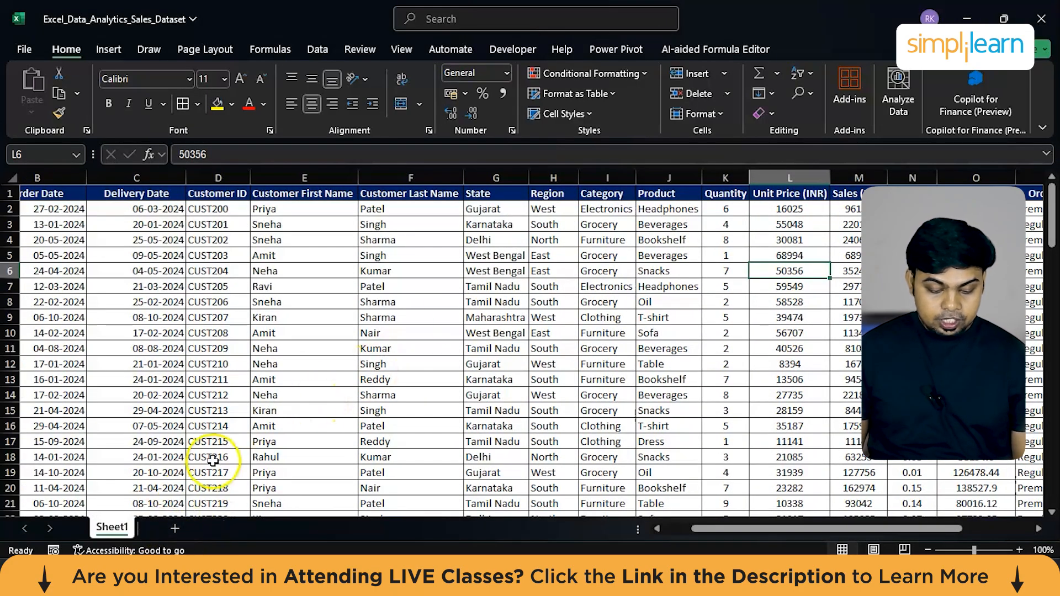
{"action": "left_click", "coordinate": [217, 194]}
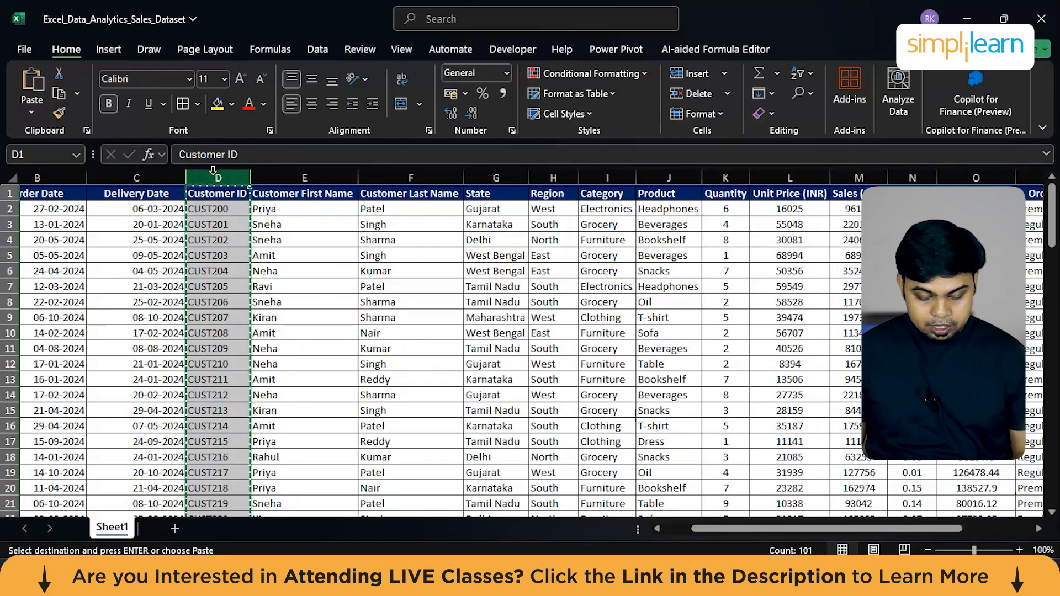
{"action": "left_click", "coordinate": [164, 528]}
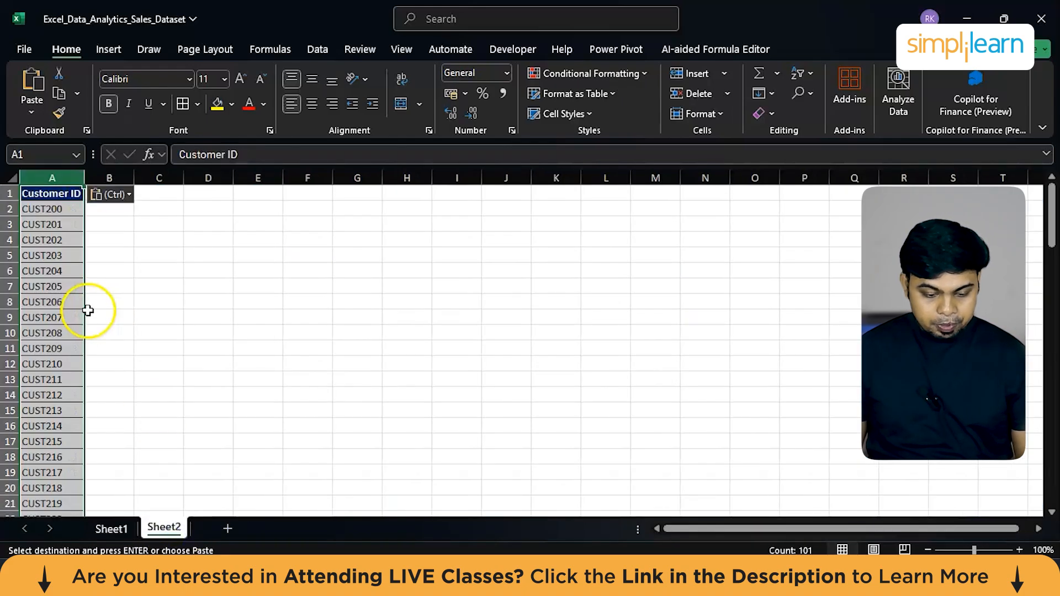
{"action": "left_click", "coordinate": [111, 529]}
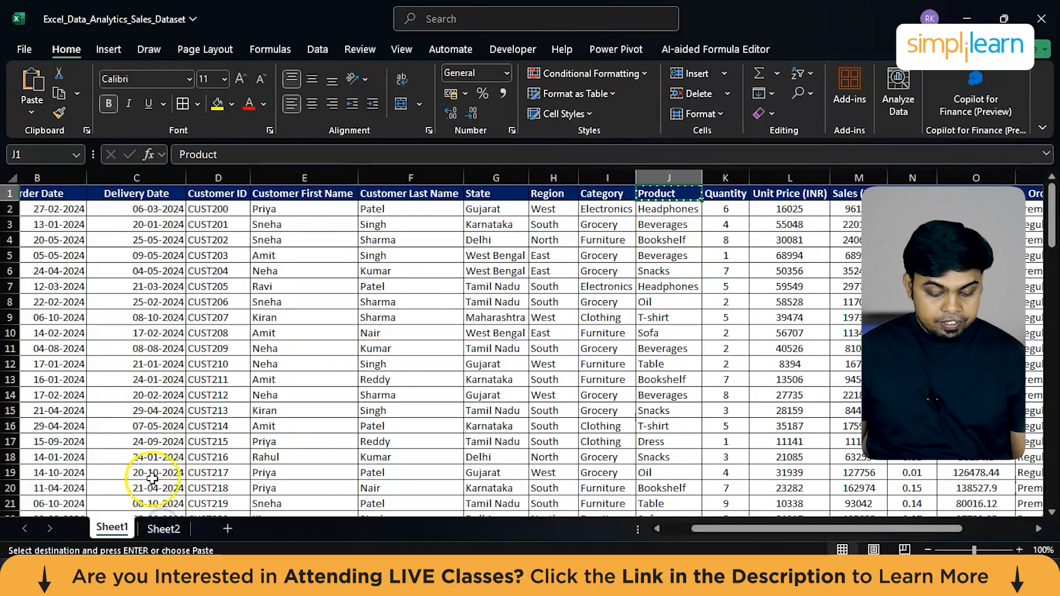
{"action": "left_click", "coordinate": [164, 529]}
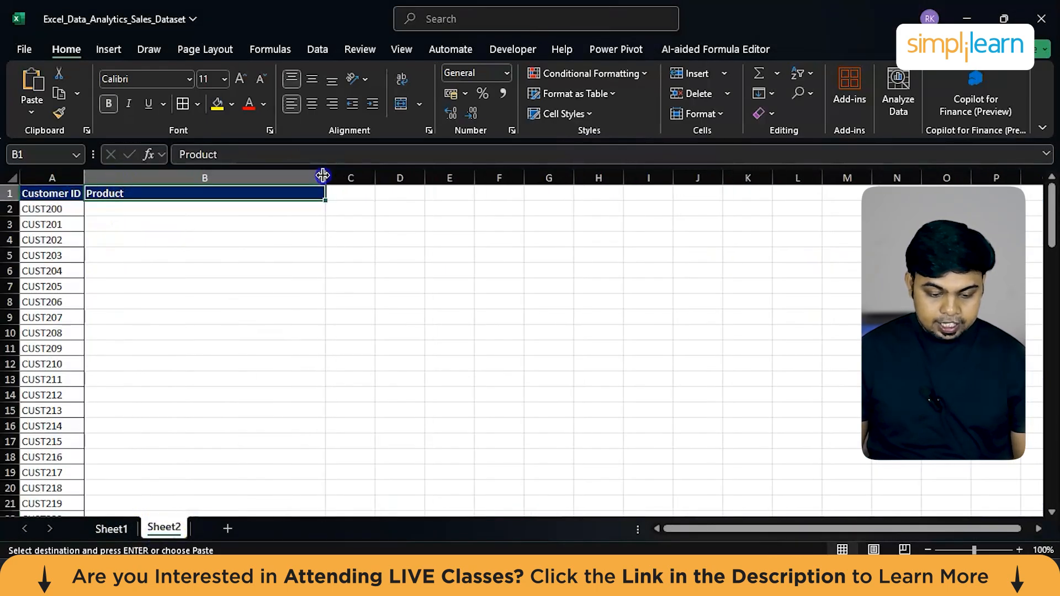
{"action": "left_click", "coordinate": [204, 209]}
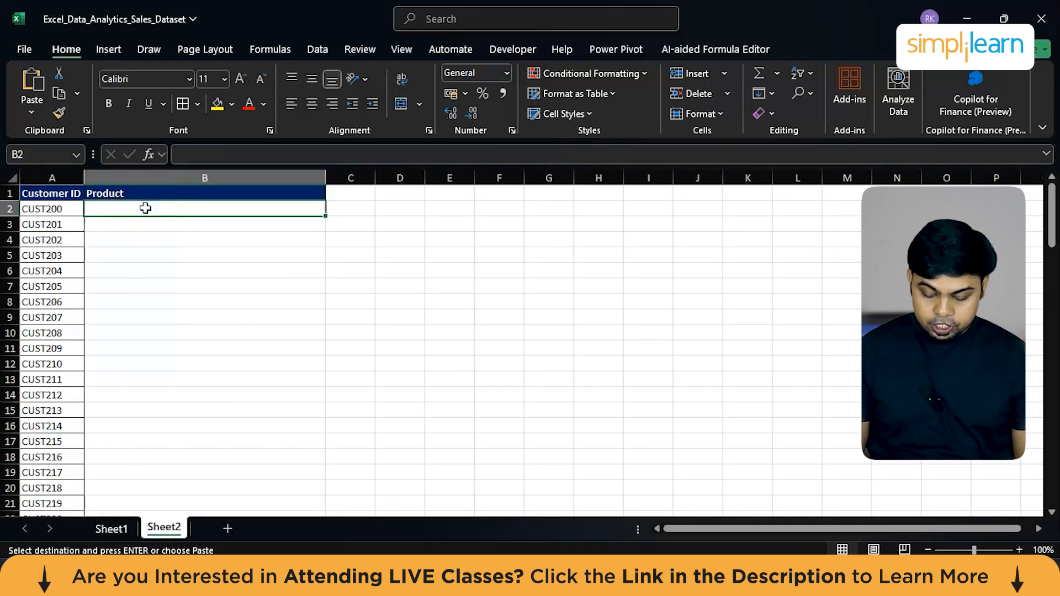
Fill Sheet2's Product column with =XLOOKUP(A2,Sheet1!D:D,Sheet1!J:J), then return to Sheet1.
{"action": "type", "text": "=XLOOKUP(A2,Sheet1!"}
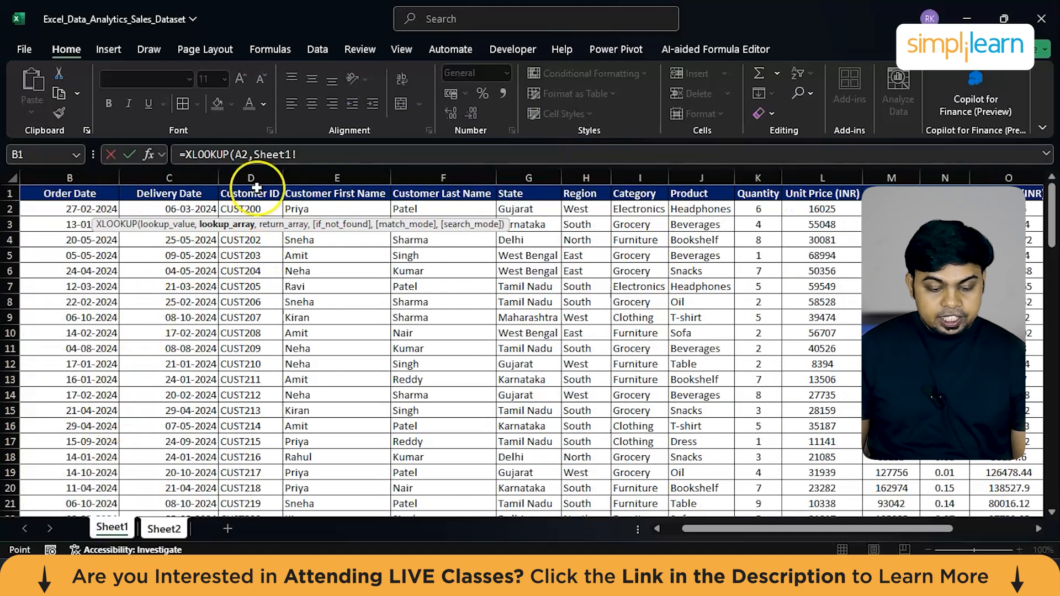
{"action": "left_click", "coordinate": [250, 177]}
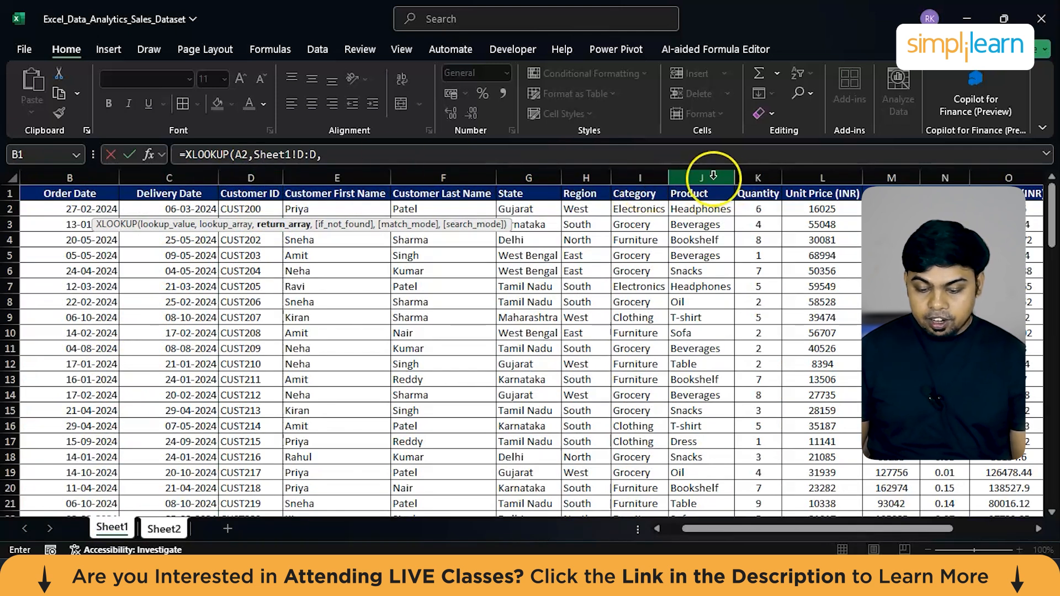
{"action": "left_click", "coordinate": [702, 177]}
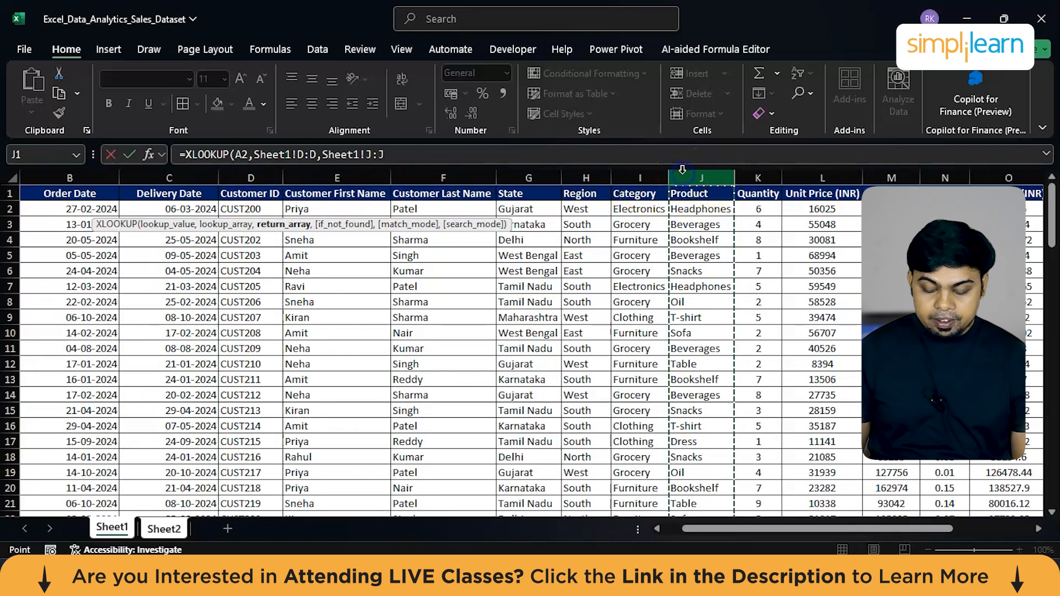
{"action": "left_click", "coordinate": [164, 529]}
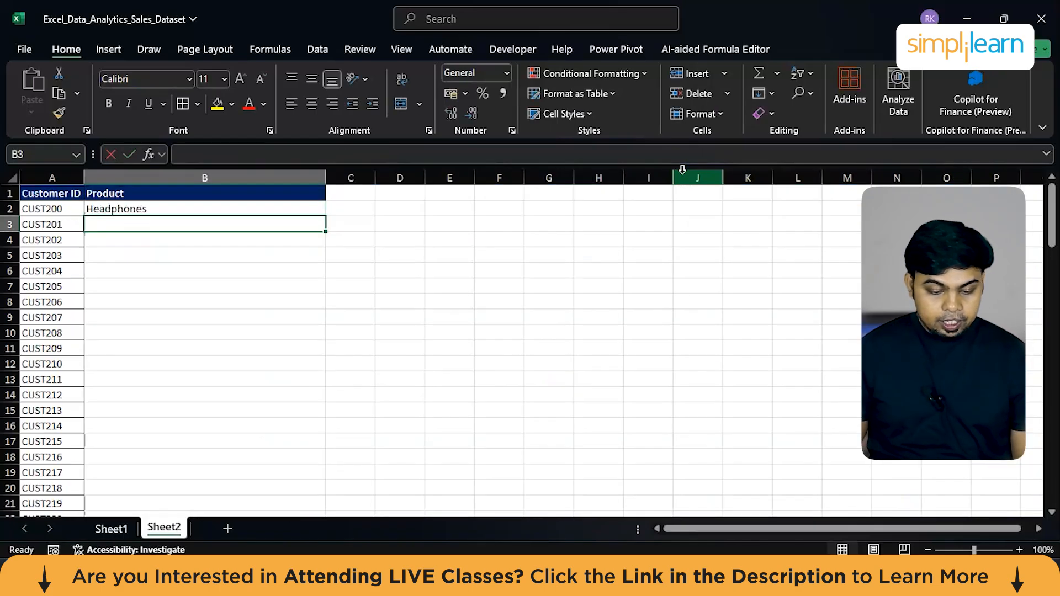
{"action": "left_click", "coordinate": [204, 209]}
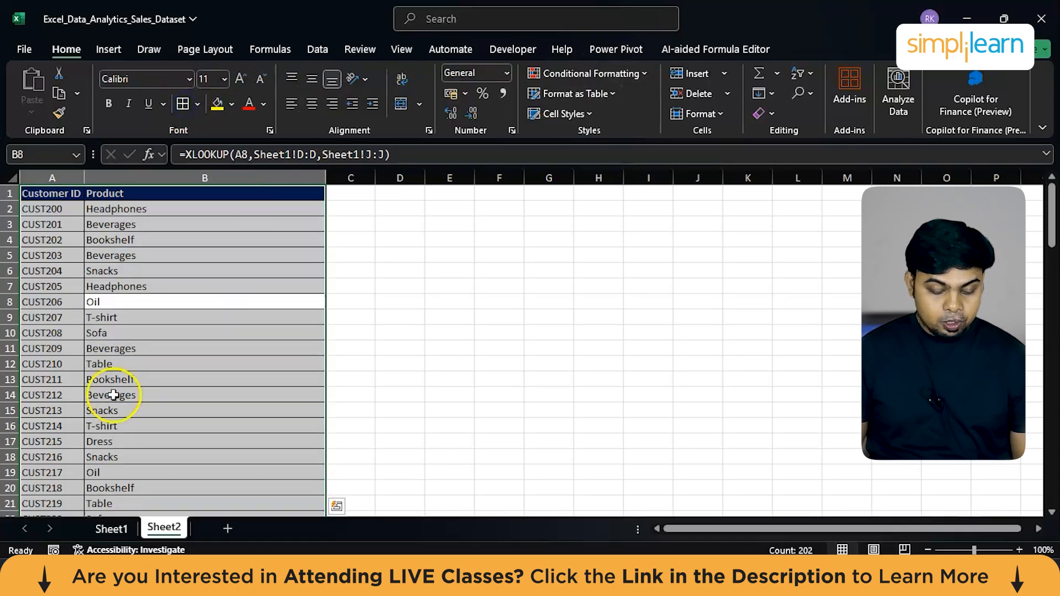
{"action": "left_click", "coordinate": [111, 529]}
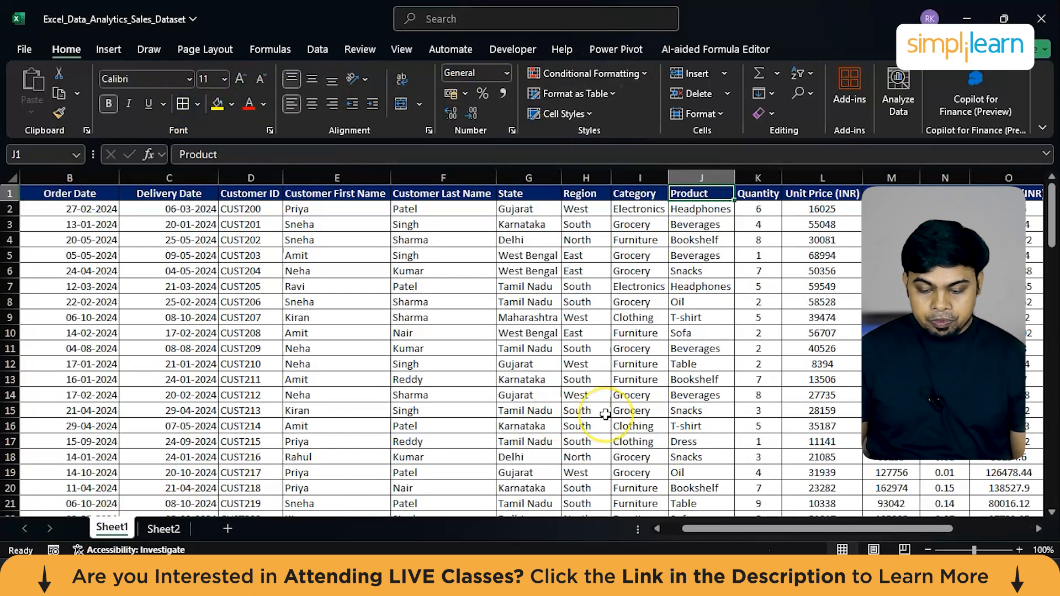
Highlight Quantity values greater than 5 with a green fill via conditional formatting.
{"action": "scroll", "scroll_direction": "right", "scroll_amount": 3}
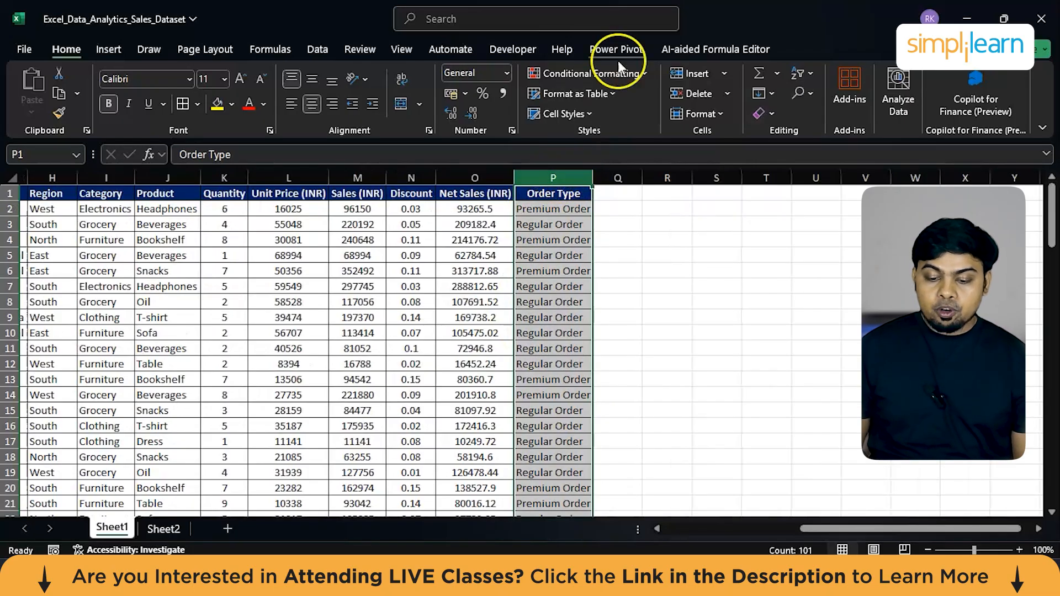
{"action": "left_click", "coordinate": [590, 73]}
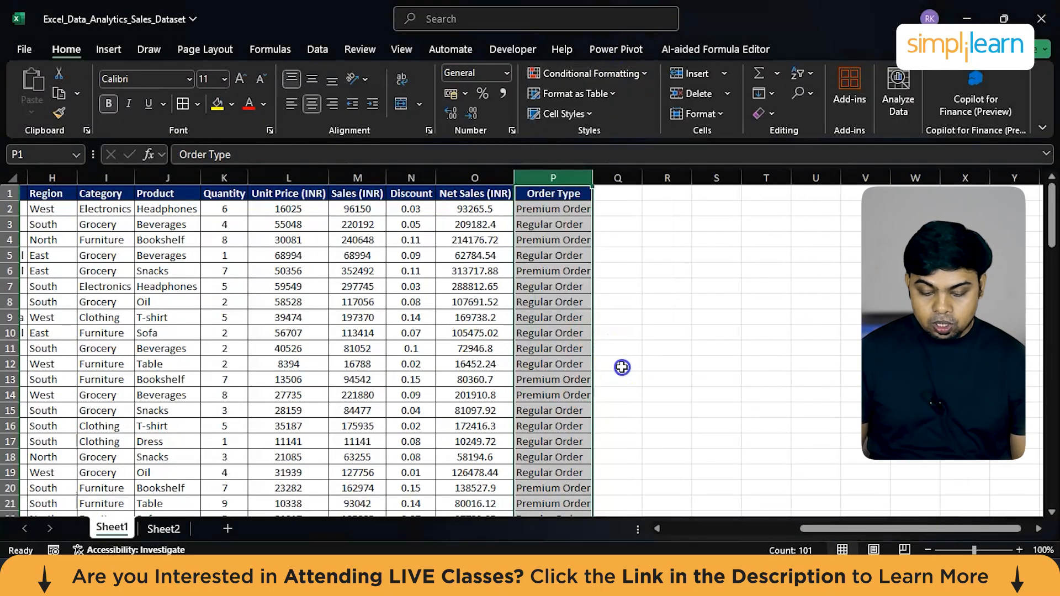
{"action": "left_click", "coordinate": [224, 178]}
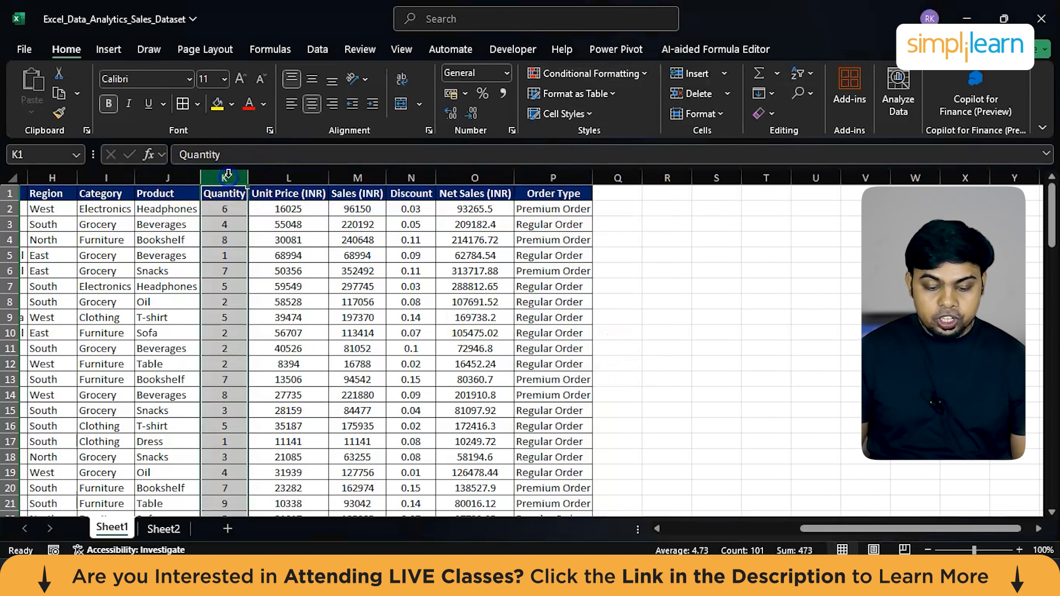
{"action": "left_click", "coordinate": [586, 73]}
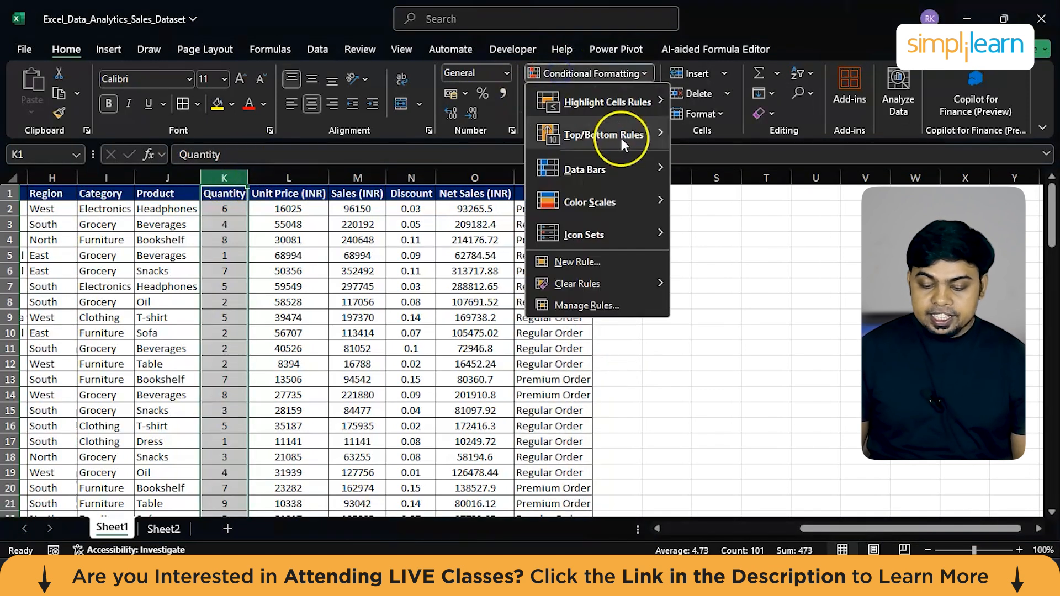
{"action": "mouse_move", "coordinate": [599, 102]}
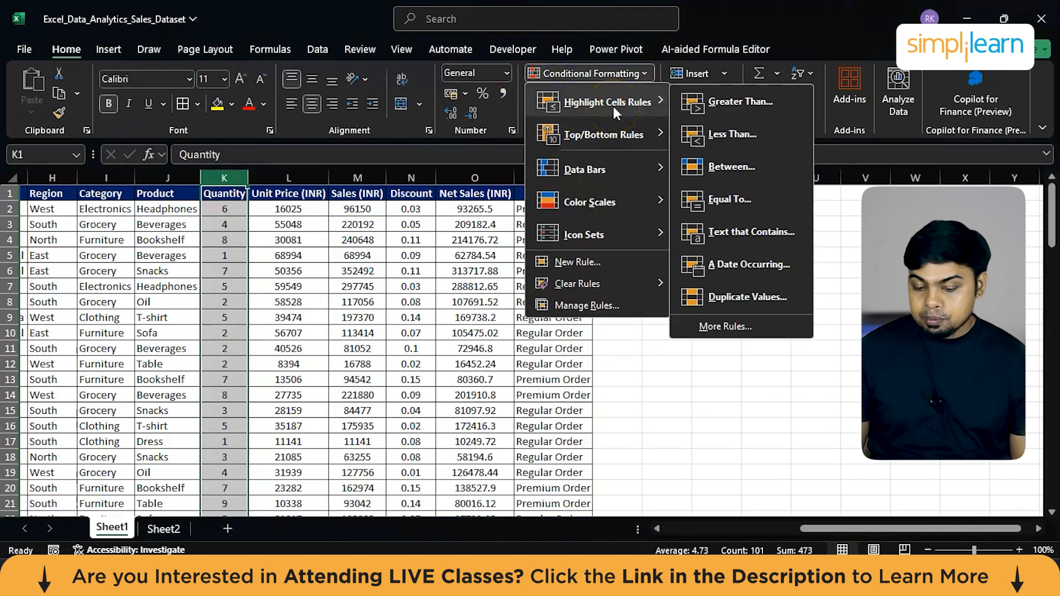
{"action": "mouse_move", "coordinate": [740, 100]}
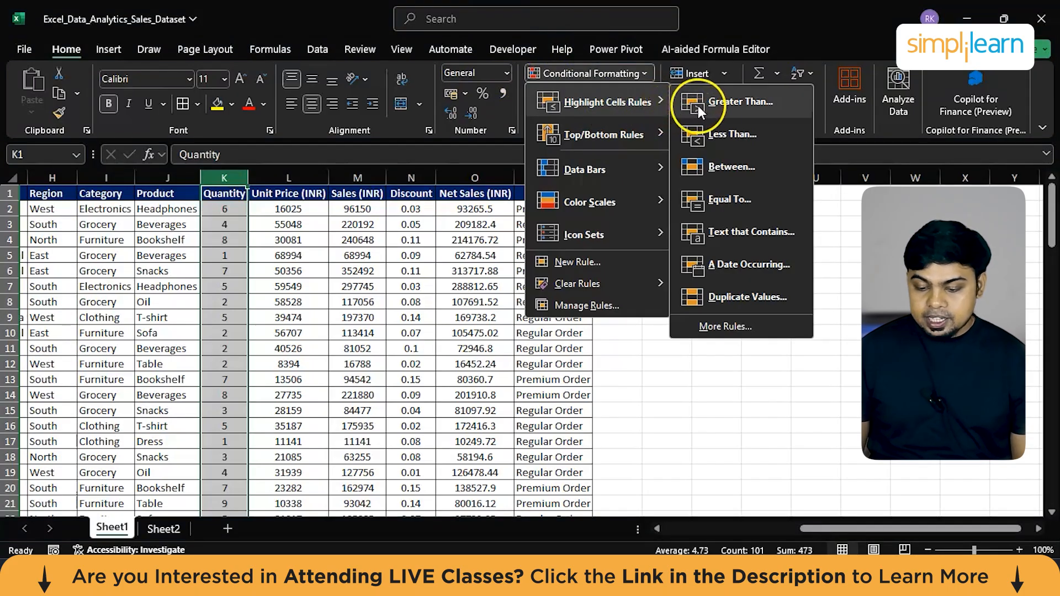
{"action": "left_click", "coordinate": [742, 101]}
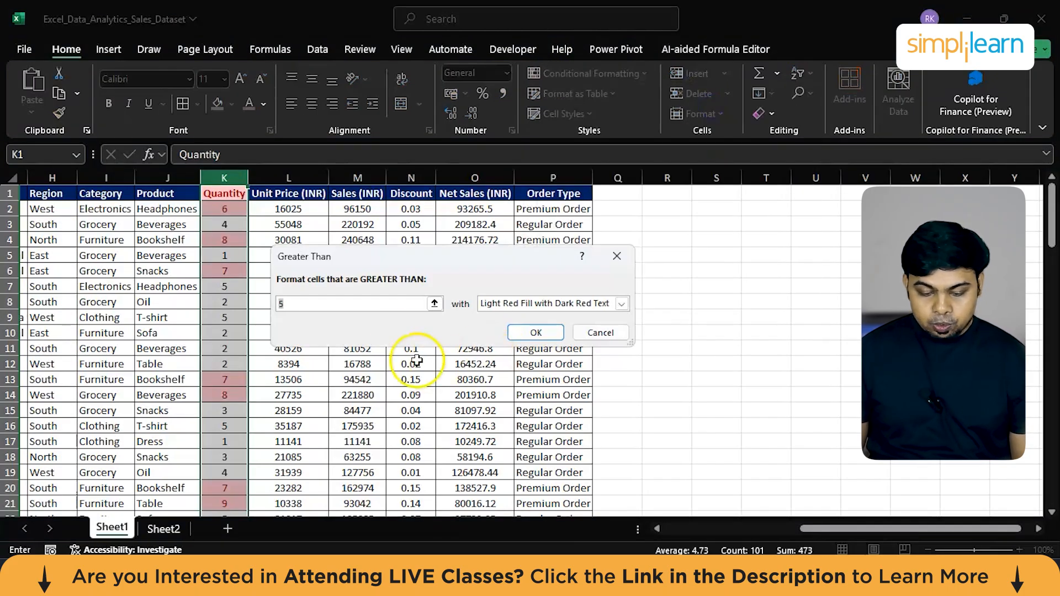
{"action": "left_click", "coordinate": [620, 303]}
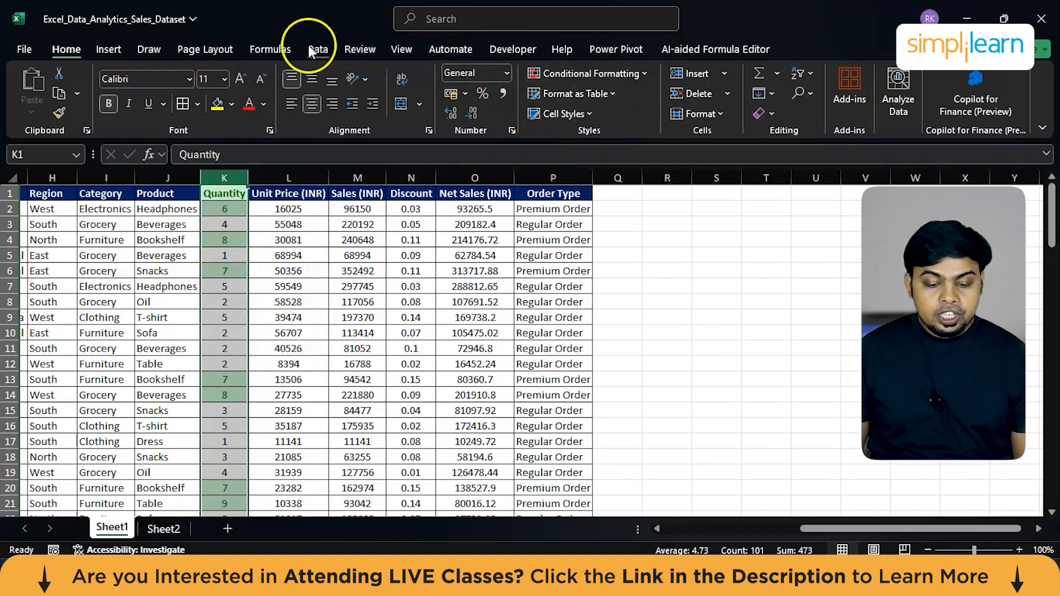
Filter Quantity by the green cell colour, then clear the filter to show all rows.
{"action": "left_click", "coordinate": [317, 48]}
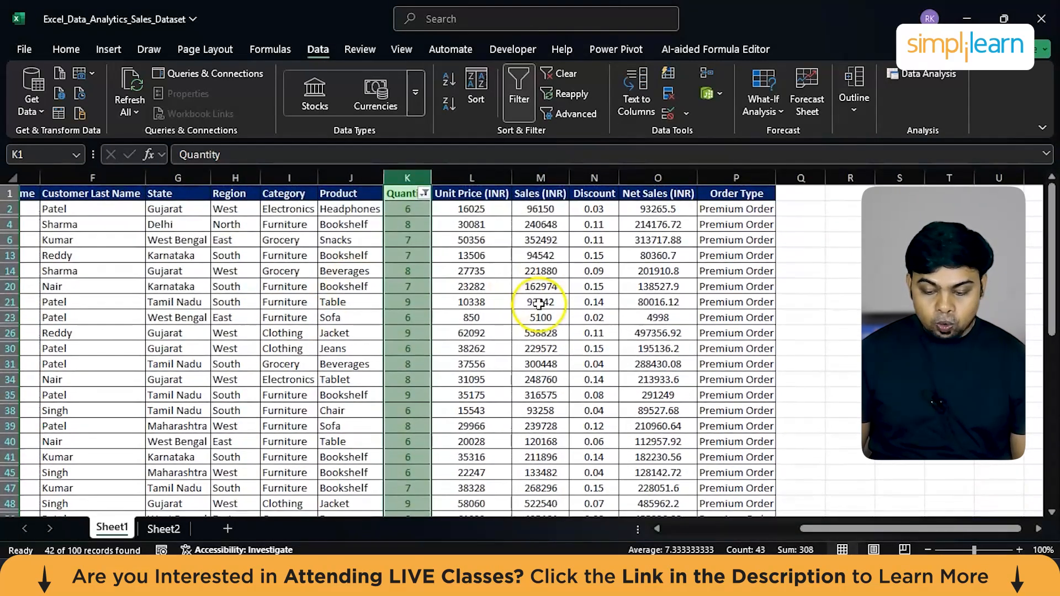
{"action": "left_click", "coordinate": [423, 193]}
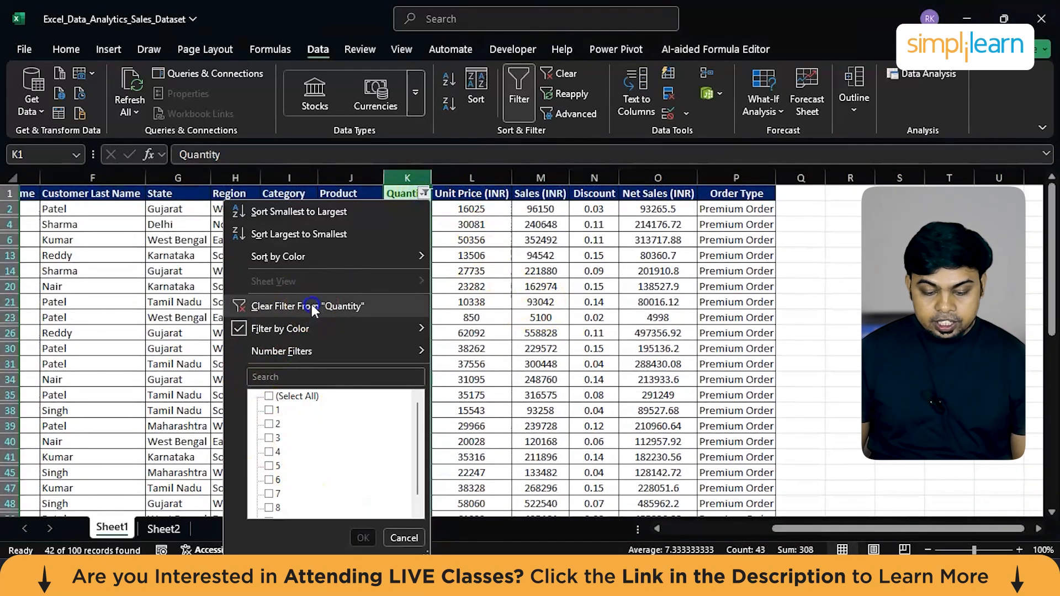
{"action": "left_click", "coordinate": [309, 306]}
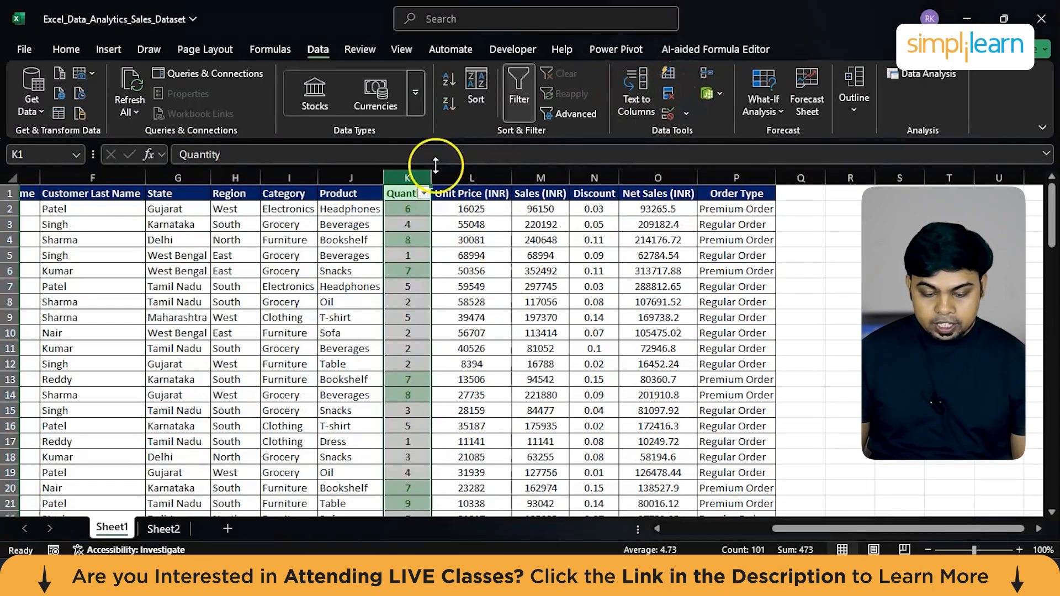
{"action": "left_click", "coordinate": [424, 193]}
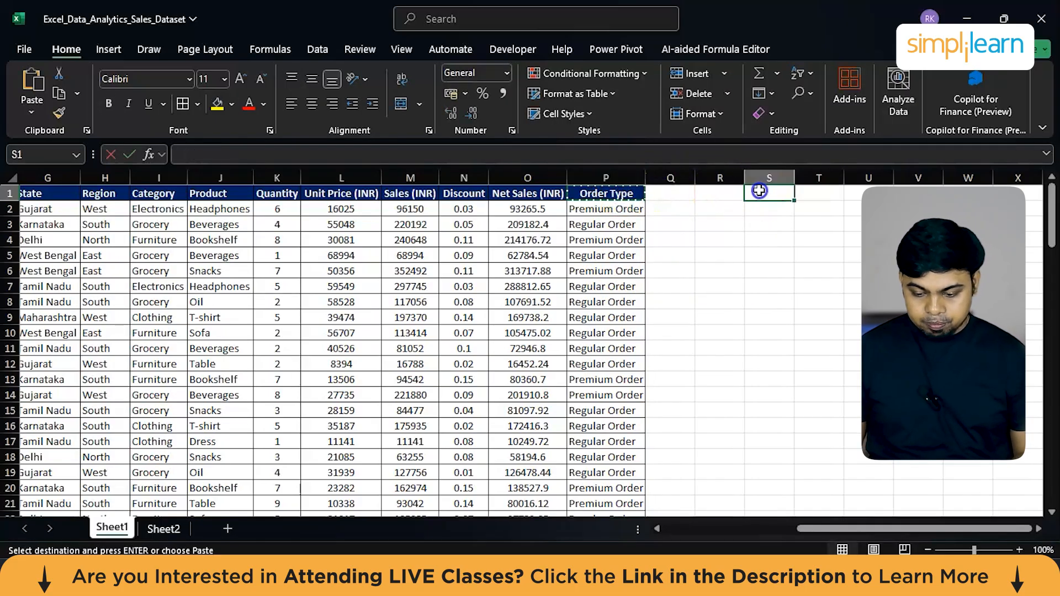
Paste the Product header into S1 and list distinct products with =UNIQUE(J:J) in S2.
{"action": "key", "text": "ctrl+v"}
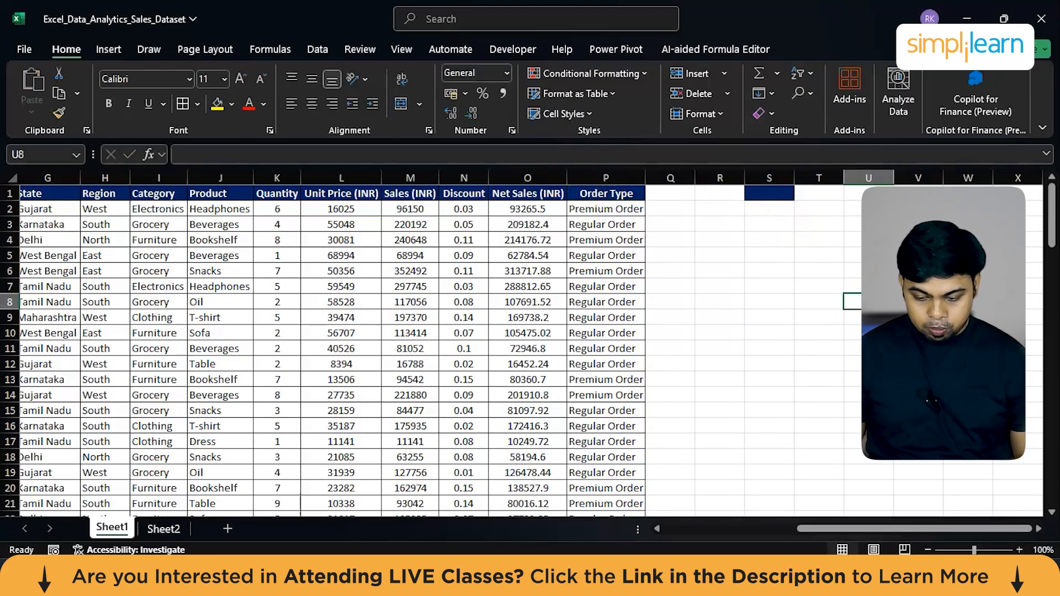
{"action": "left_click", "coordinate": [317, 49]}
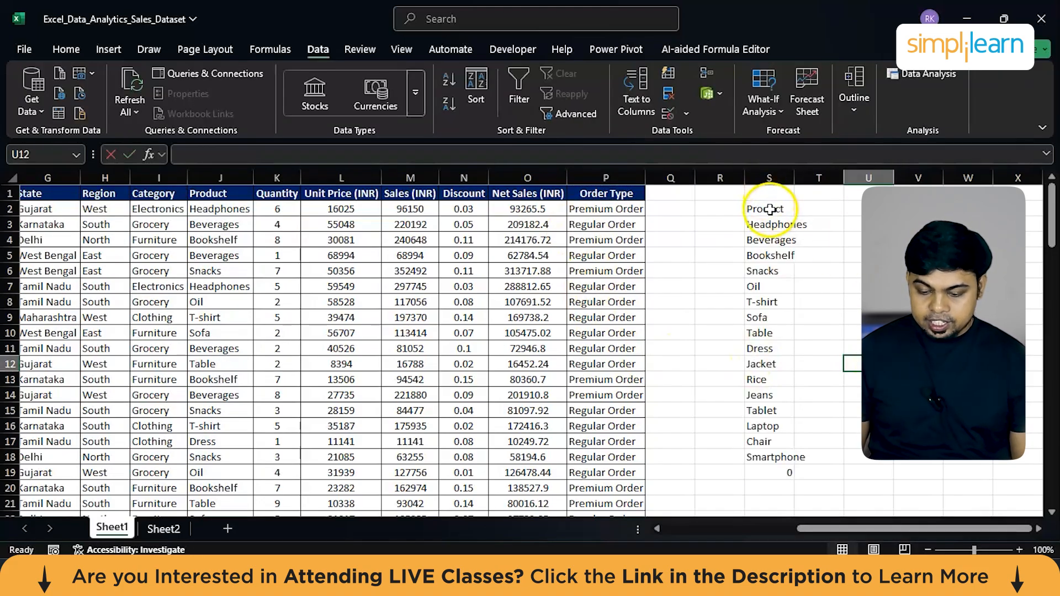
{"action": "left_click", "coordinate": [769, 209]}
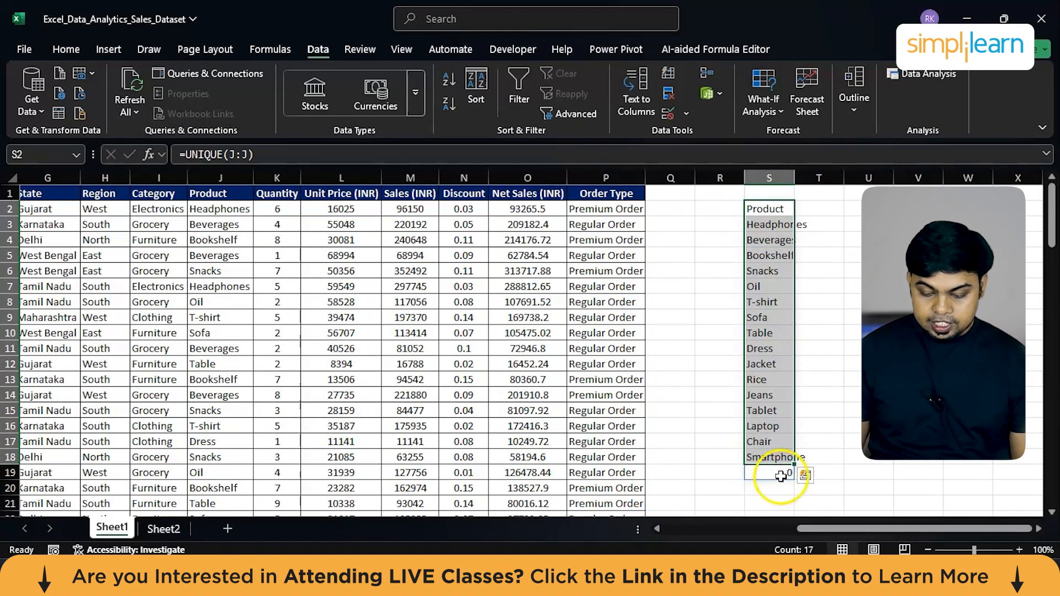
{"action": "left_click", "coordinate": [164, 529]}
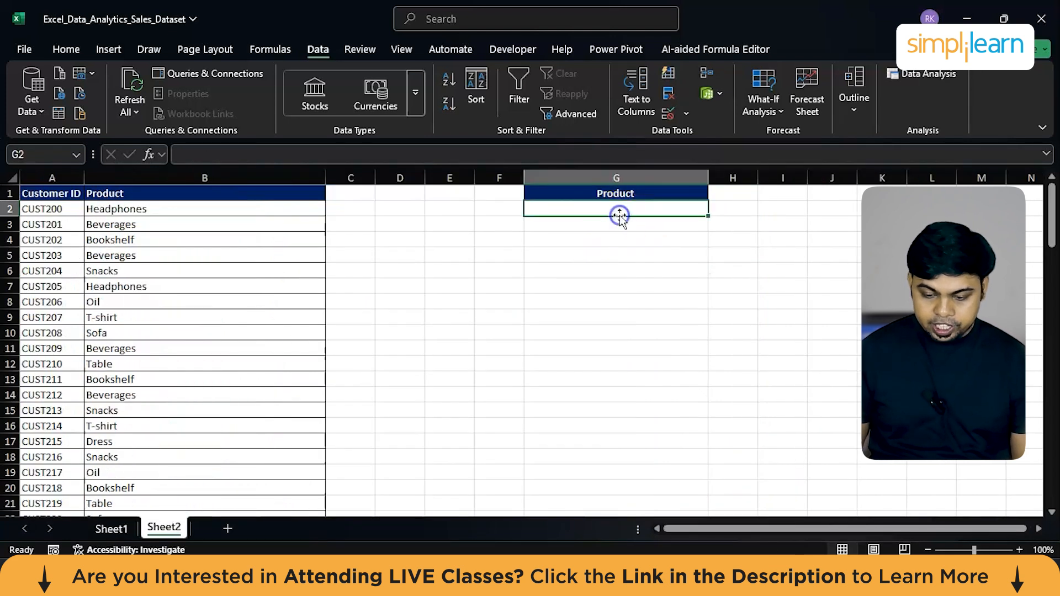
Start list validation on G2 and pick Sheet1!$S$2:$S$18 as the product source.
{"action": "left_click", "coordinate": [685, 113]}
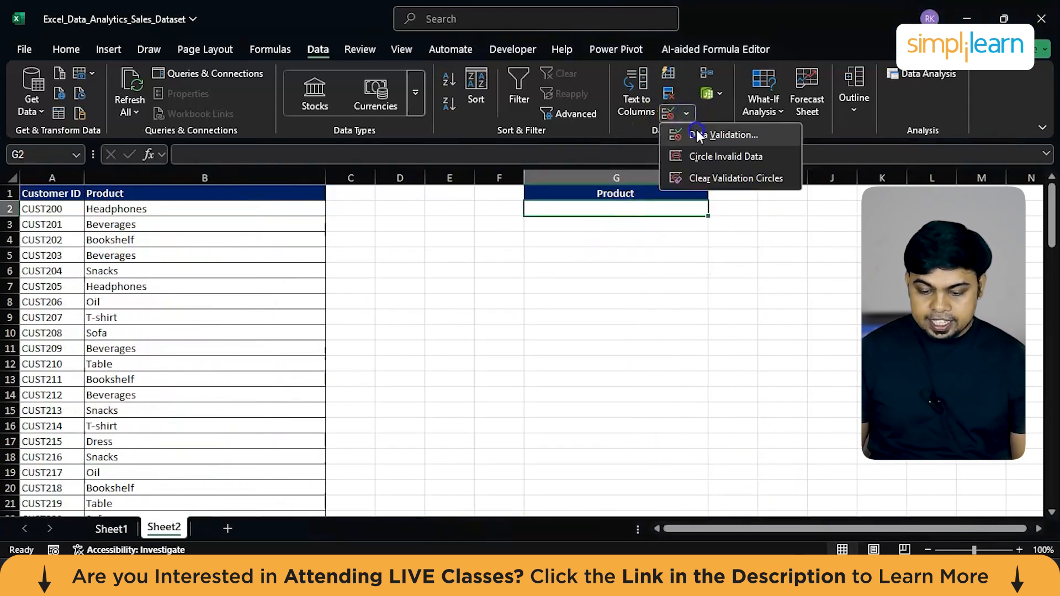
{"action": "left_click", "coordinate": [723, 135]}
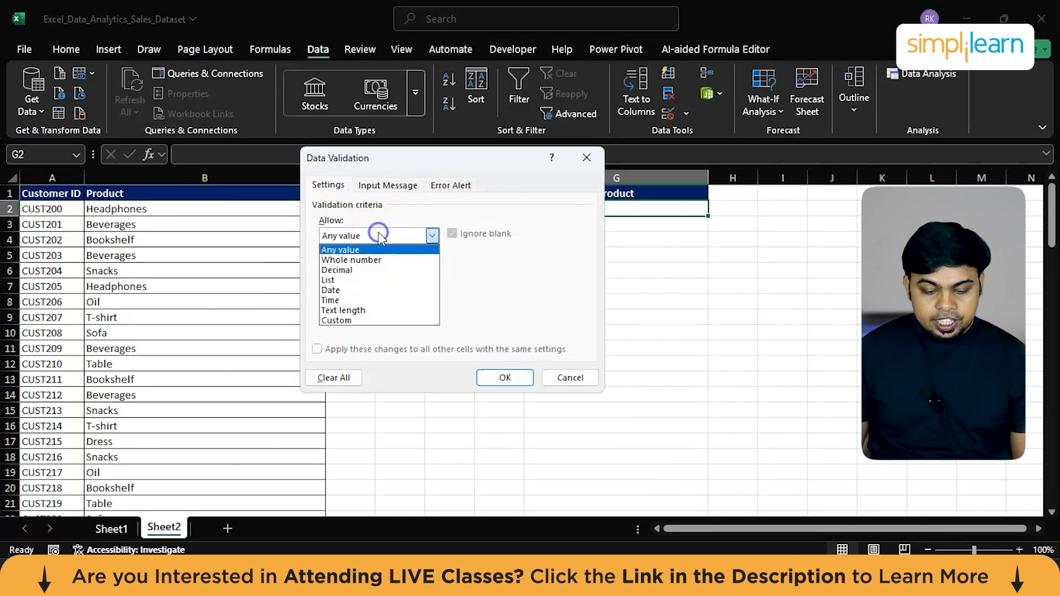
{"action": "left_click", "coordinate": [504, 378]}
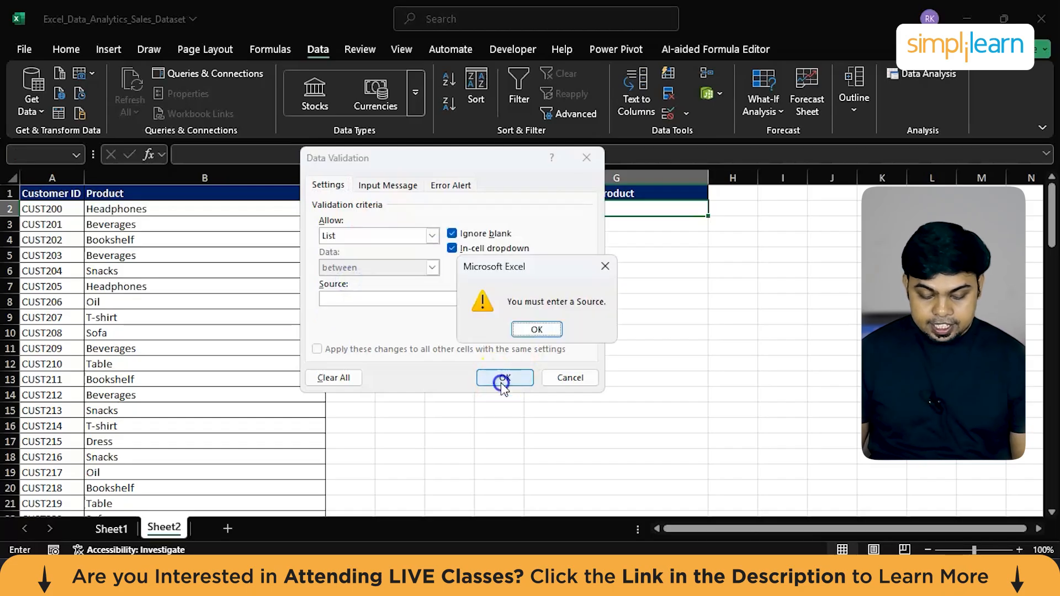
{"action": "left_click", "coordinate": [537, 329]}
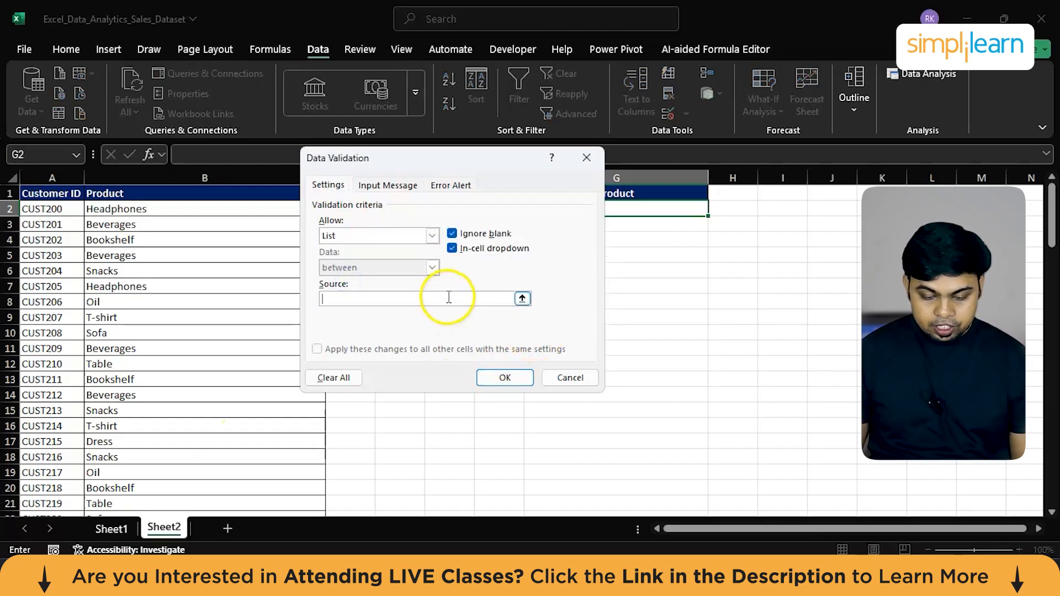
{"action": "left_click", "coordinate": [111, 529]}
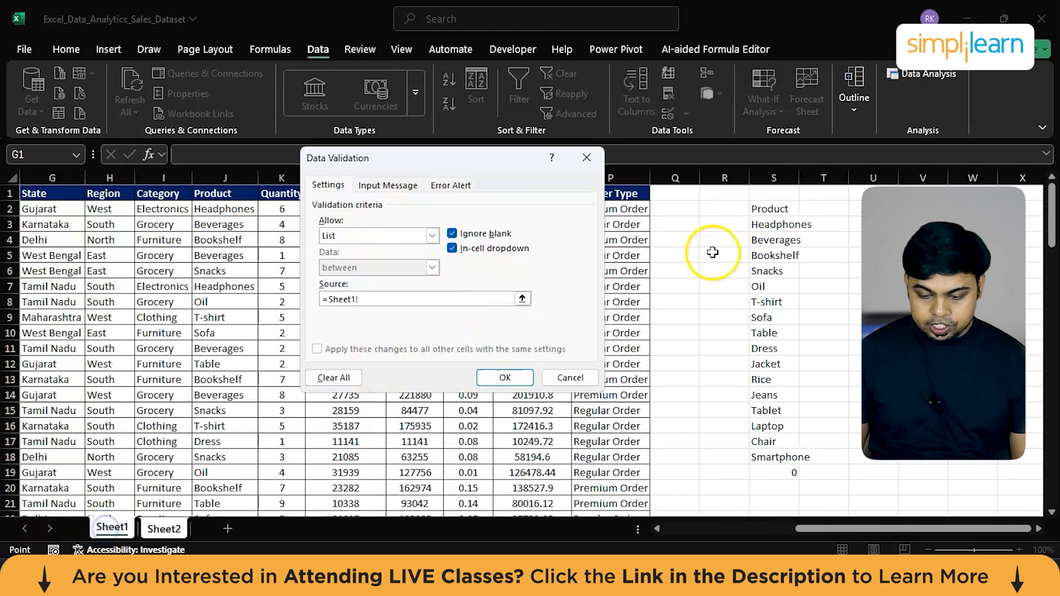
{"action": "left_click_drag", "start_coordinate": [773, 209], "coordinate": [756, 450]}
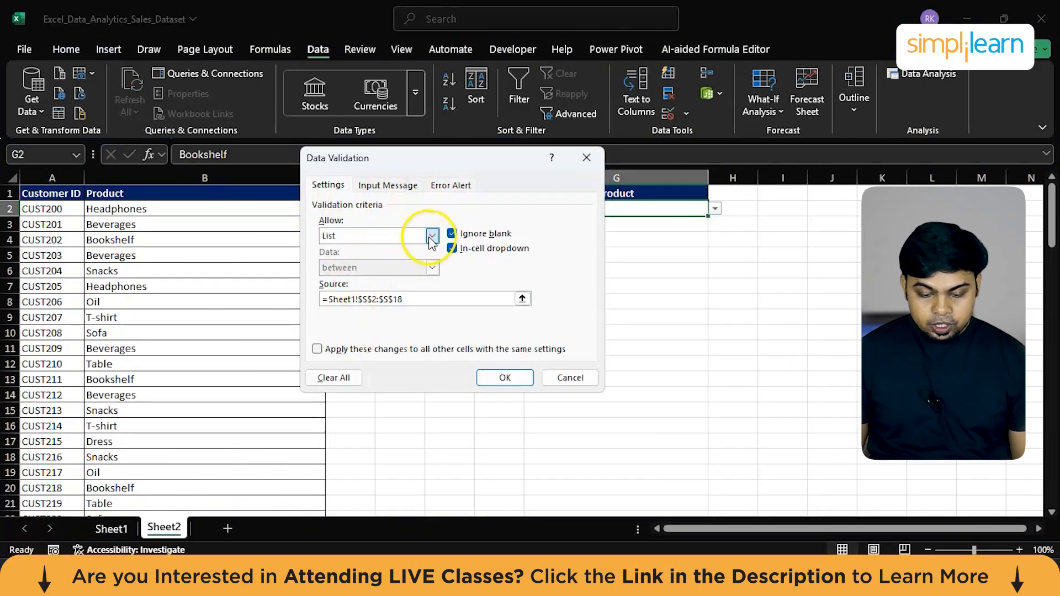
Confirm the Data Validation settings so G2 offers the product dropdown.
{"action": "left_click", "coordinate": [432, 235]}
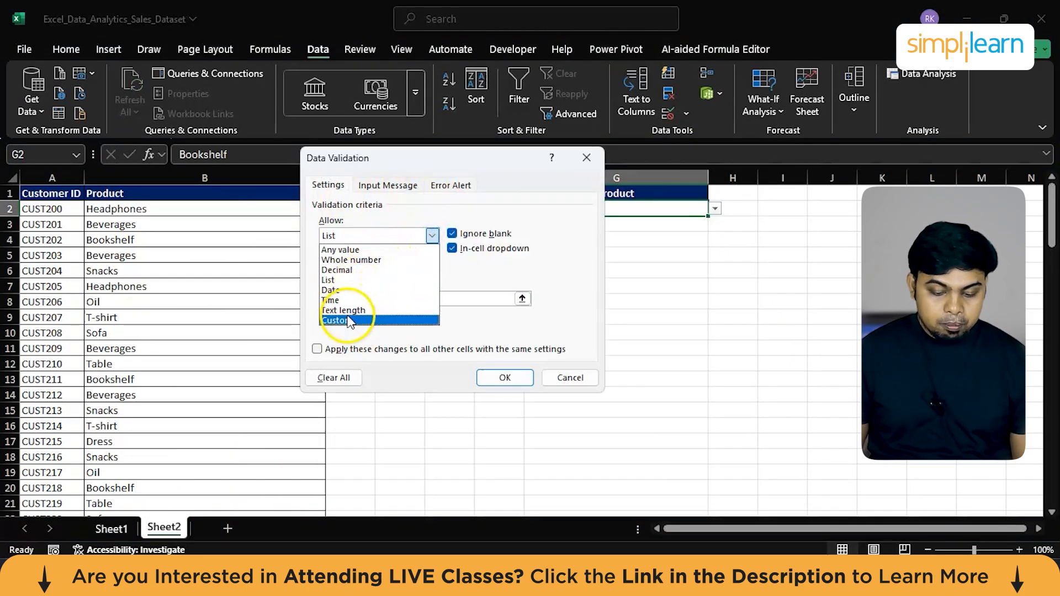
{"action": "mouse_move", "coordinate": [369, 290]}
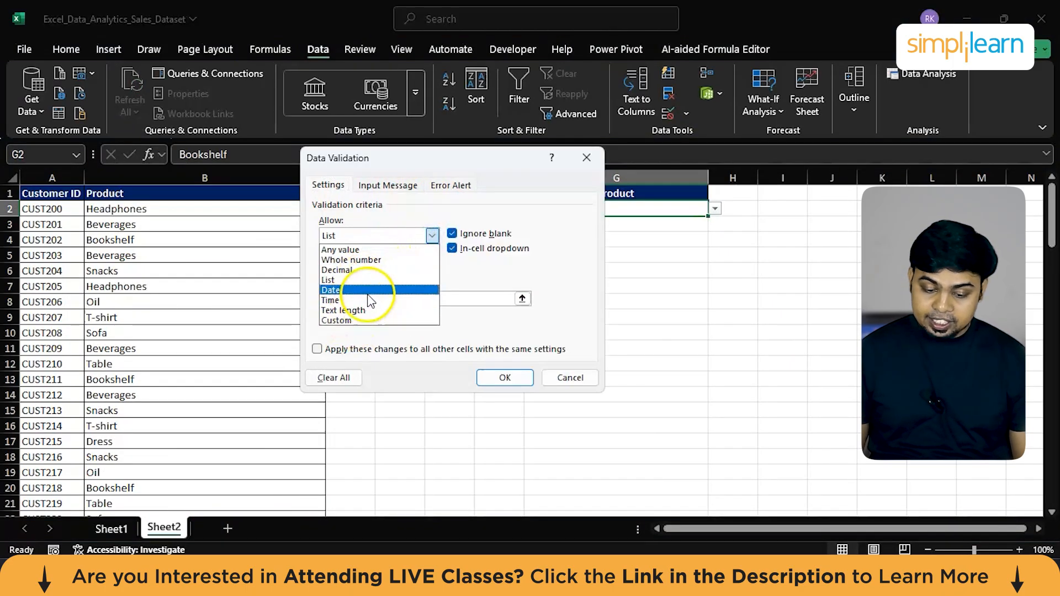
{"action": "left_click", "coordinate": [450, 185]}
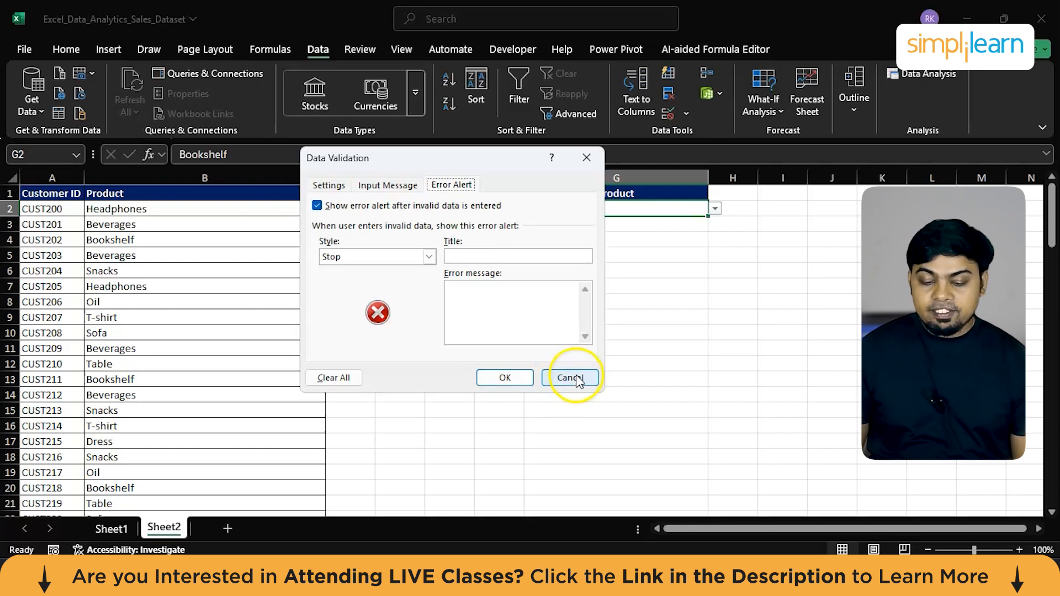
{"action": "left_click", "coordinate": [570, 378]}
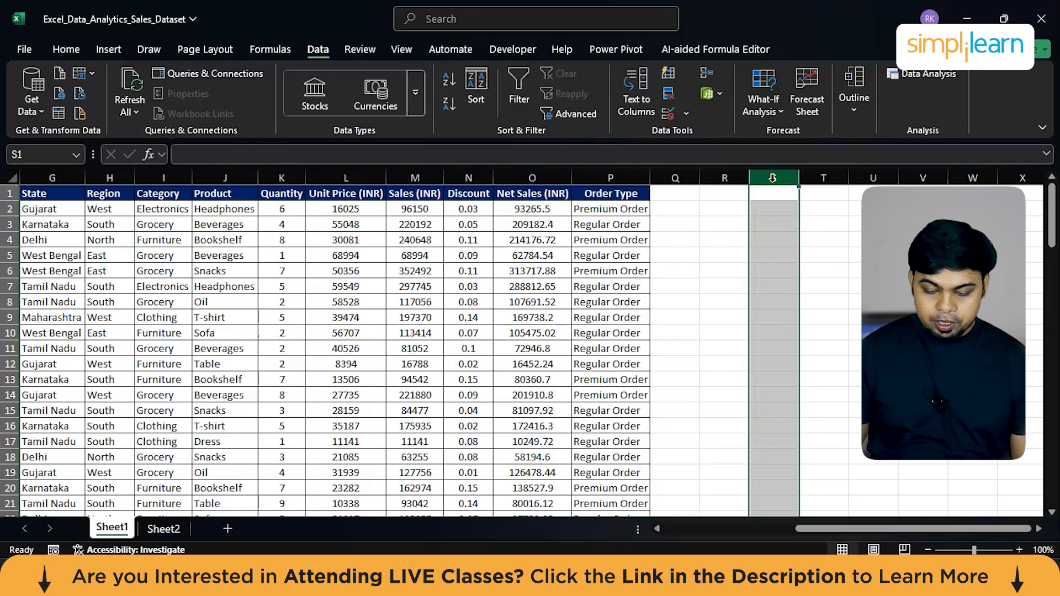
Check the product dropdown on Sheet2 and return to the Sheet1 sales data.
{"action": "left_click", "coordinate": [163, 529]}
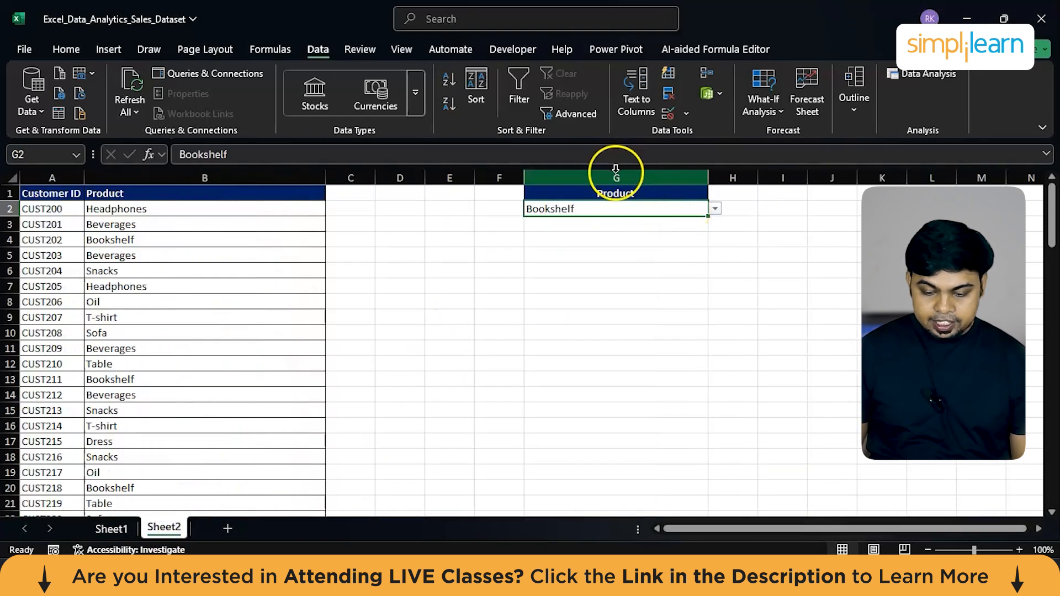
{"action": "left_click", "coordinate": [113, 529]}
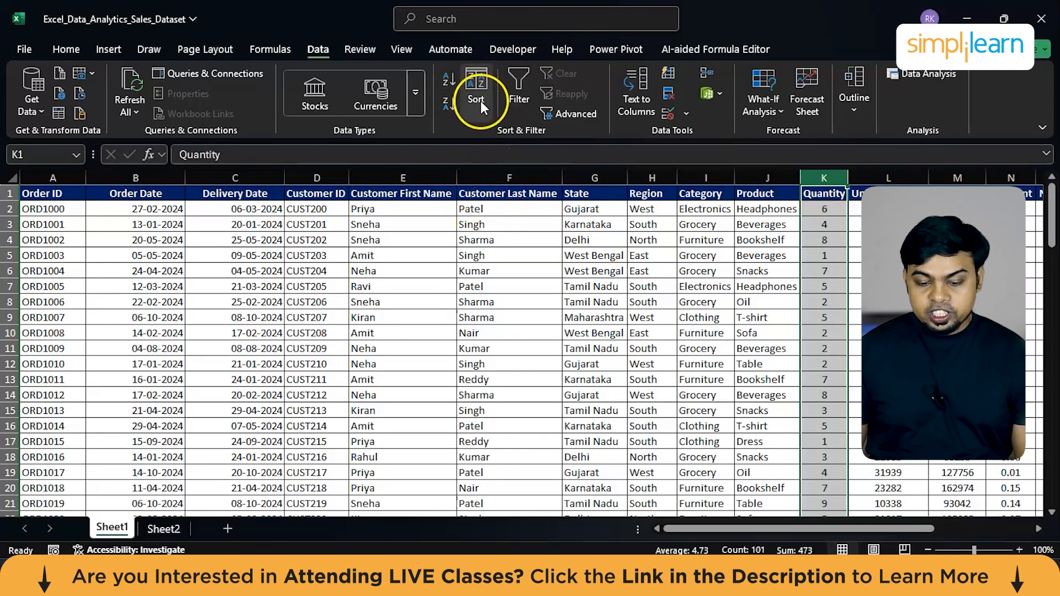
{"action": "mouse_move", "coordinate": [477, 98]}
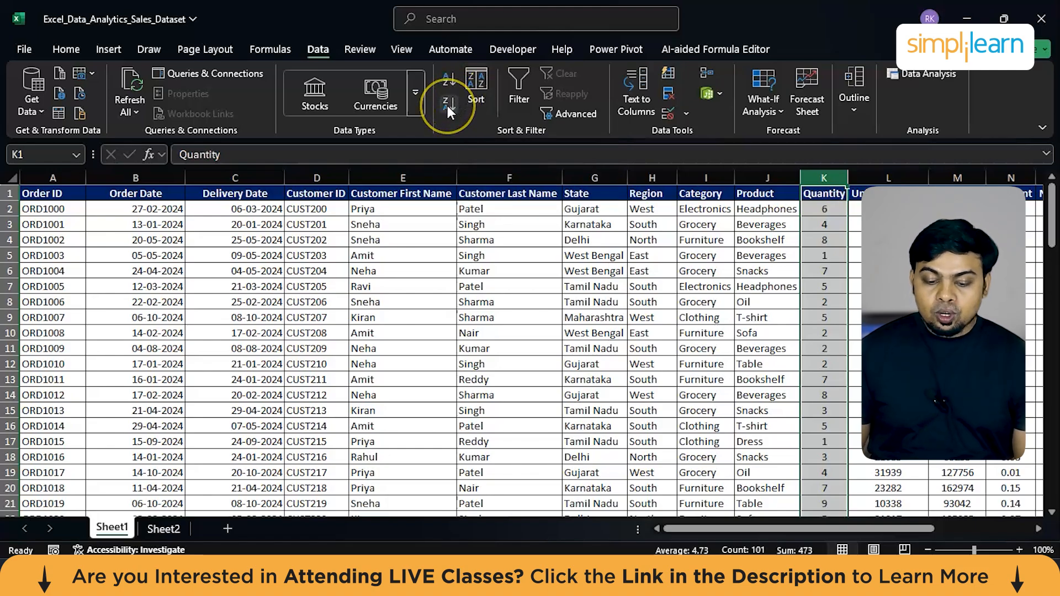
{"action": "mouse_move", "coordinate": [448, 105]}
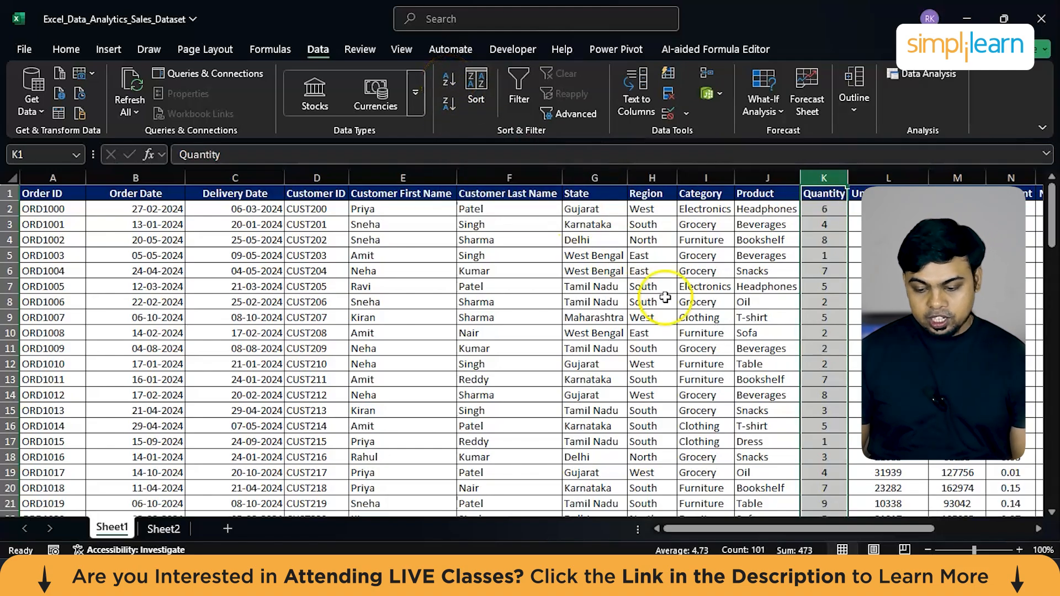
{"action": "left_click", "coordinate": [317, 317]}
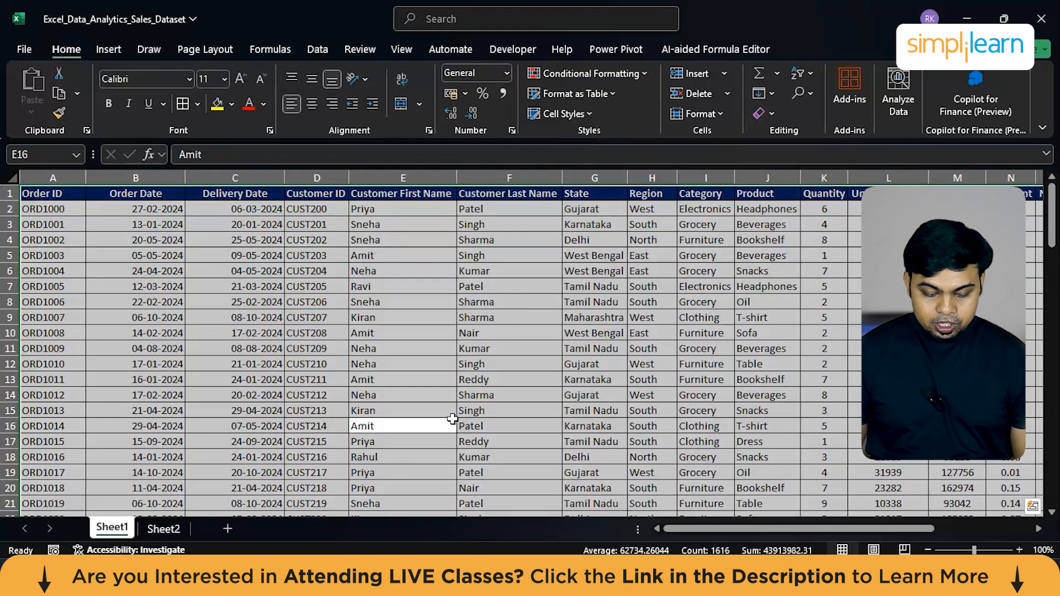
{"action": "left_click", "coordinate": [317, 396]}
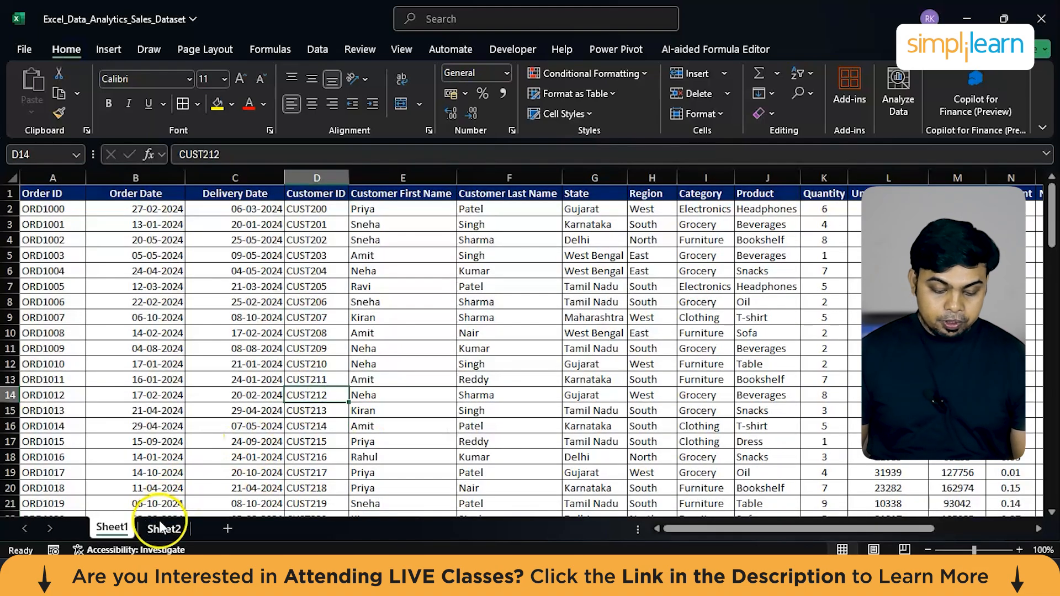
Delete the Sheet2 worksheet, confirming the permanent removal.
{"action": "left_click", "coordinate": [163, 529]}
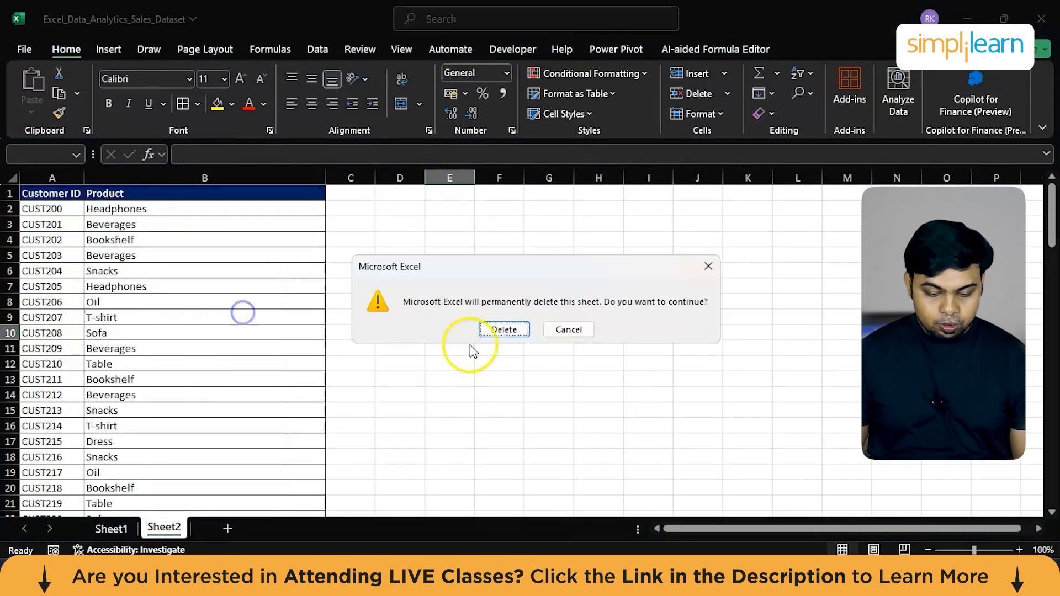
{"action": "left_click", "coordinate": [504, 329]}
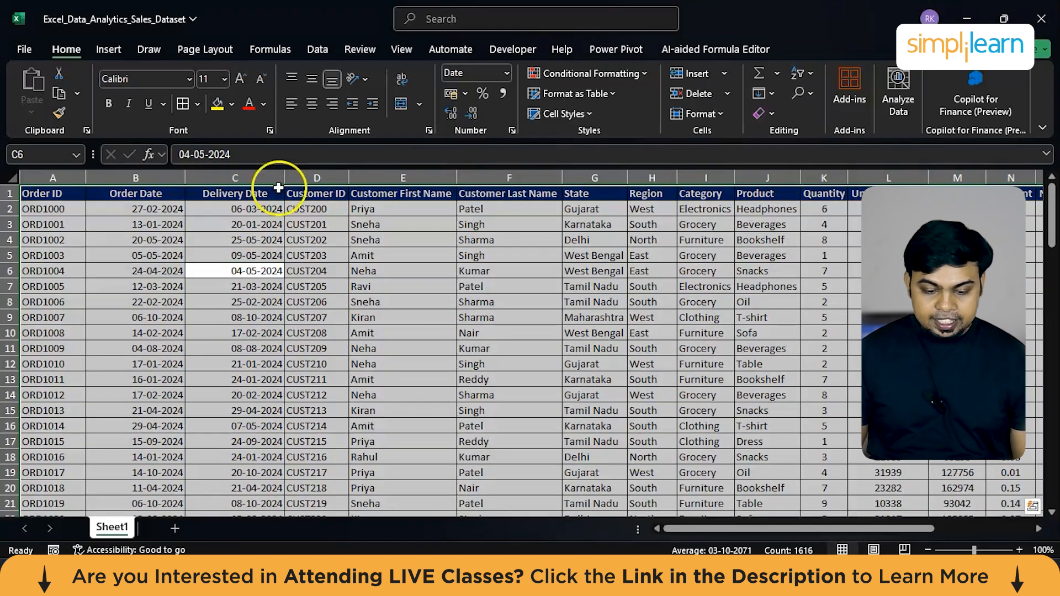
{"action": "left_click", "coordinate": [616, 49]}
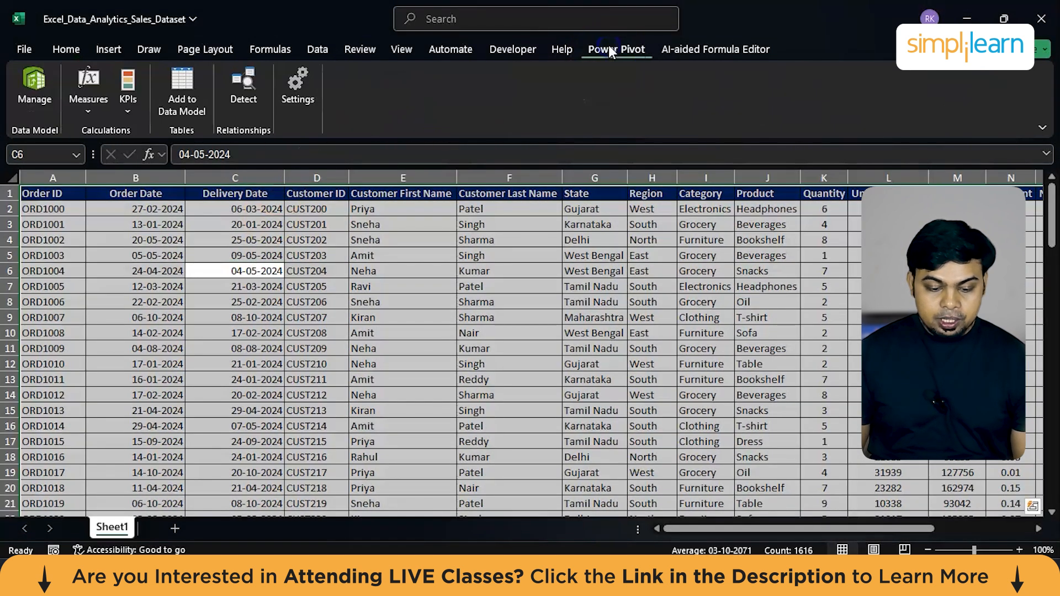
Insert a PivotTable from the Sheet1 sales range onto a new worksheet.
{"action": "left_click", "coordinate": [65, 49]}
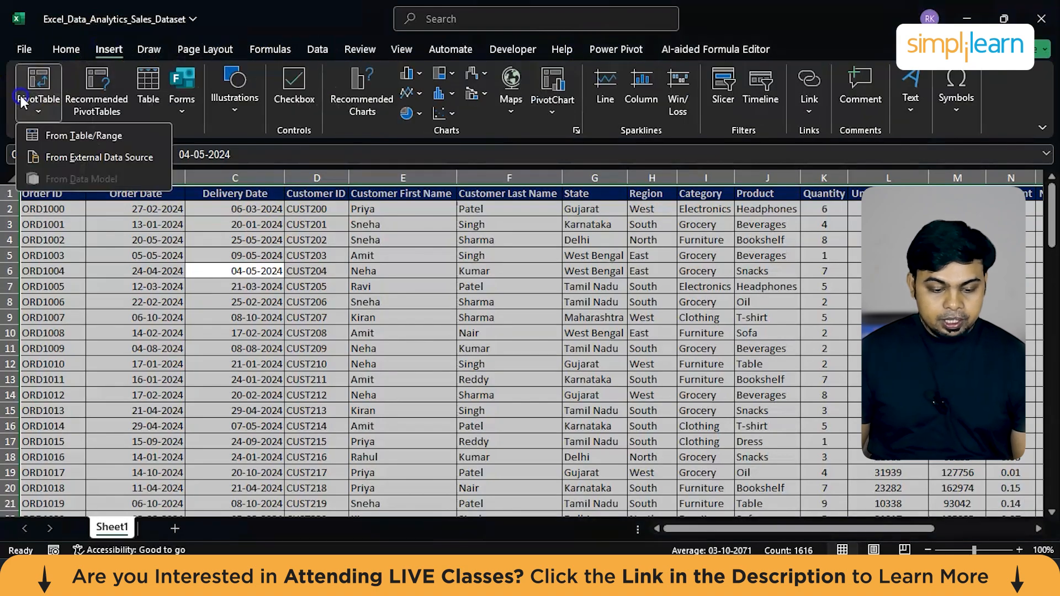
{"action": "left_click", "coordinate": [85, 135]}
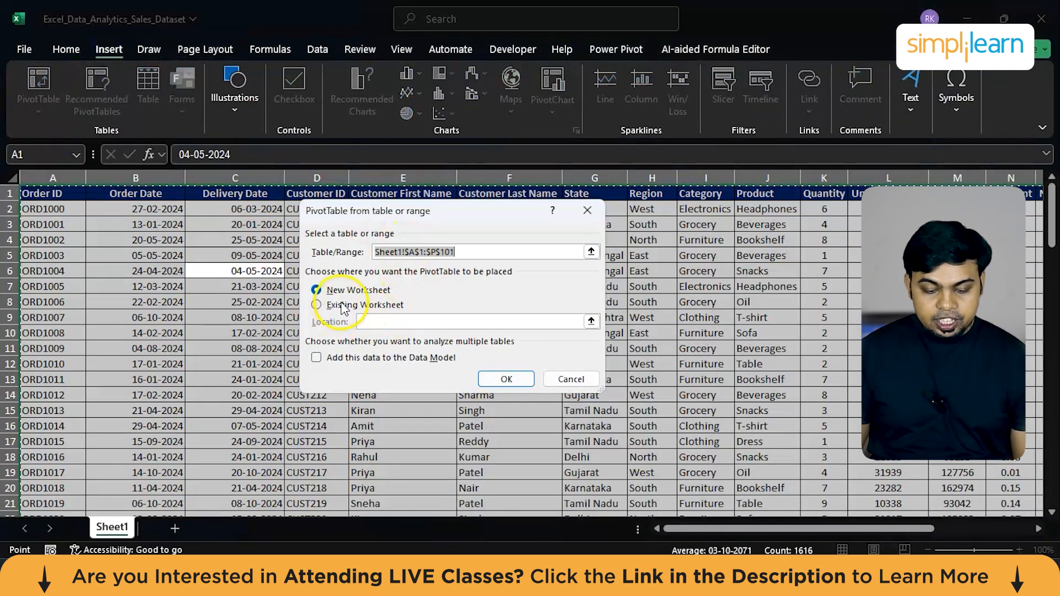
{"action": "left_click", "coordinate": [506, 379]}
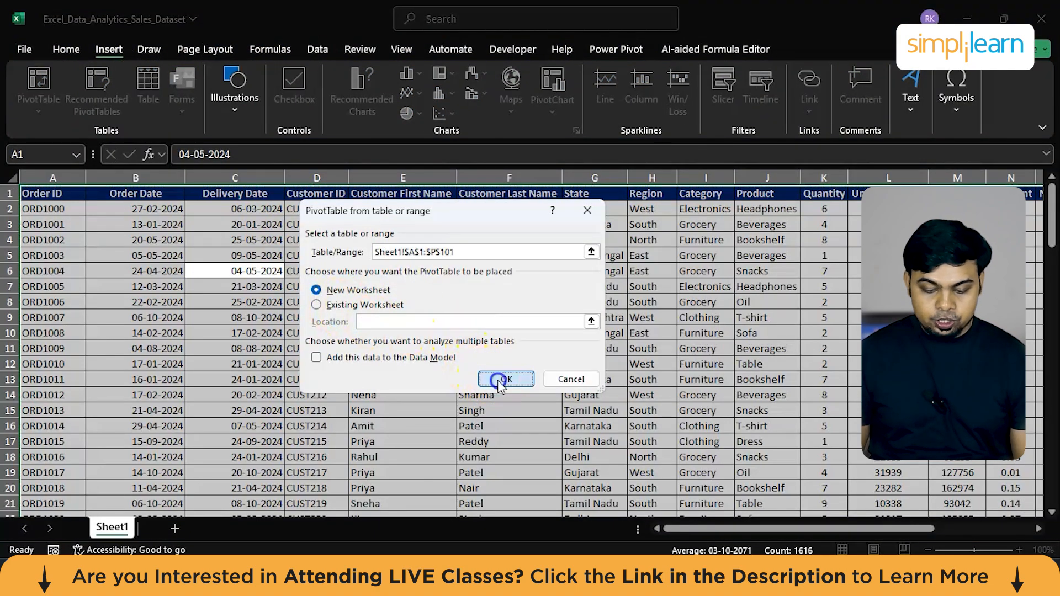
{"action": "left_click", "coordinate": [505, 379]}
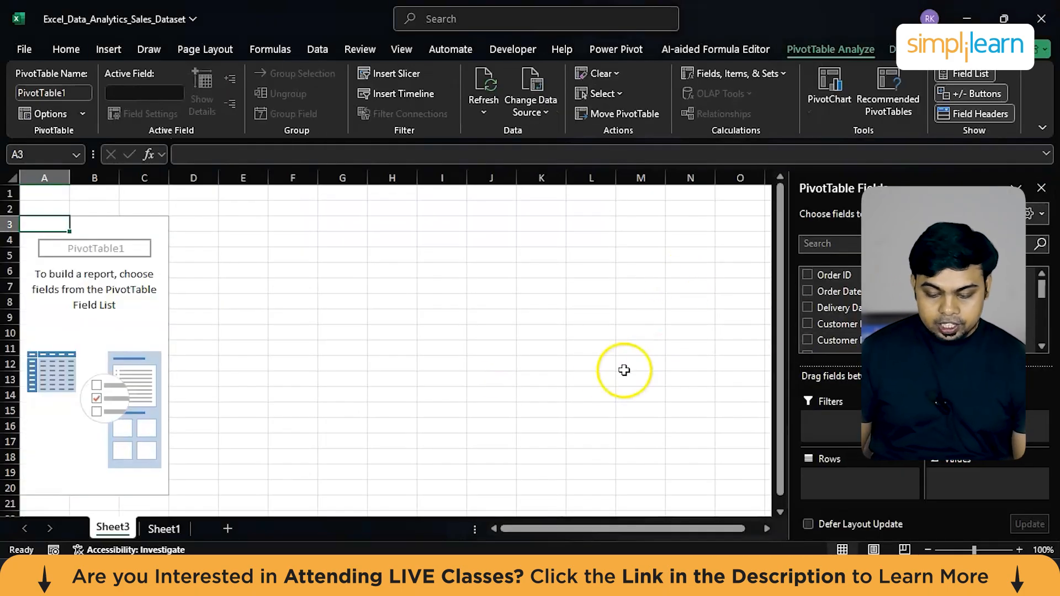
Add State to Rows and Sales (INR) to Values so the pivot sums sales per state.
{"action": "scroll", "scroll_direction": "down", "scroll_amount": 3}
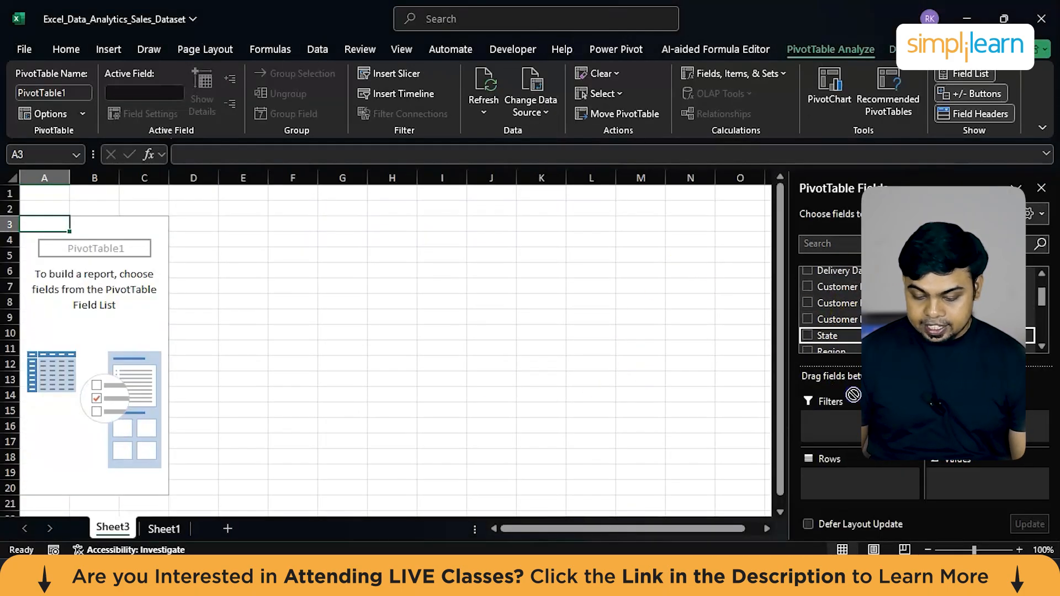
{"action": "left_click", "coordinate": [807, 336]}
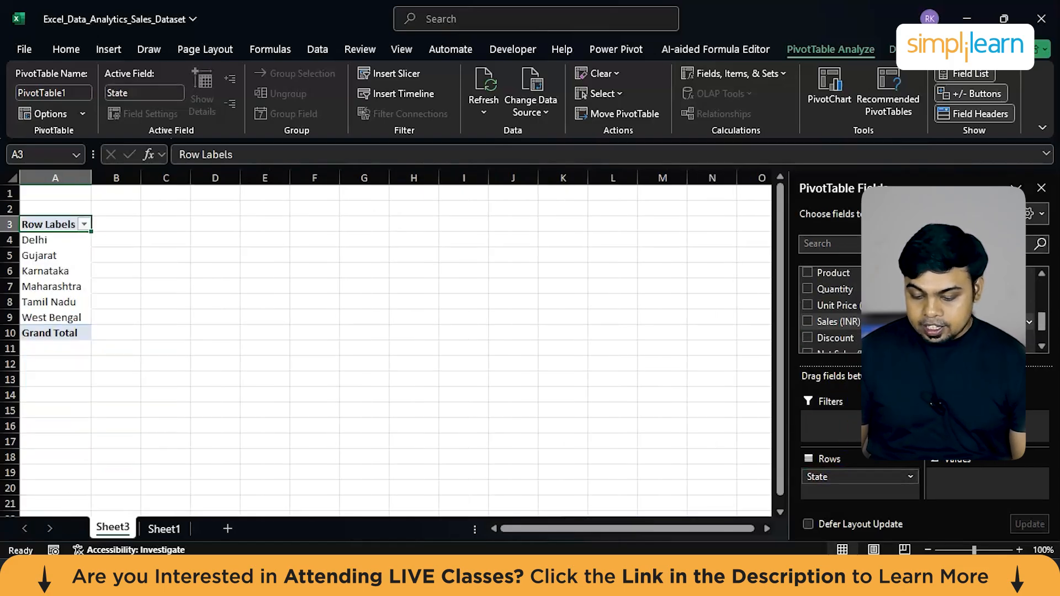
{"action": "left_click", "coordinate": [807, 322]}
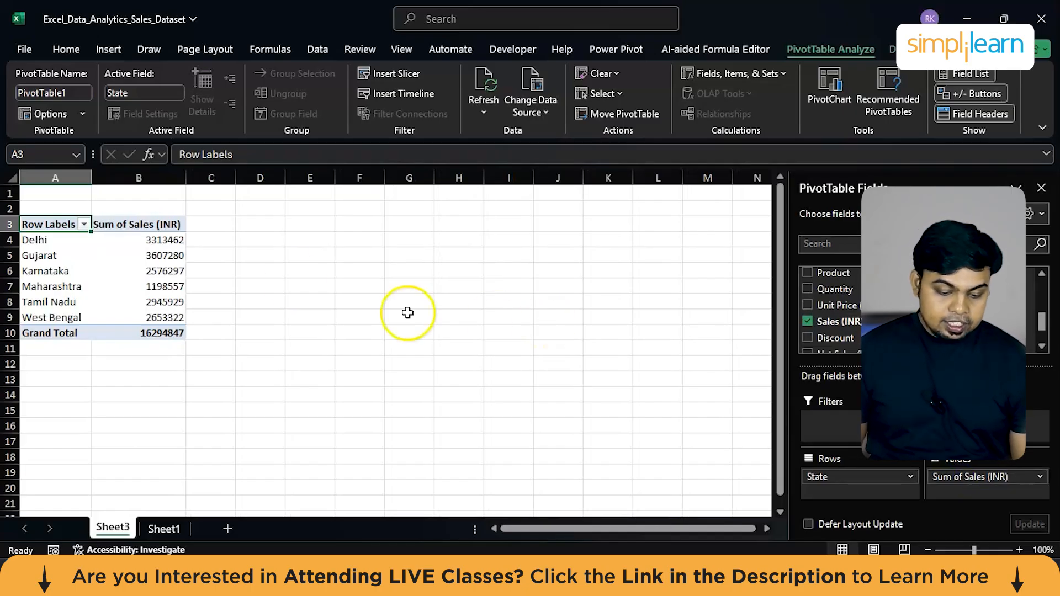
{"action": "mouse_move", "coordinate": [143, 246]}
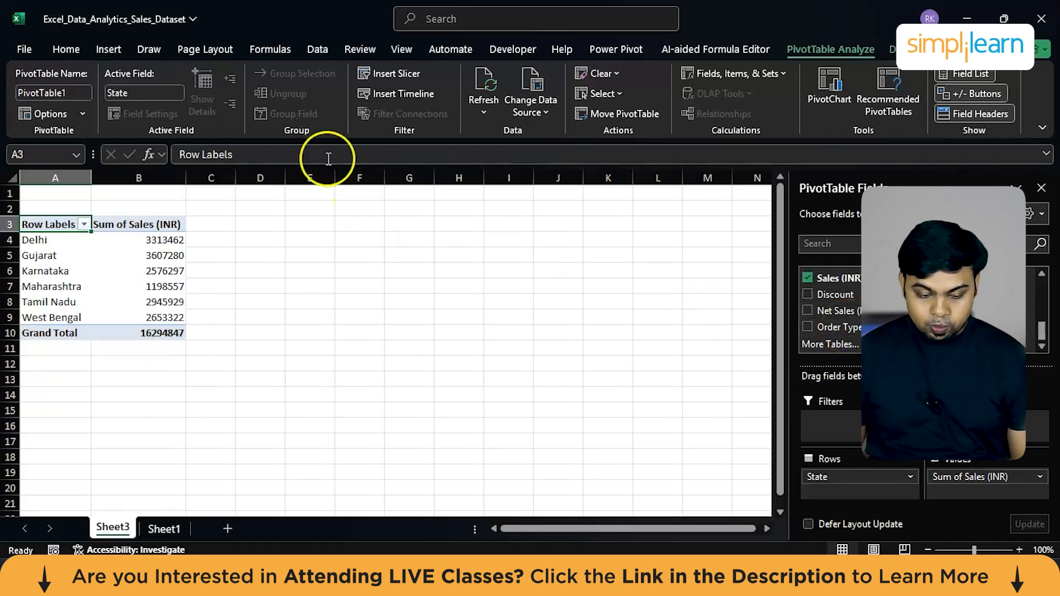
{"action": "left_click", "coordinate": [163, 529]}
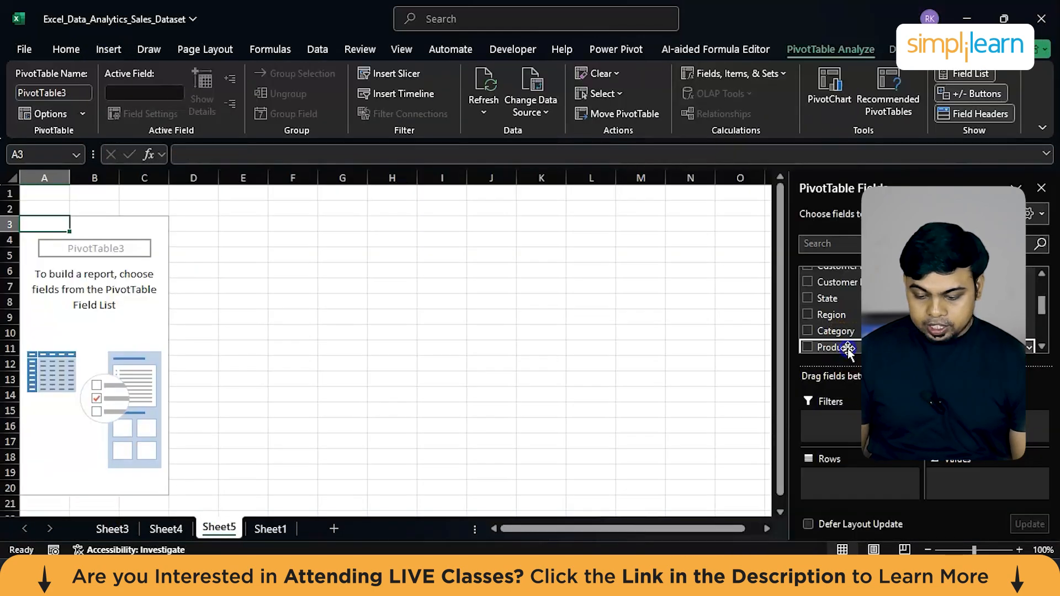
Tick Product for the Sheet5 pivot table and return to the state sales pivot.
{"action": "left_click", "coordinate": [808, 347]}
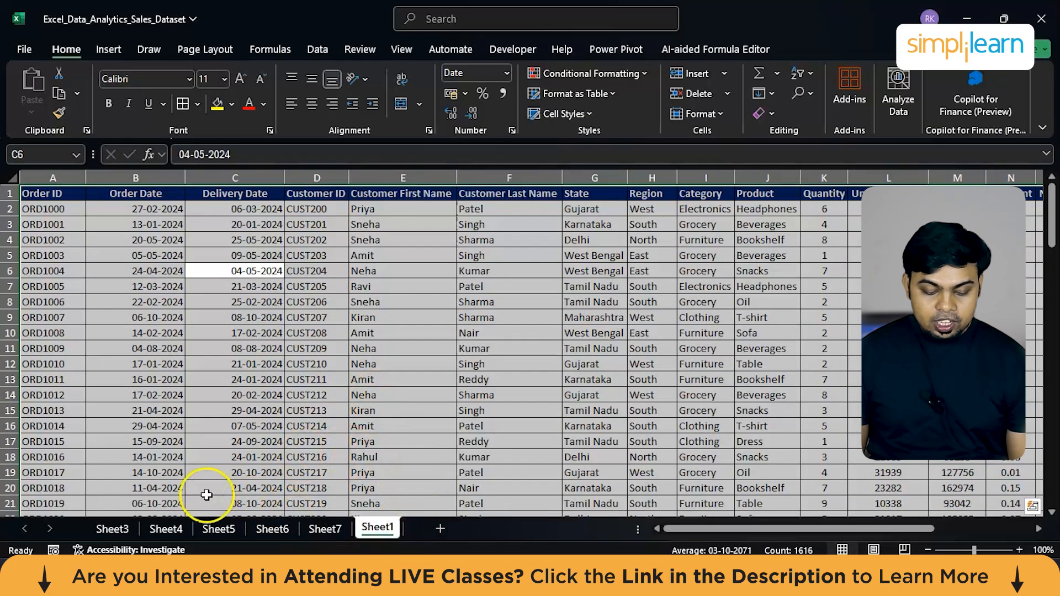
{"action": "left_click", "coordinate": [113, 529]}
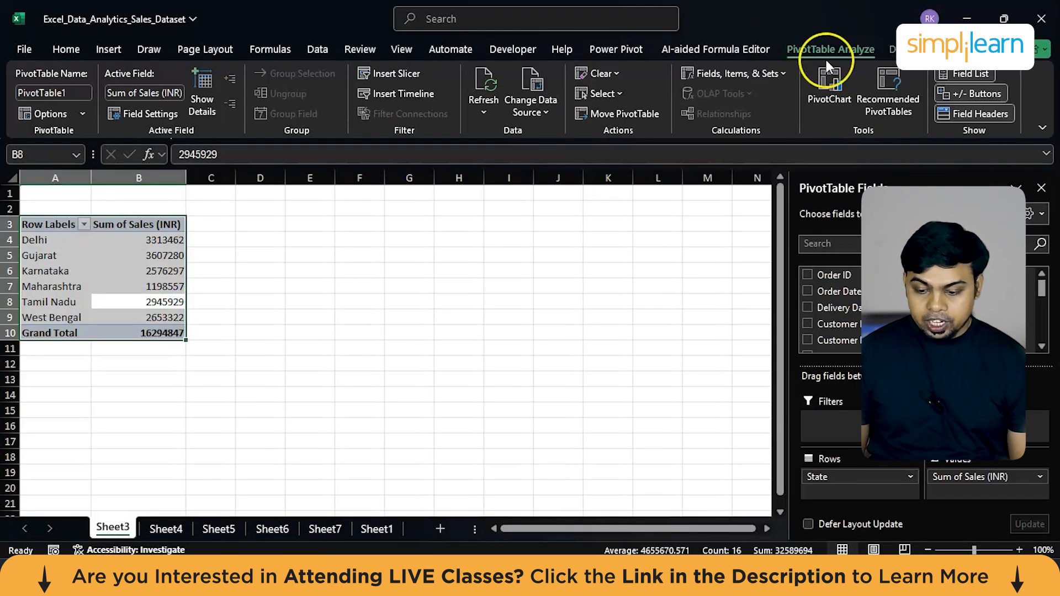
{"action": "mouse_move", "coordinate": [827, 95]}
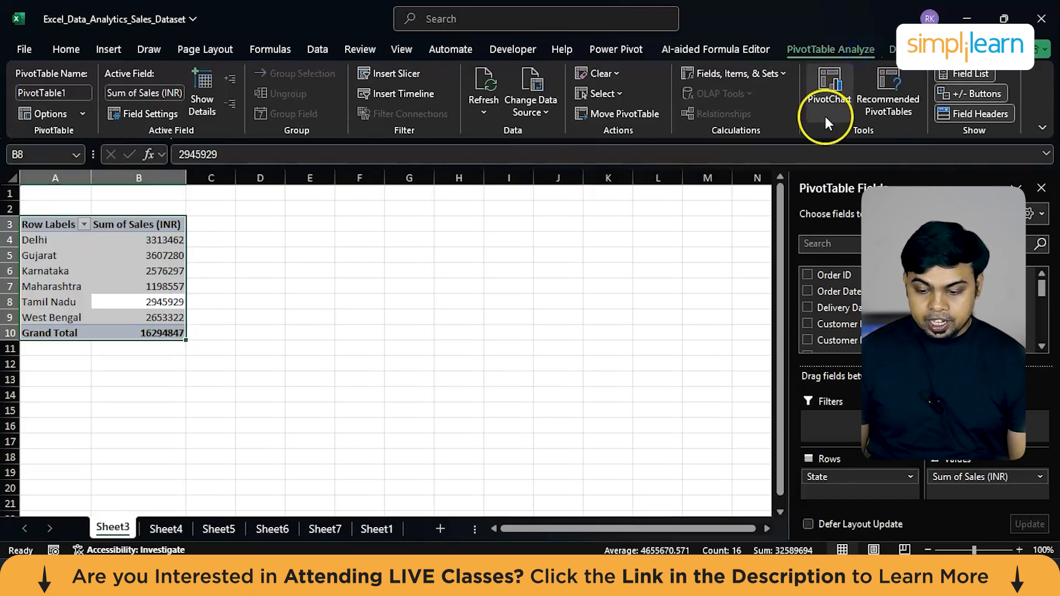
Add a 3-D clustered column PivotChart titled State Level Sales, and a Category Level Sales pie on Sheet4.
{"action": "left_click", "coordinate": [824, 92]}
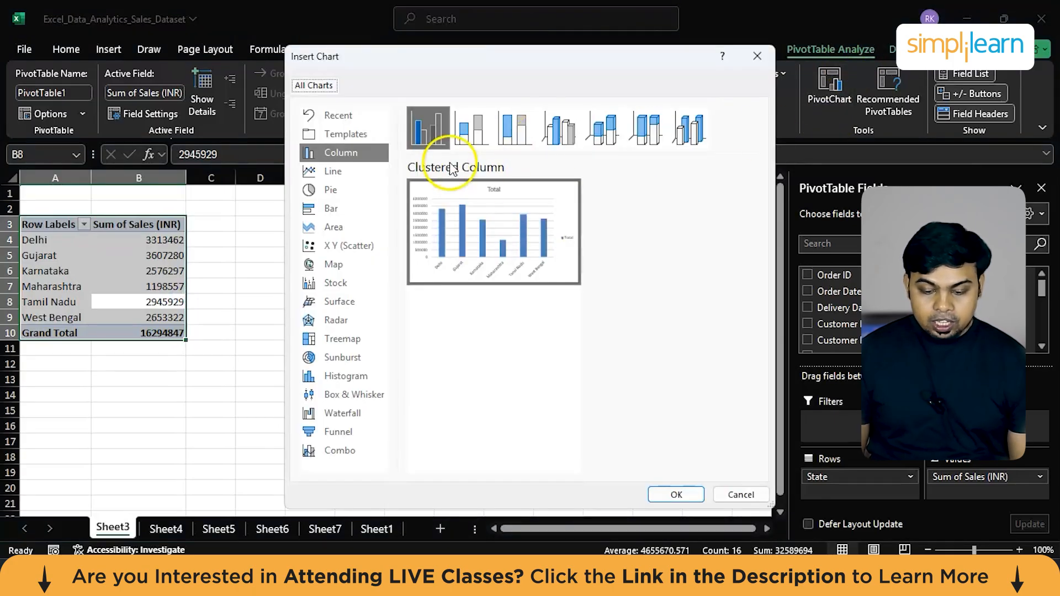
{"action": "left_click", "coordinate": [557, 128]}
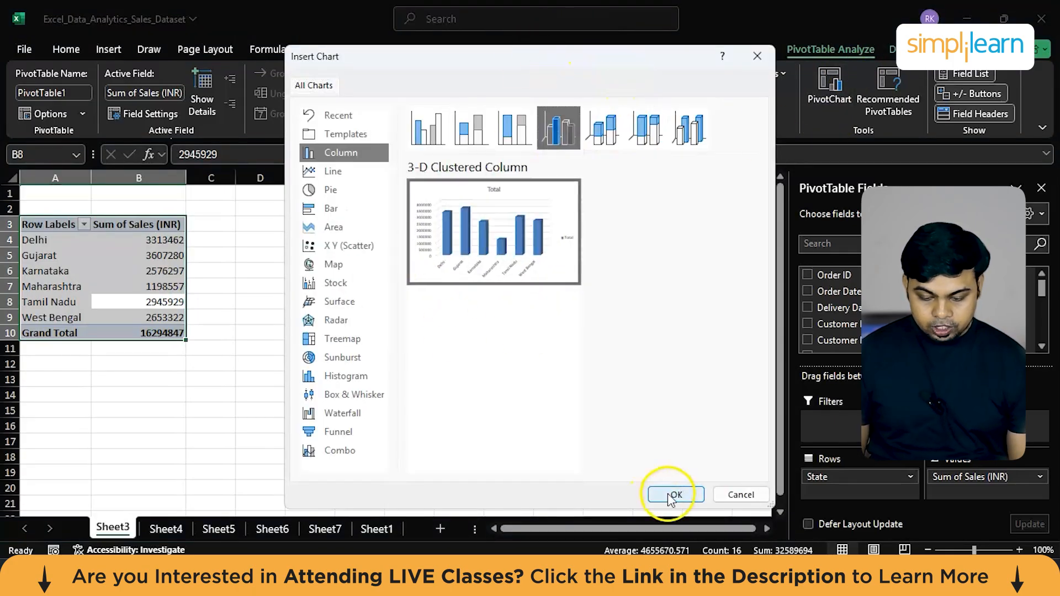
{"action": "left_click", "coordinate": [674, 494]}
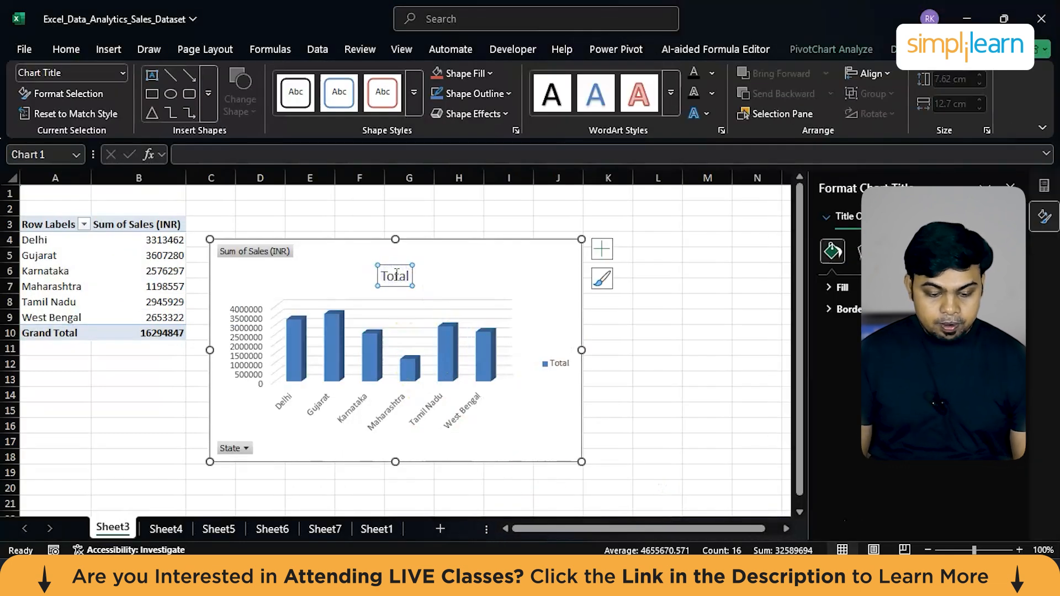
{"action": "type", "text": "State Level Sales"}
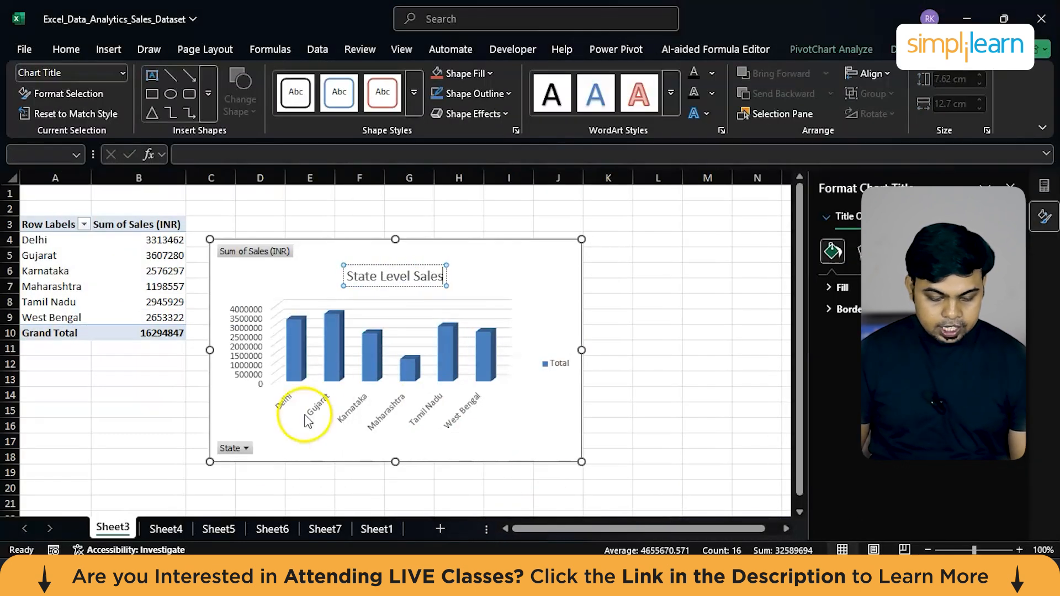
{"action": "left_click", "coordinate": [164, 529]}
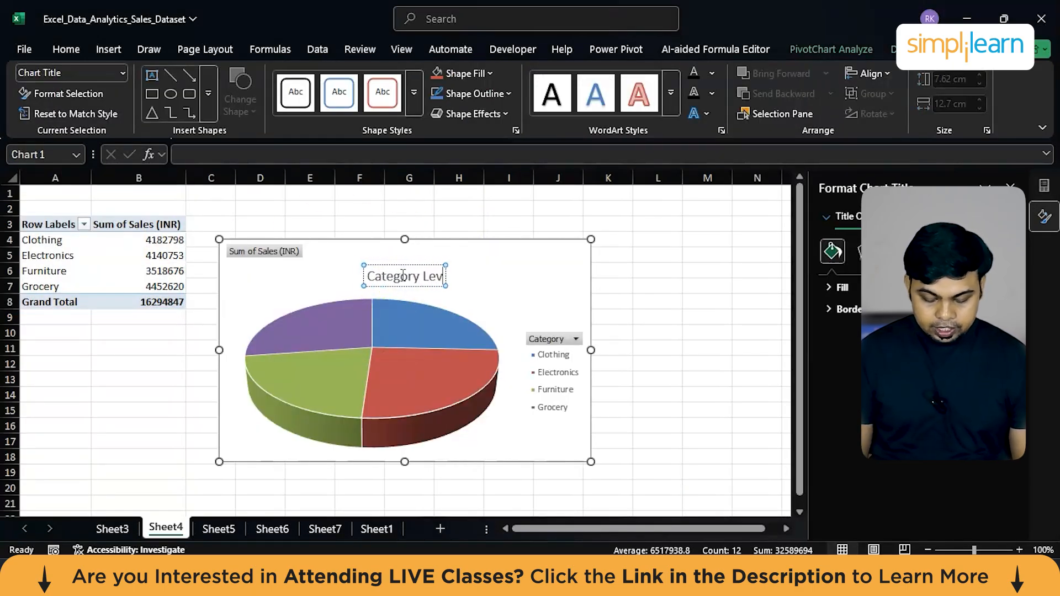
{"action": "left_click", "coordinate": [612, 331]}
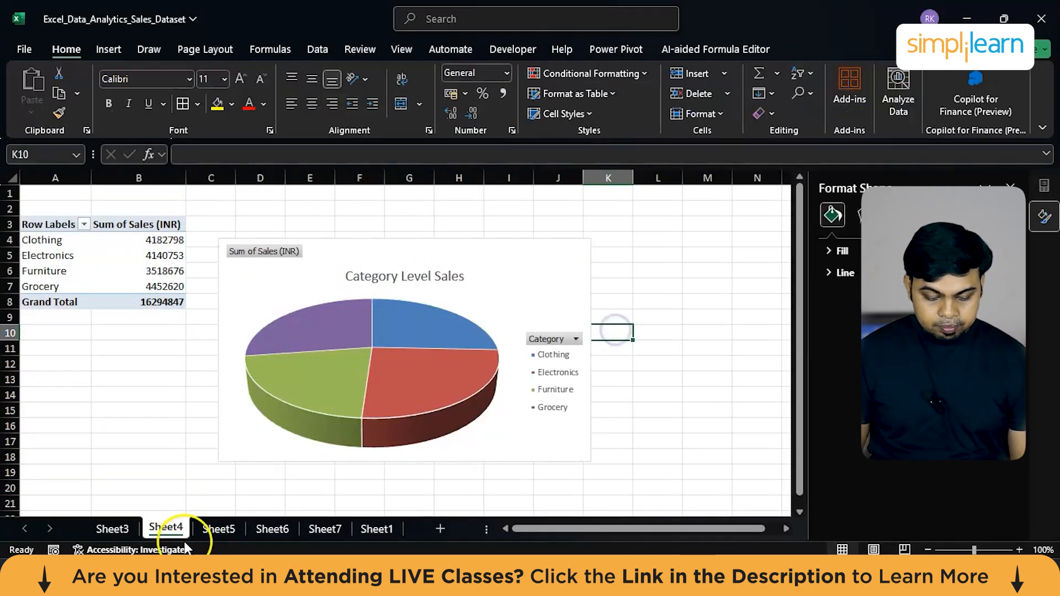
Insert a doughnut PivotChart of product sales on Sheet5.
{"action": "left_click", "coordinate": [218, 529]}
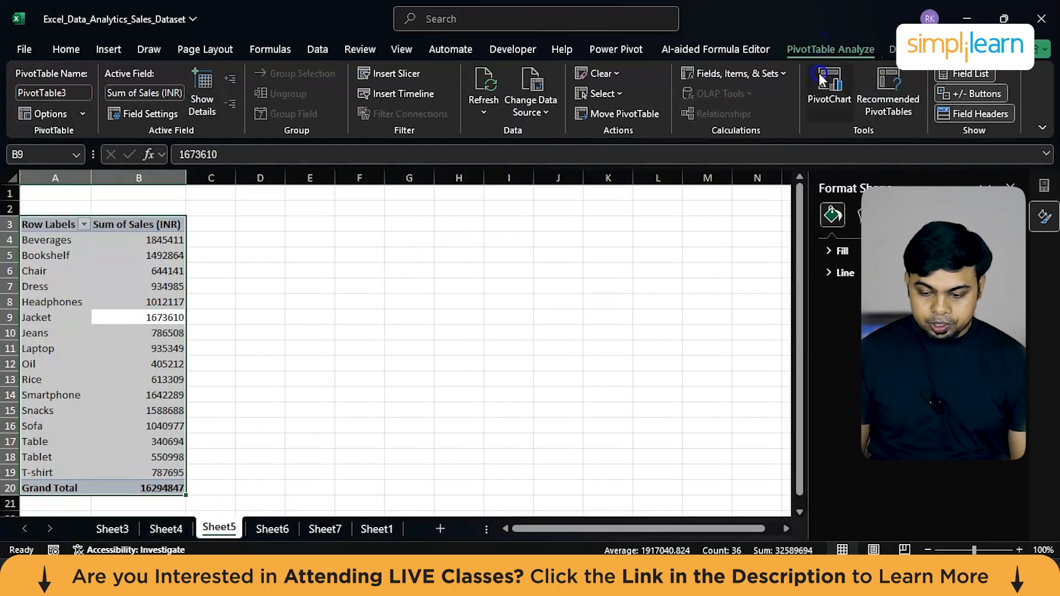
{"action": "left_click", "coordinate": [828, 89]}
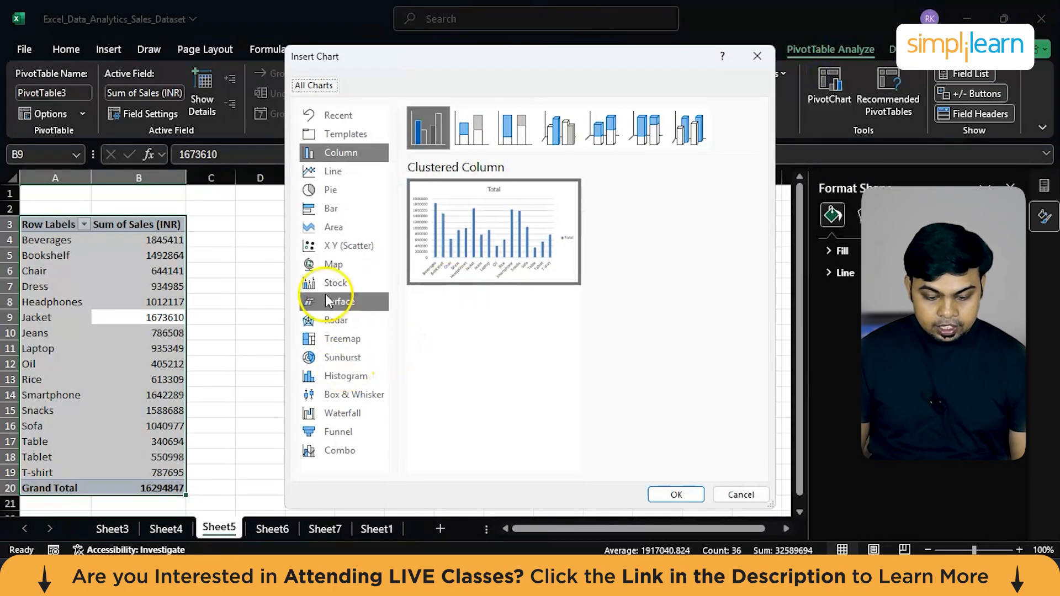
{"action": "left_click", "coordinate": [331, 190]}
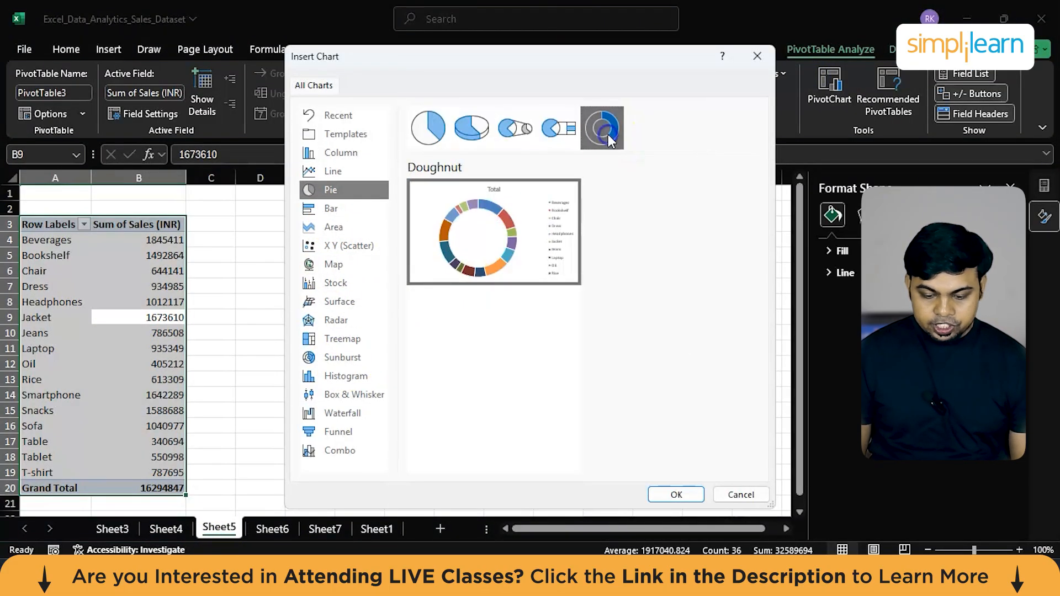
{"action": "left_click", "coordinate": [674, 495]}
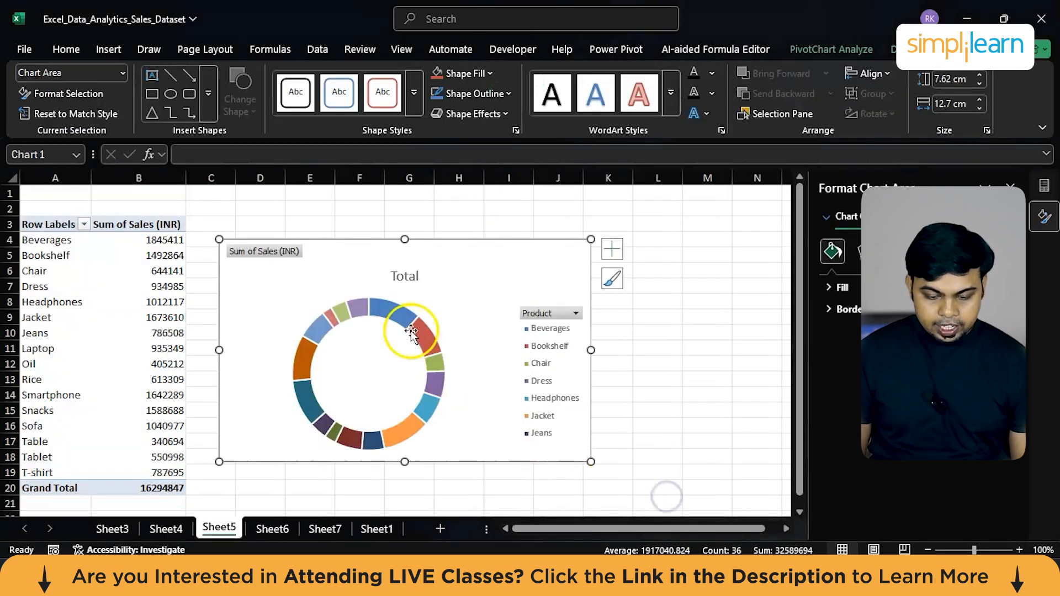
{"action": "mouse_move", "coordinate": [404, 276]}
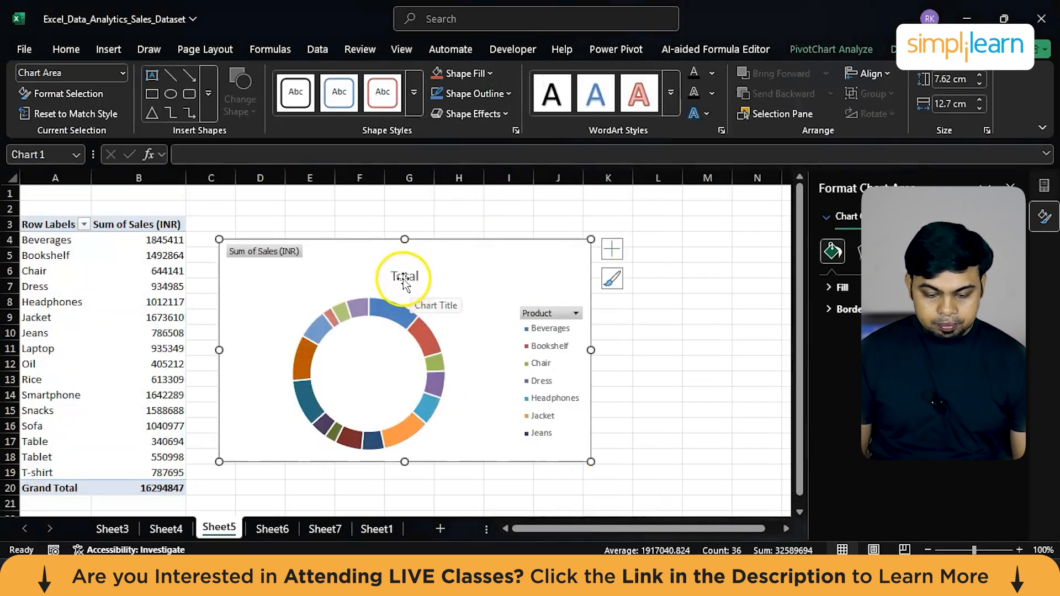
Add a Region Level column chart of net sales on Sheet6 and begin Sheet7's chart.
{"action": "left_click", "coordinate": [272, 529]}
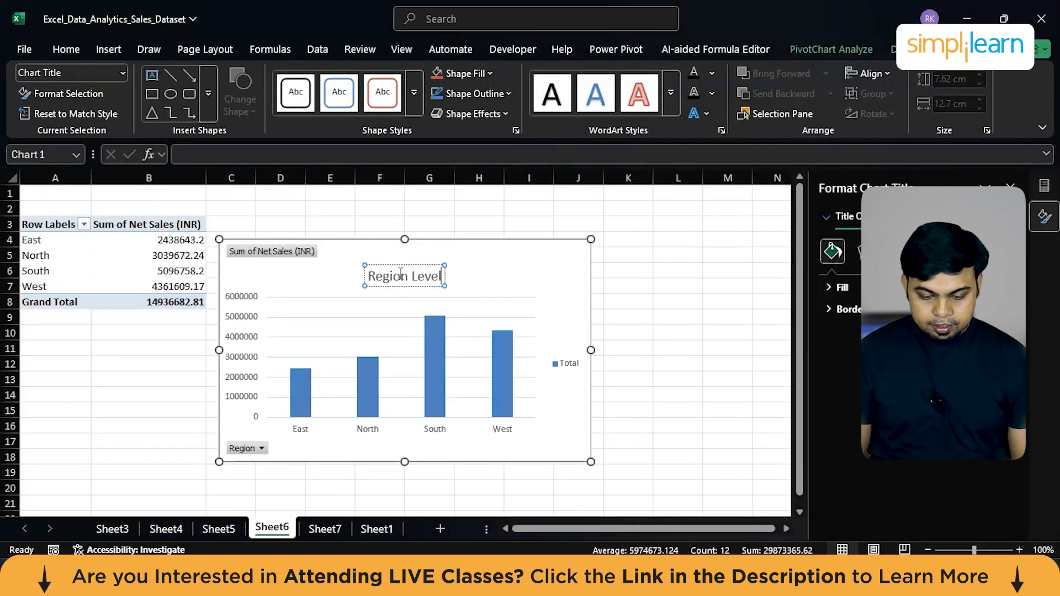
{"action": "left_click", "coordinate": [324, 529]}
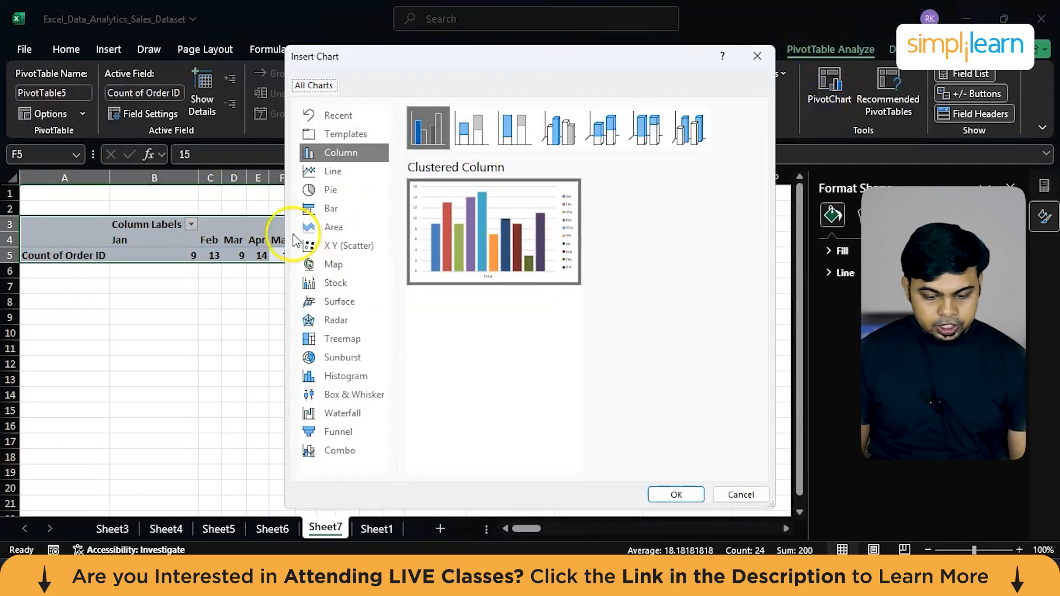
Insert a line PivotChart of monthly order counts titled Month on Month Sales.
{"action": "left_click", "coordinate": [332, 171]}
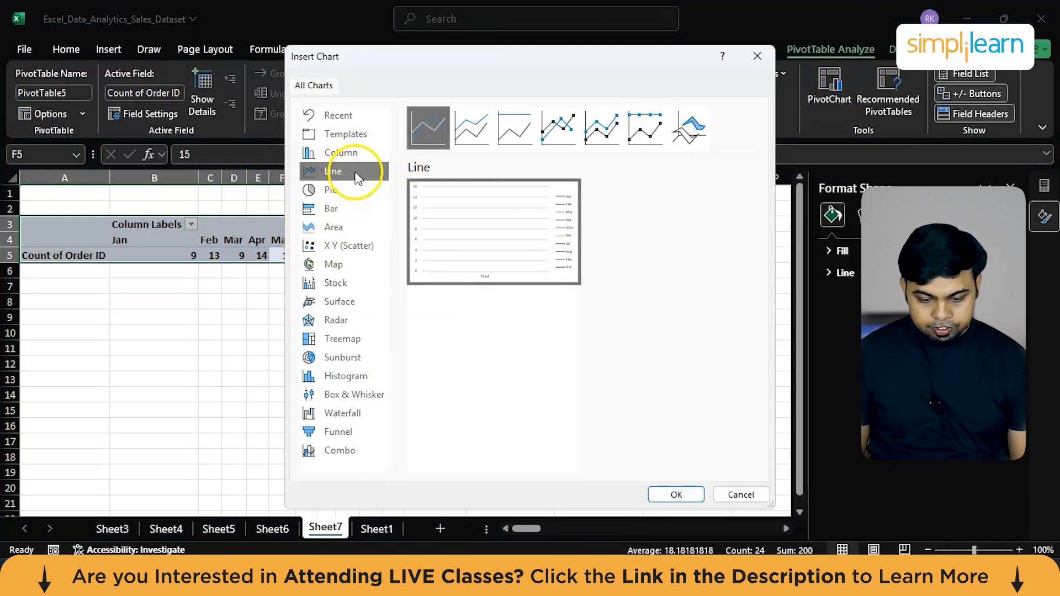
{"action": "left_click", "coordinate": [674, 494]}
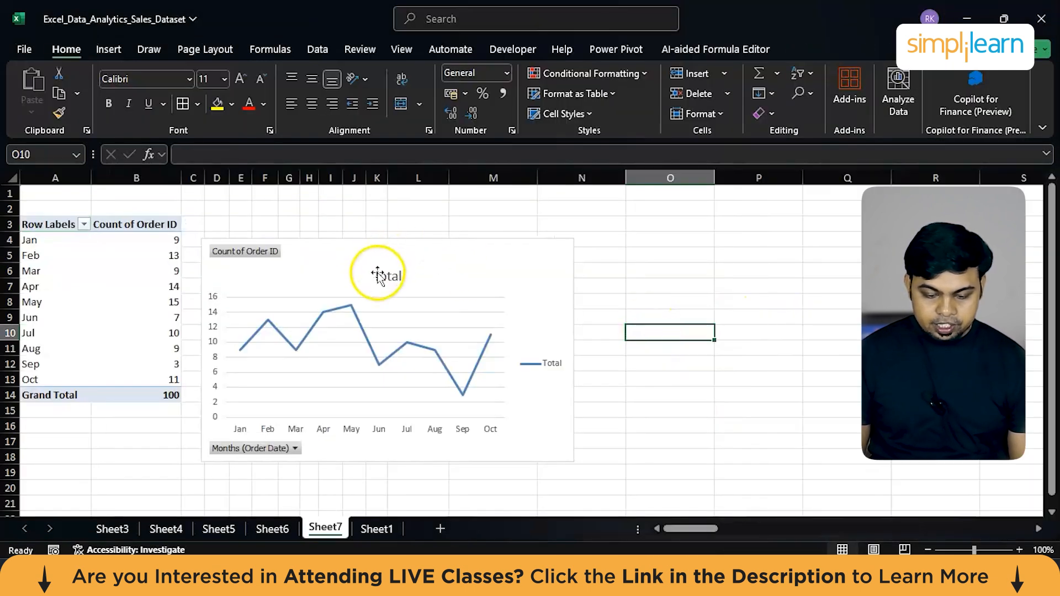
{"action": "left_click", "coordinate": [387, 275]}
{"action": "type", "text": "Month on Month Sales"}
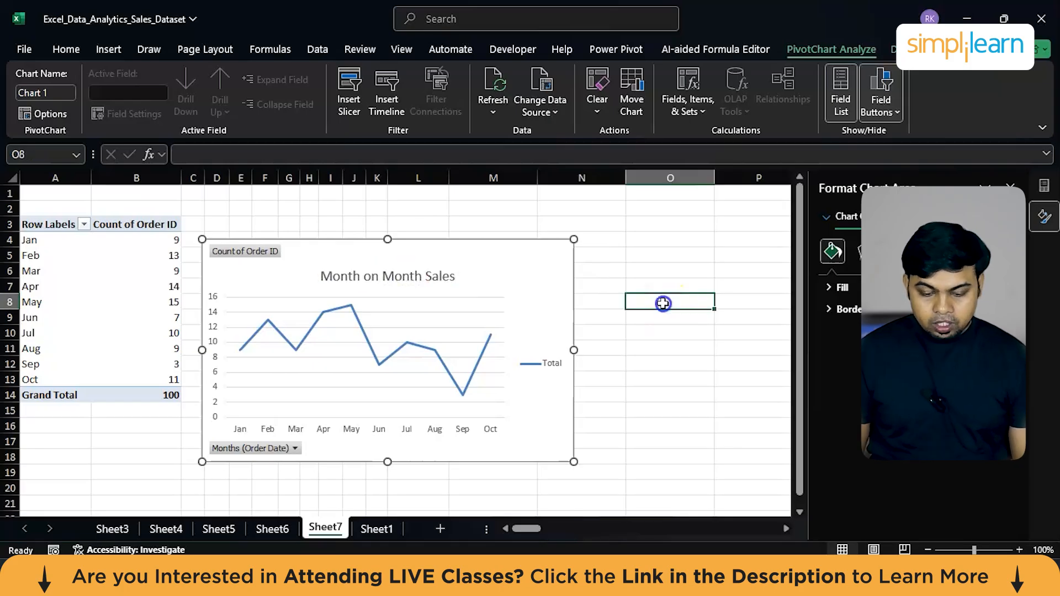
{"action": "left_click", "coordinate": [462, 529]}
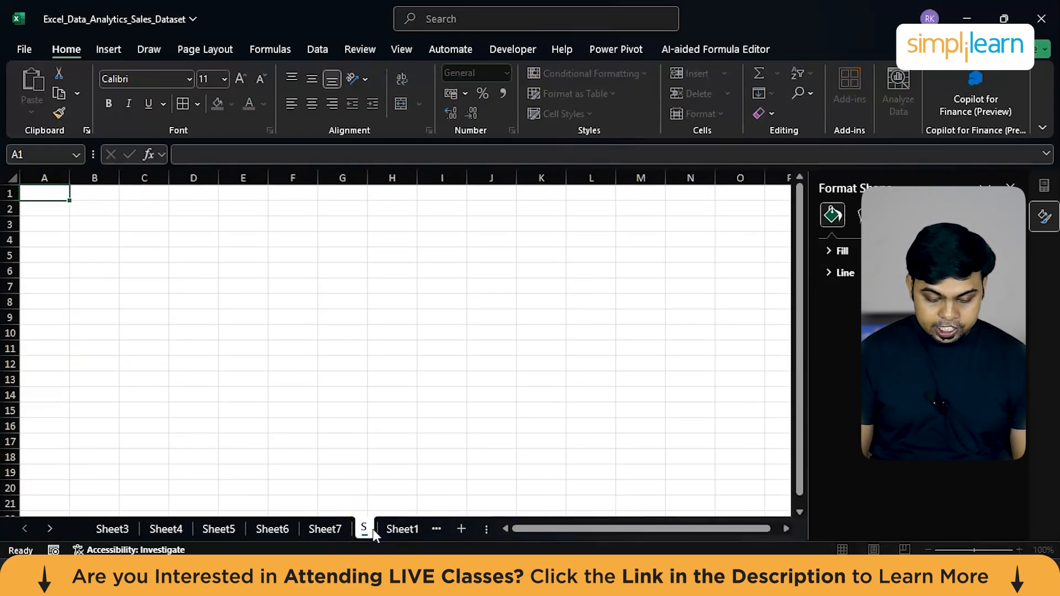
Name the new sheet Dashboard and cut the State Level Sales chart onto it.
{"action": "left_click", "coordinate": [112, 529]}
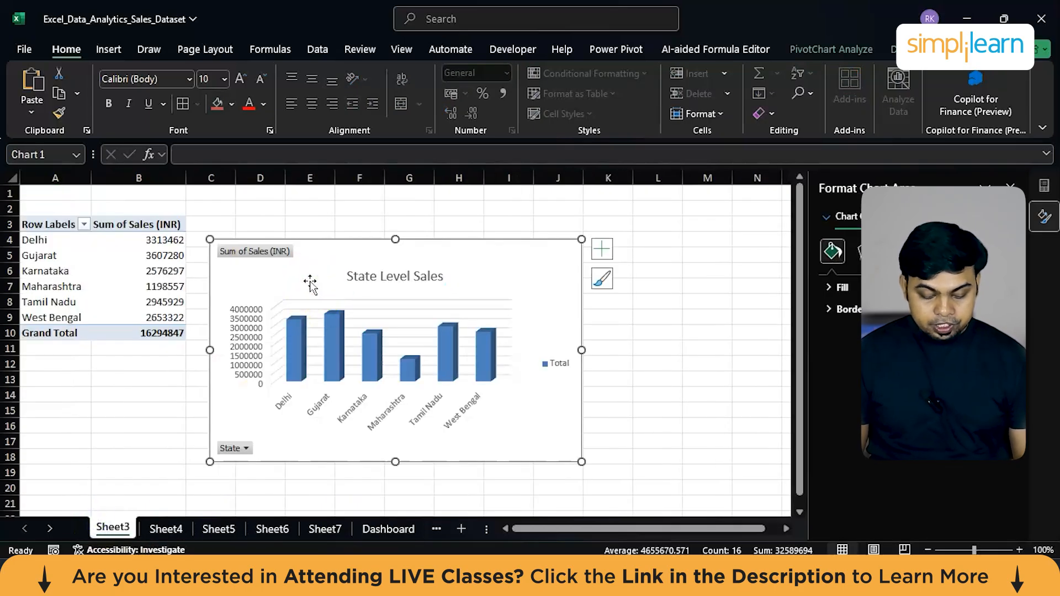
{"action": "left_click", "coordinate": [334, 529]}
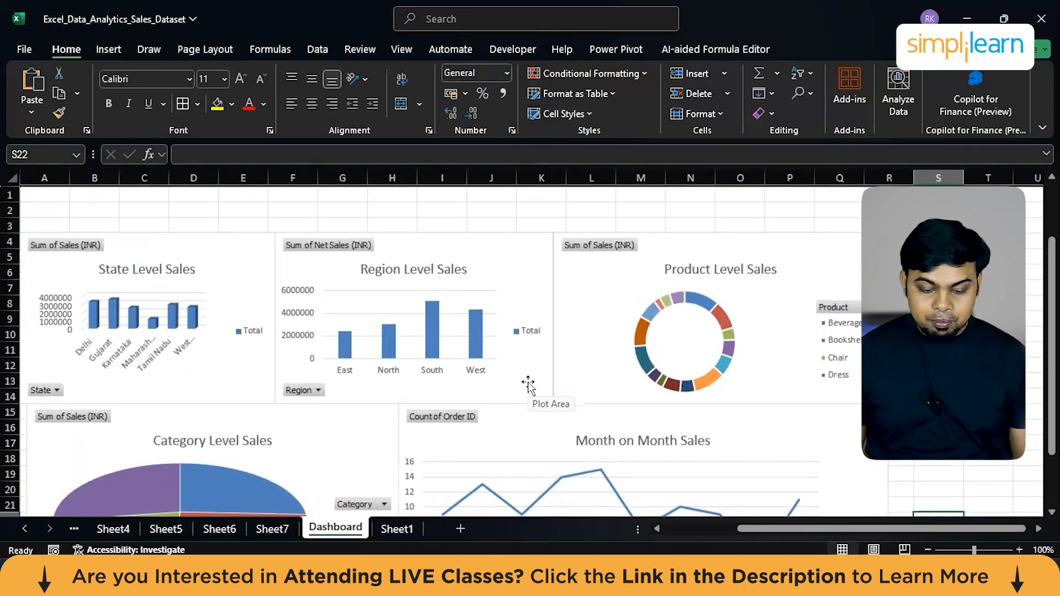
Enter 'Sales Dashboard' in A1 in 48-point white text over the blue banner rows.
{"action": "left_click_drag", "start_coordinate": [45, 195], "coordinate": [391, 209]}
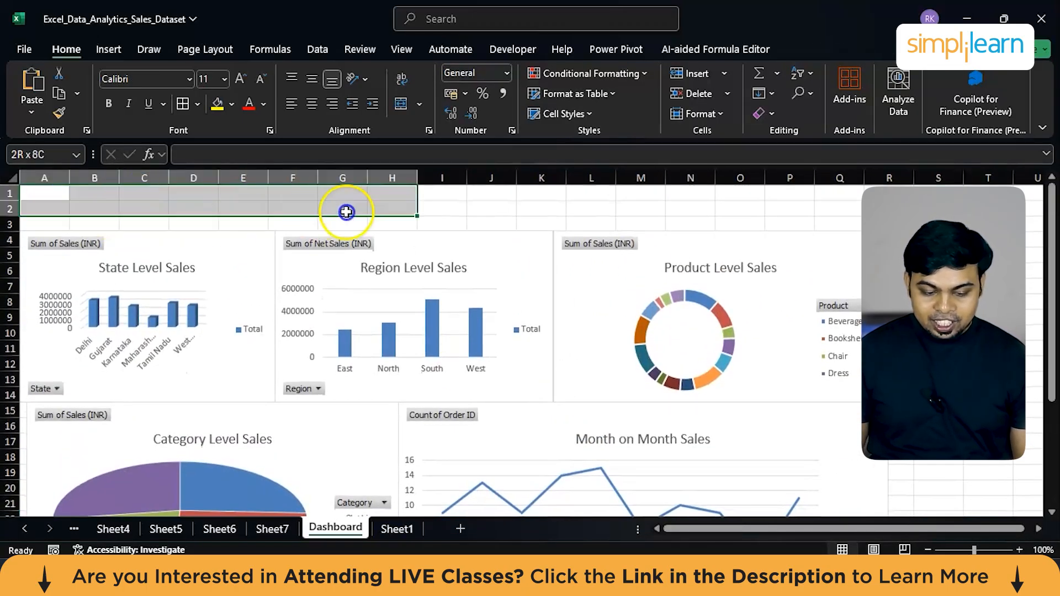
{"action": "left_click_drag", "start_coordinate": [342, 208], "coordinate": [826, 223]}
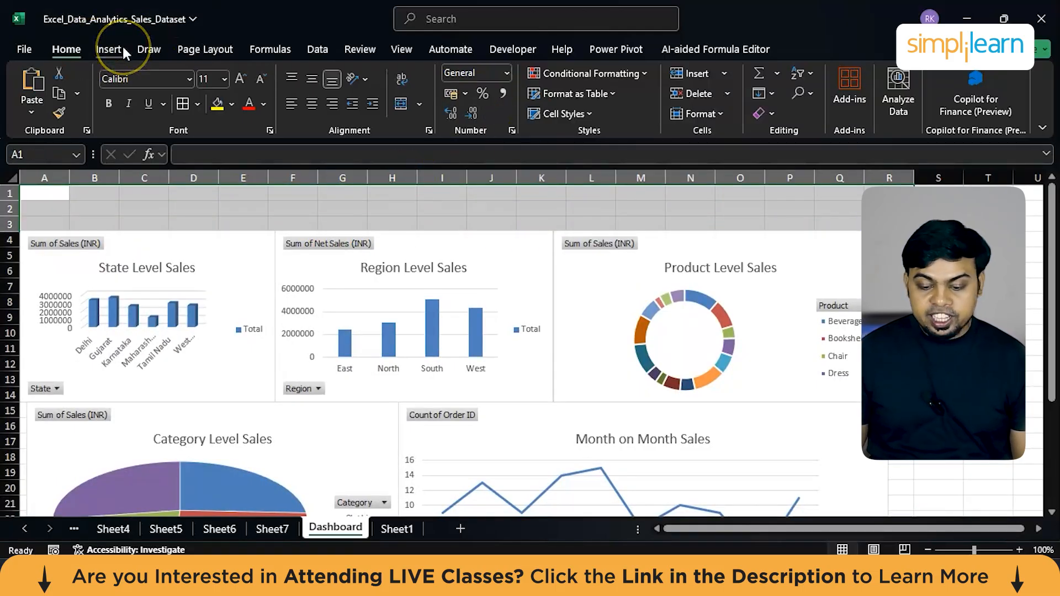
{"action": "left_click", "coordinate": [108, 49]}
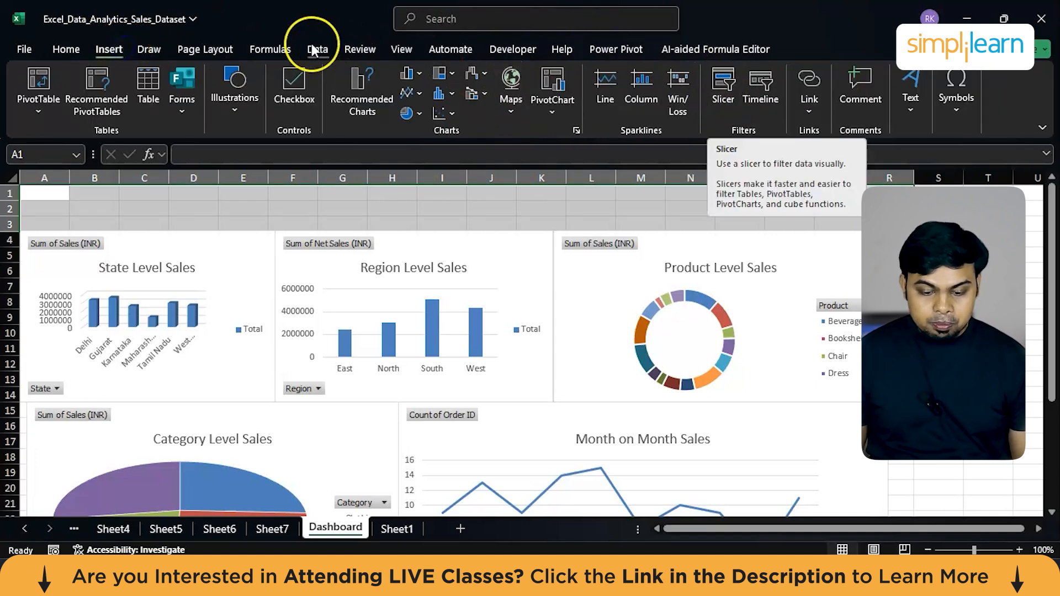
{"action": "left_click", "coordinate": [65, 49]}
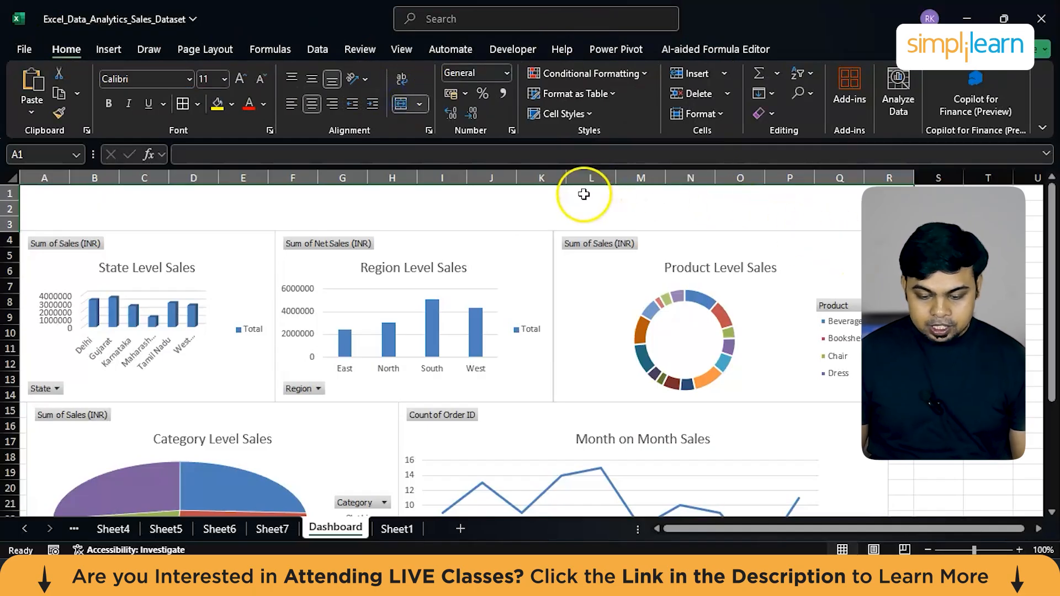
{"action": "type", "text": "Sales Dashboard"}
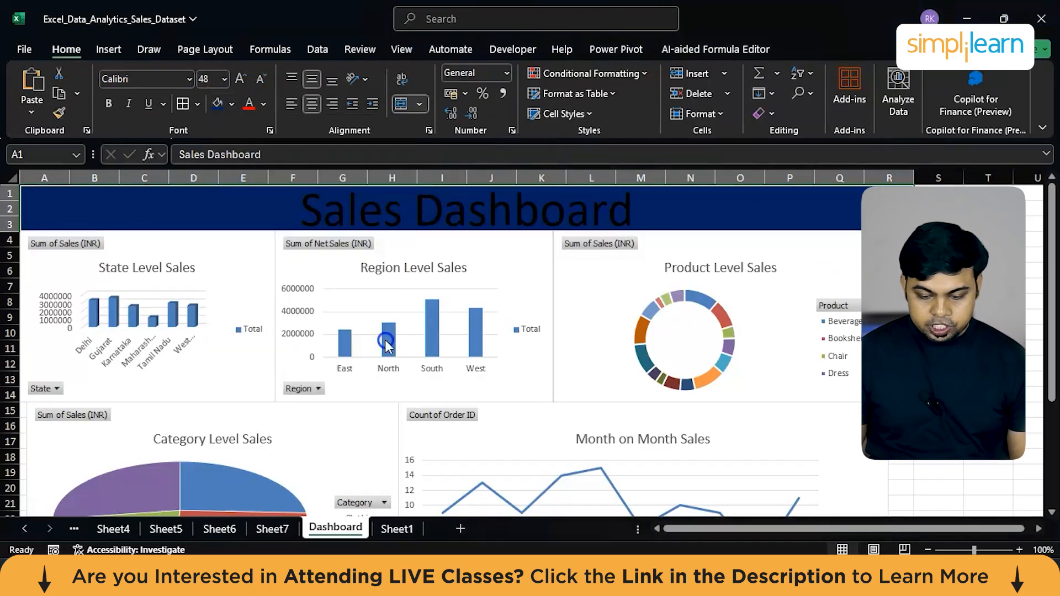
{"action": "left_click", "coordinate": [264, 104]}
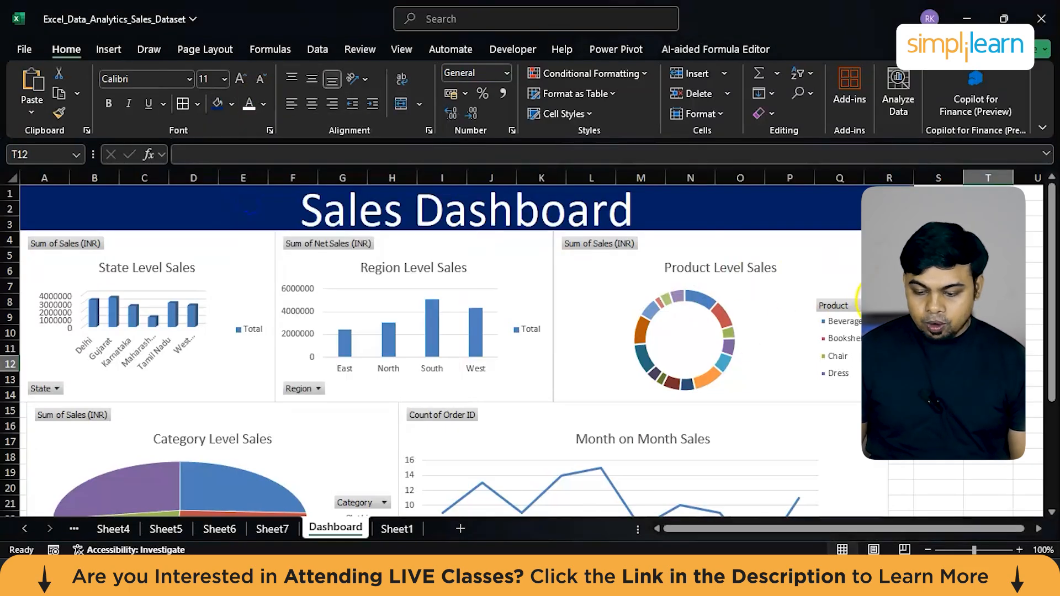
{"action": "left_click", "coordinate": [683, 338]}
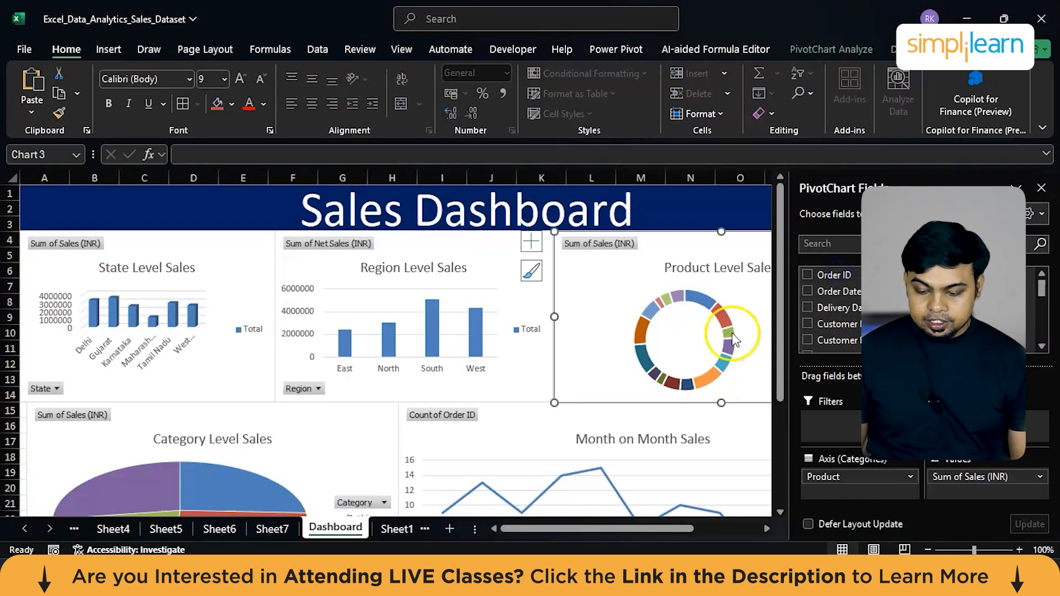
Start Insert Slicer from PivotChart Analyze for the selected Product Level Sales chart.
{"action": "scroll", "scroll_direction": "right", "scroll_amount": 3}
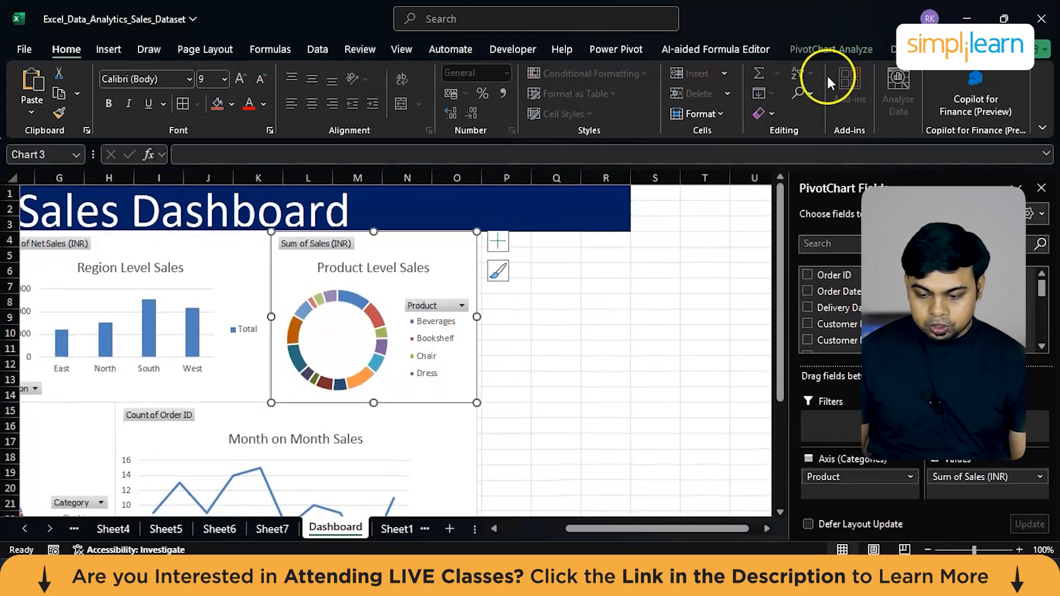
{"action": "left_click", "coordinate": [831, 50]}
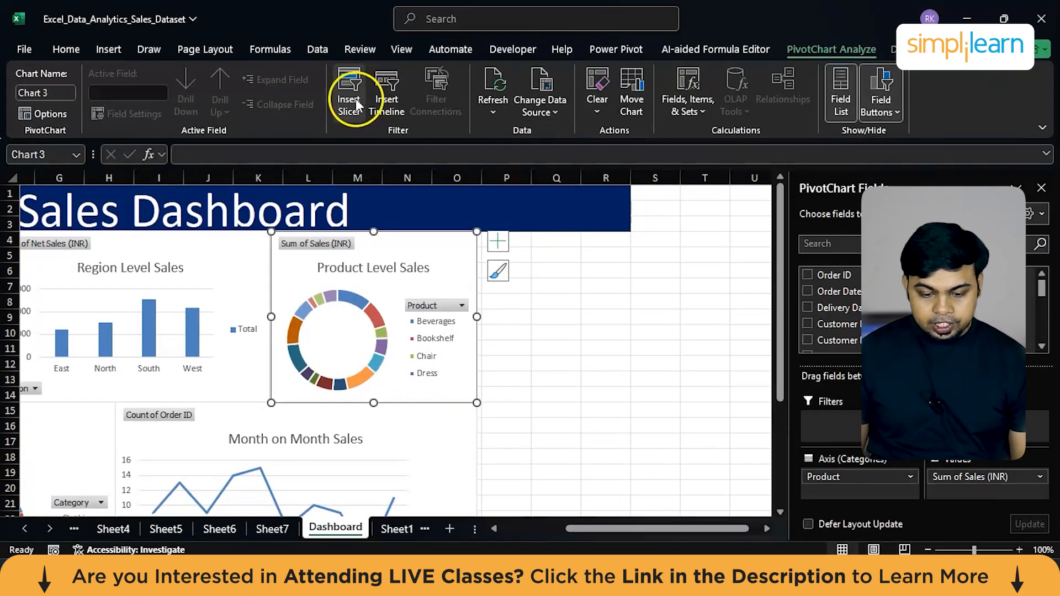
{"action": "left_click", "coordinate": [349, 92]}
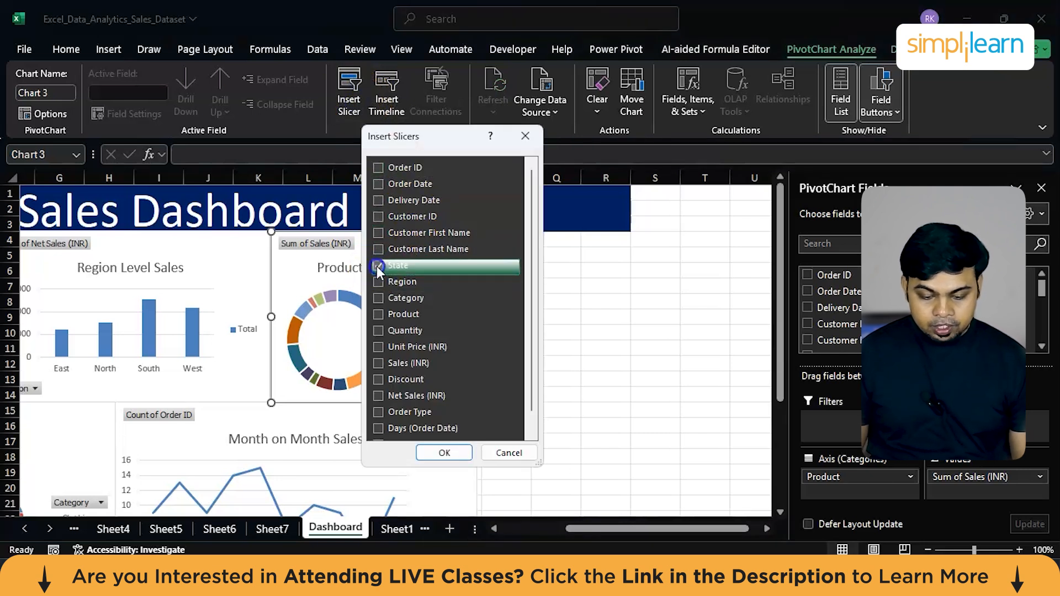
Insert State, Region, Category and Product slicers and stack them beside the charts.
{"action": "left_click", "coordinate": [378, 298]}
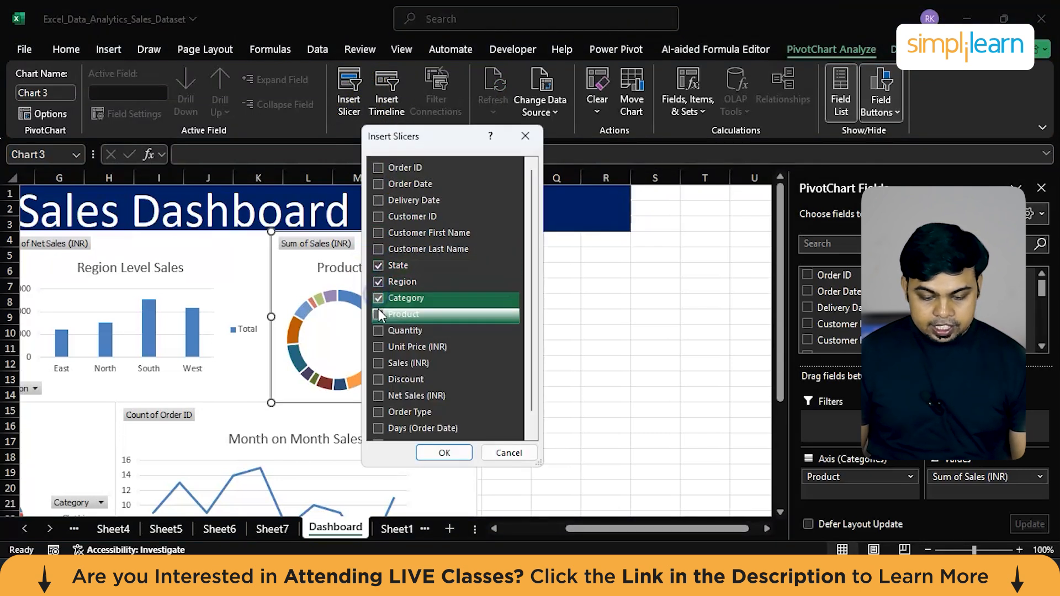
{"action": "left_click", "coordinate": [444, 453]}
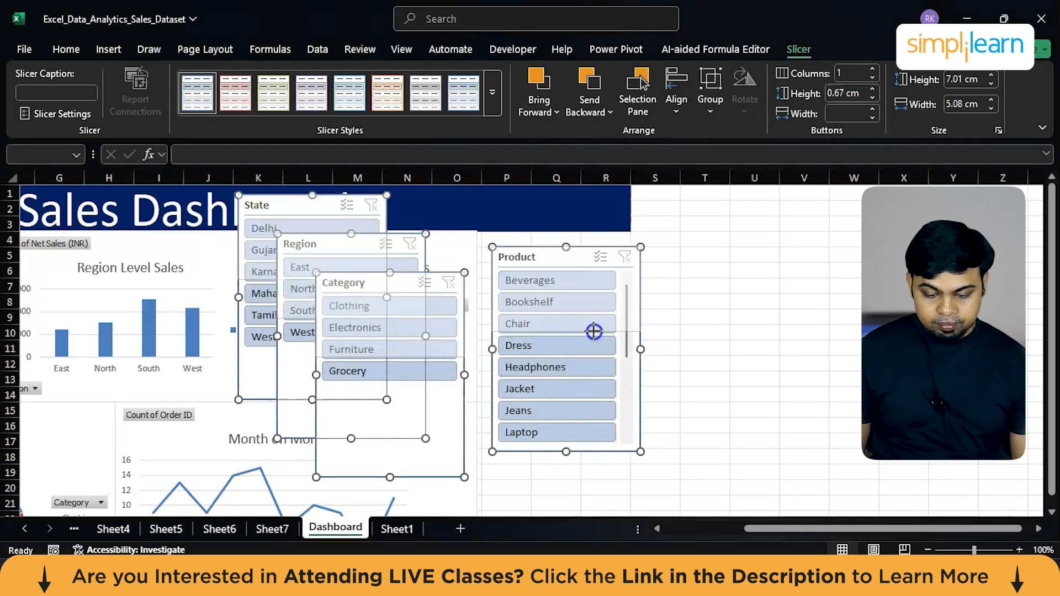
{"action": "left_click", "coordinate": [804, 318]}
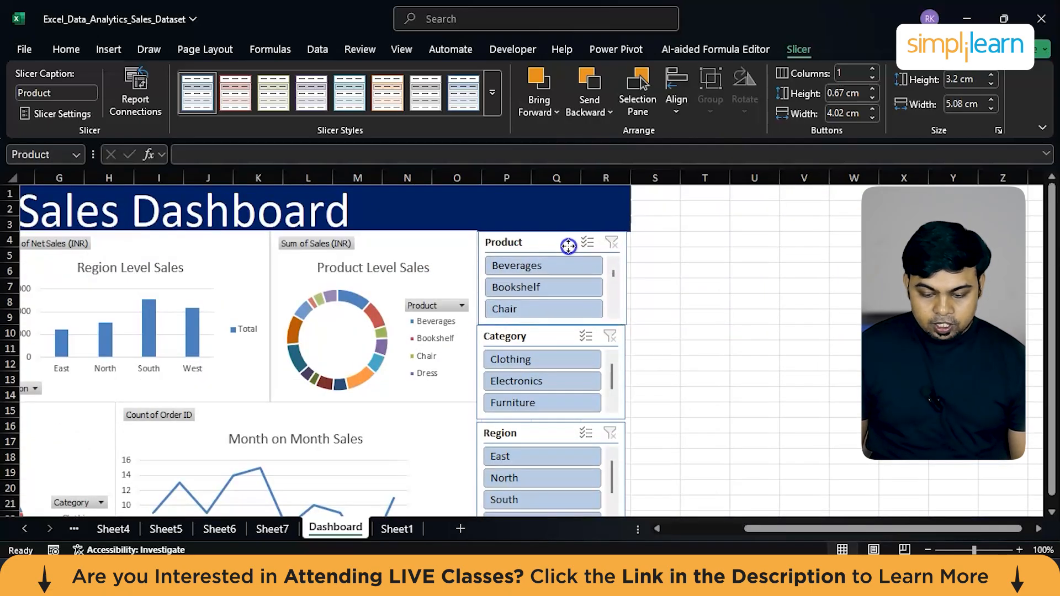
{"action": "left_click", "coordinate": [545, 265]}
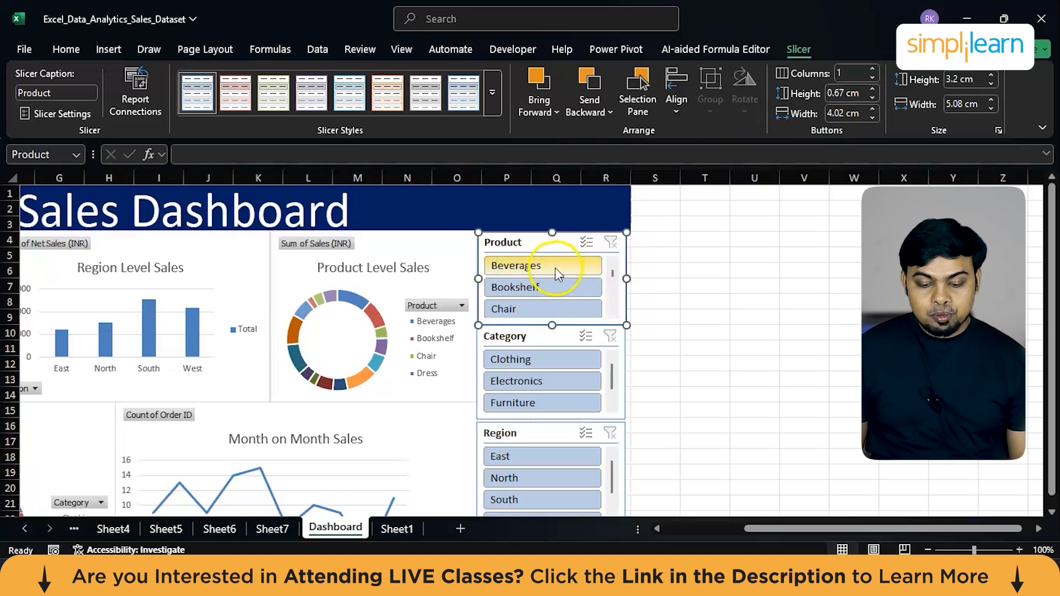
Connect the slicers to all PivotTables via Report Connections, then filter to Chair.
{"action": "left_click", "coordinate": [541, 265]}
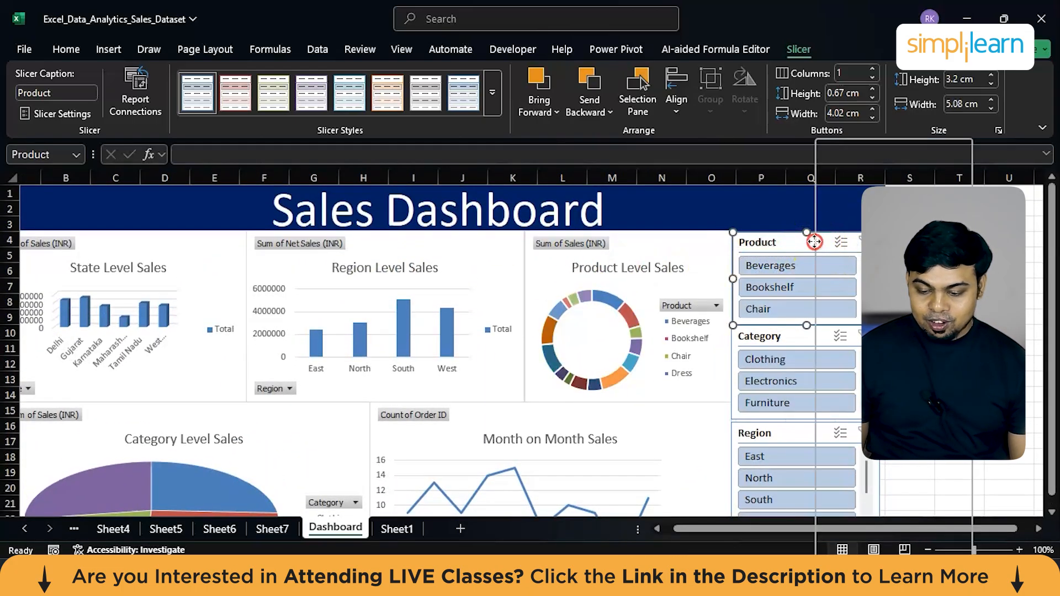
{"action": "right_click", "coordinate": [815, 242]}
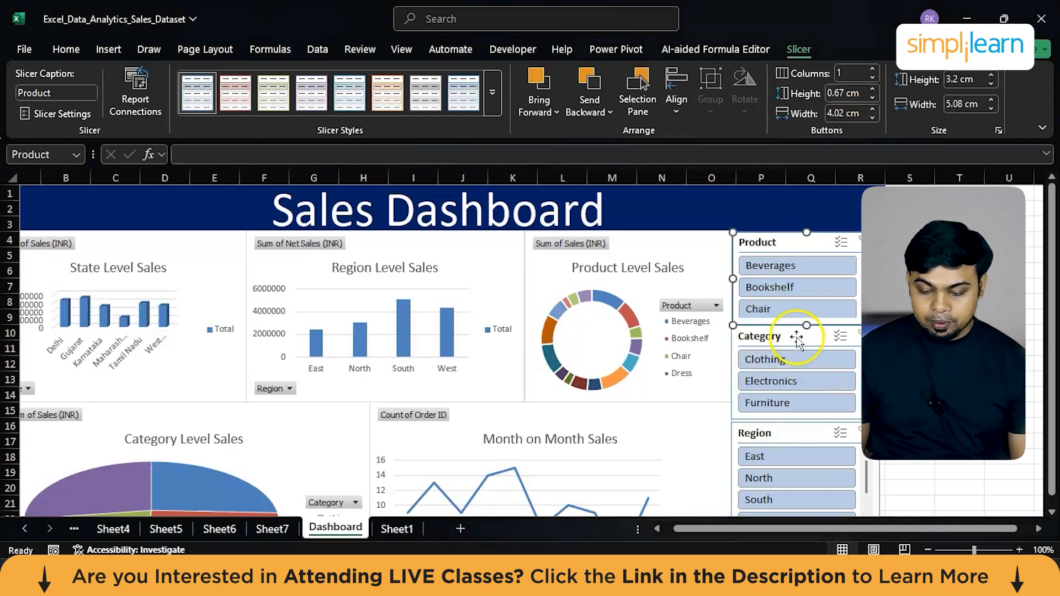
{"action": "right_click", "coordinate": [797, 336]}
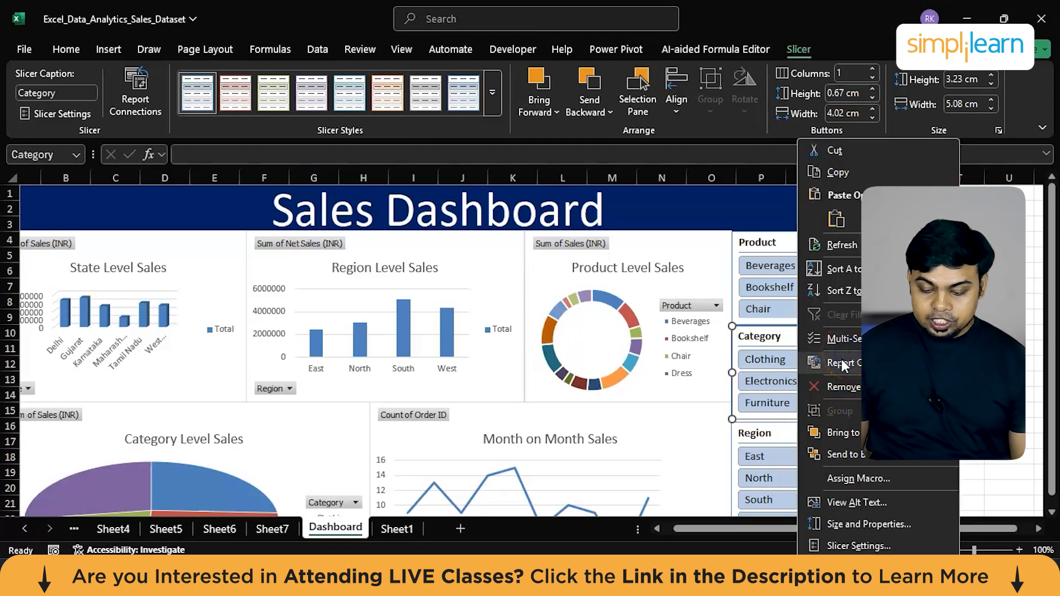
{"action": "left_click", "coordinate": [843, 364]}
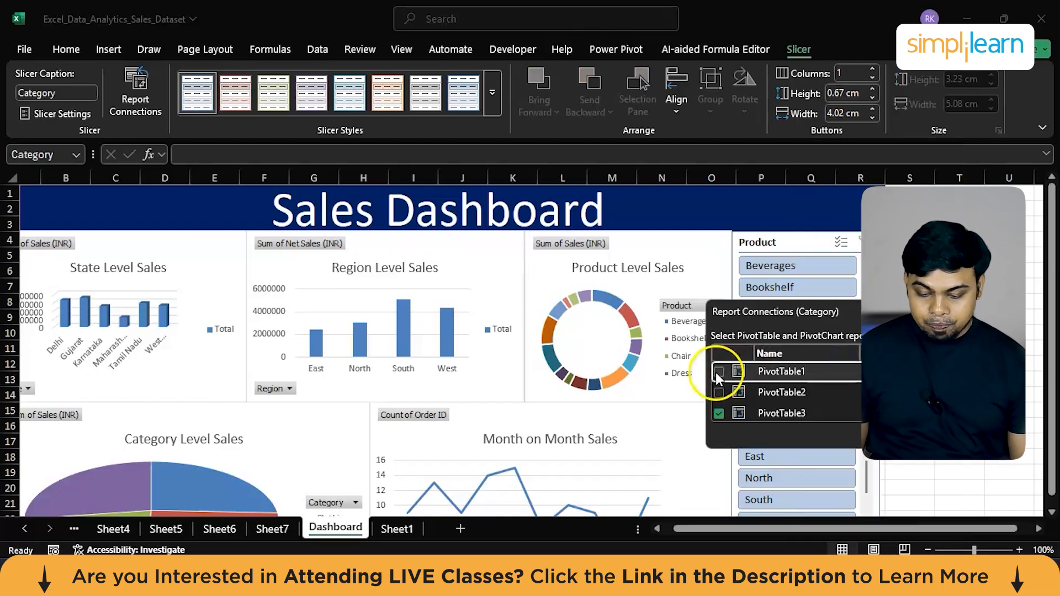
{"action": "left_click", "coordinate": [719, 375]}
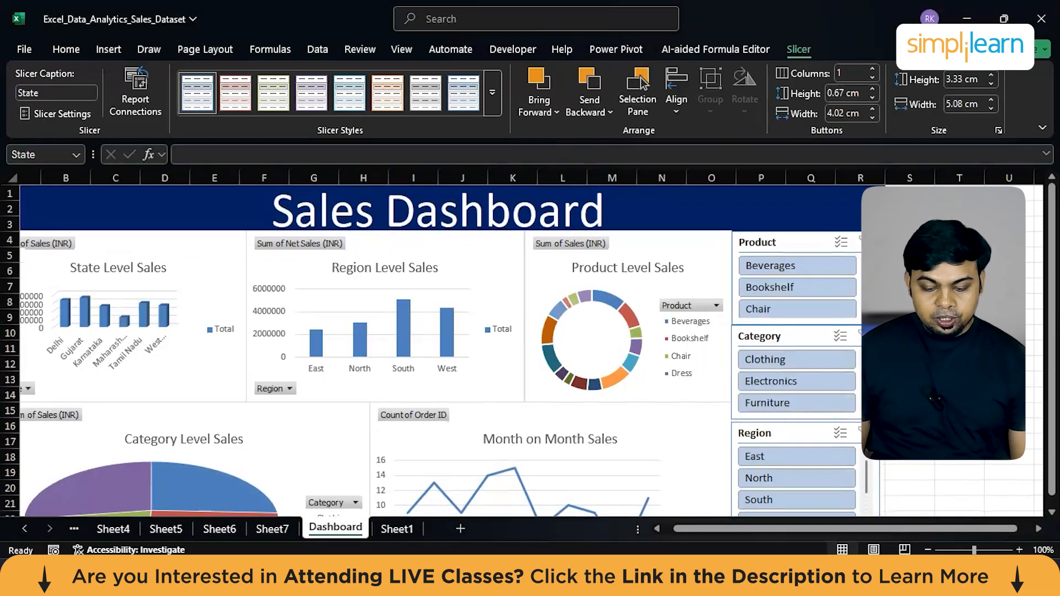
{"action": "left_click", "coordinate": [796, 309]}
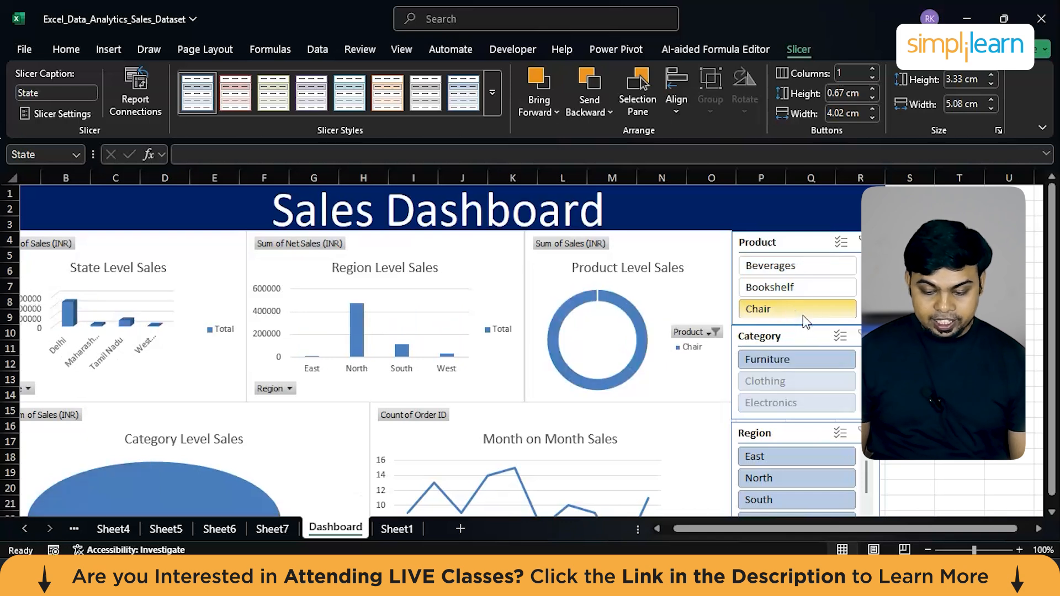
Filter the charts to West Bengal, review them, then clear all slicer filters.
{"action": "left_click", "coordinate": [769, 287]}
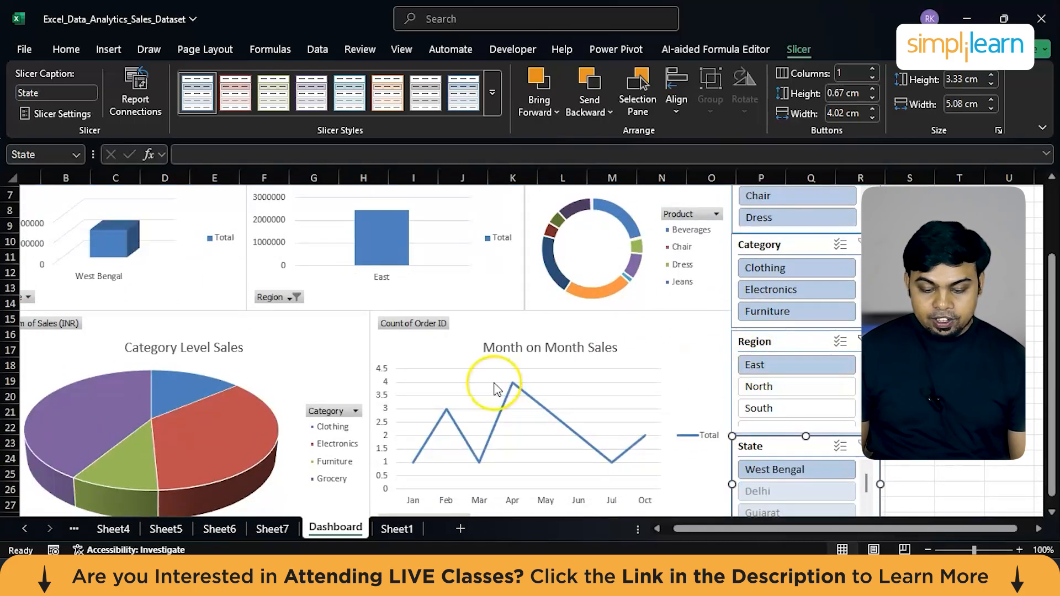
{"action": "scroll", "scroll_direction": "down", "scroll_amount": 3}
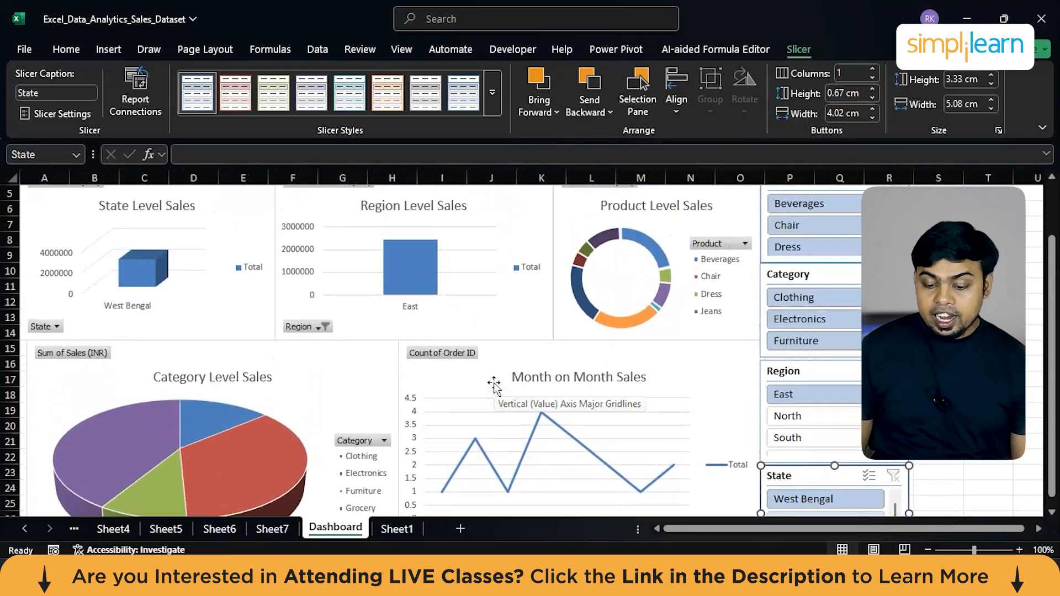
{"action": "scroll", "scroll_direction": "down", "scroll_amount": 3}
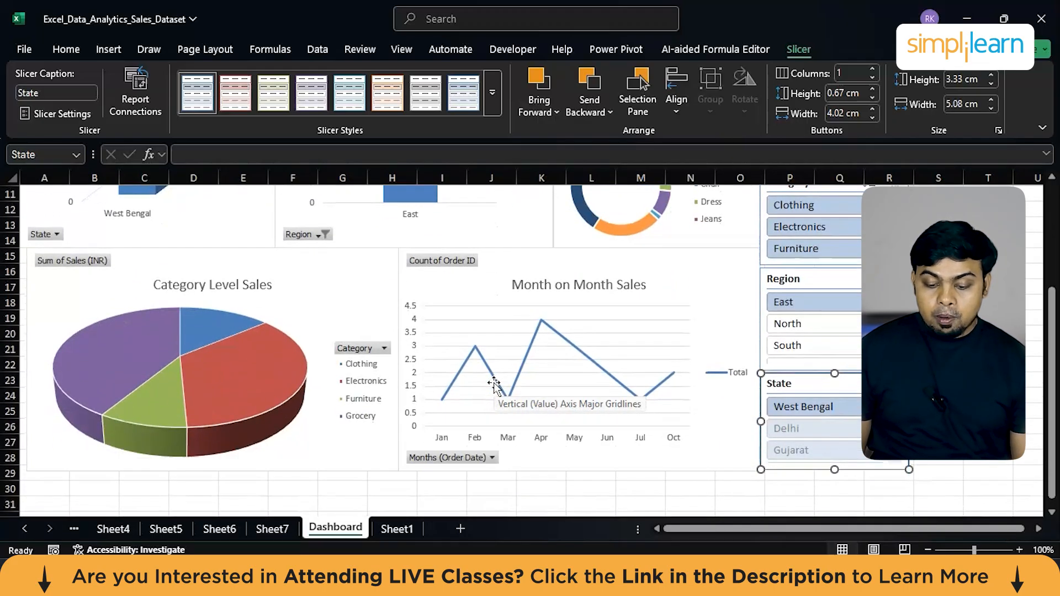
{"action": "scroll", "scroll_direction": "up", "scroll_amount": 3}
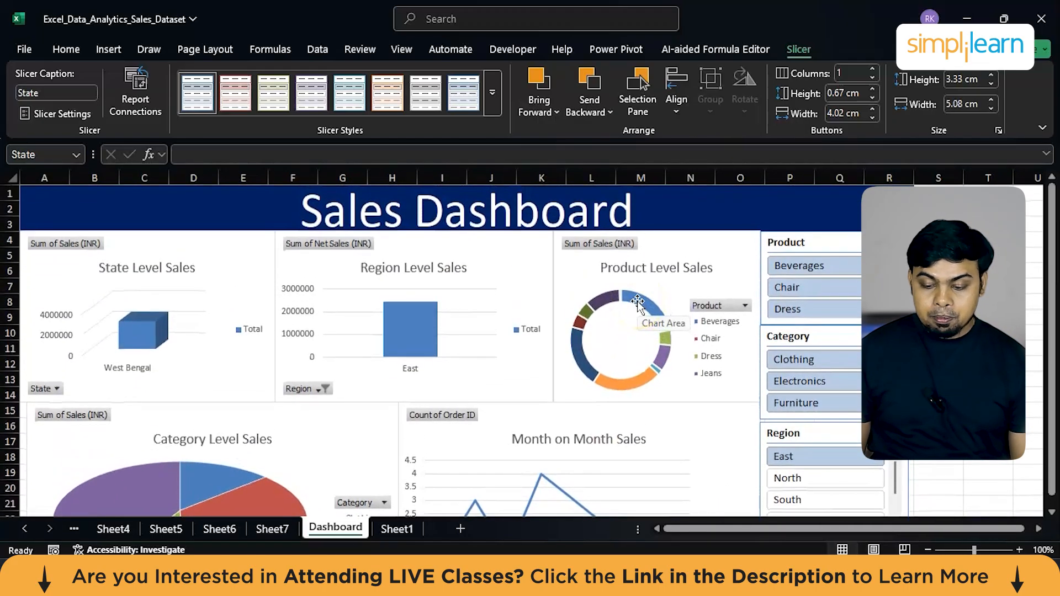
{"action": "left_click", "coordinate": [811, 456]}
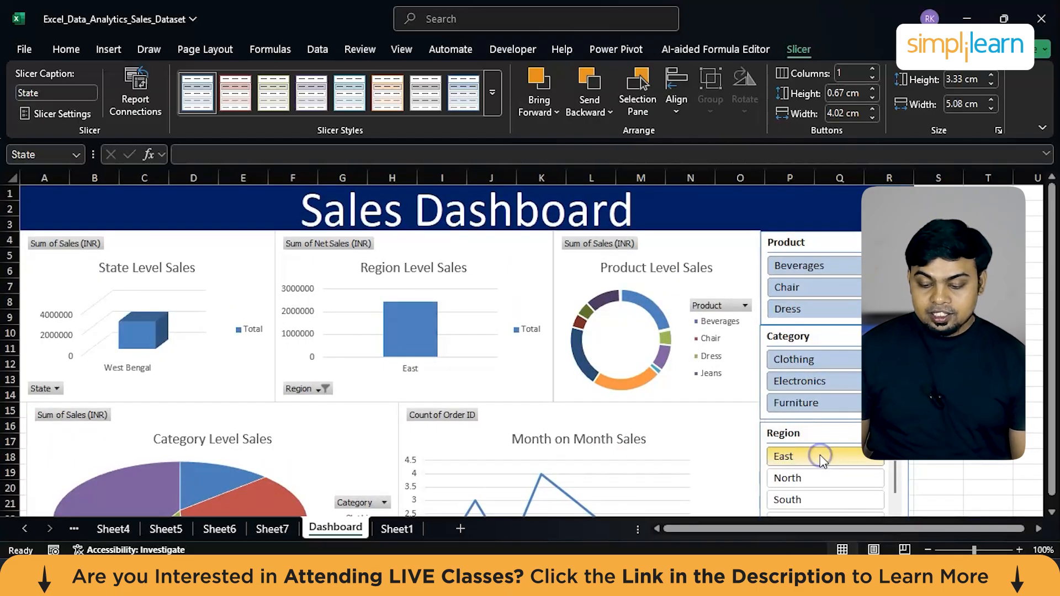
{"action": "left_click", "coordinate": [812, 456]}
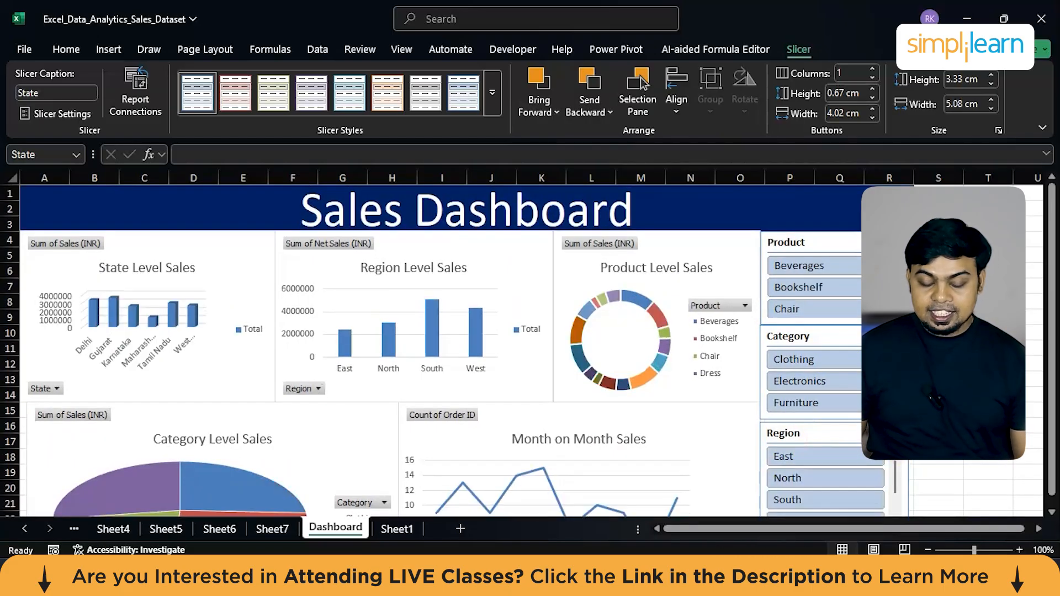